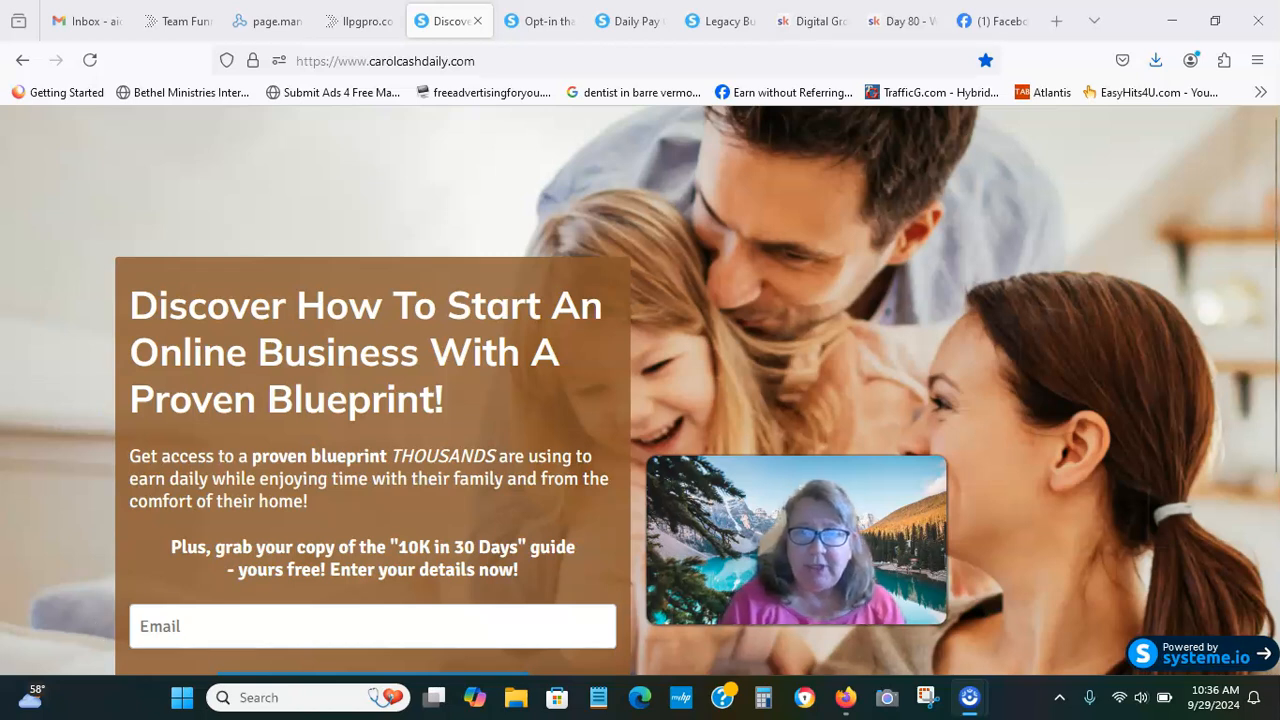
mouse_move(500, 428)
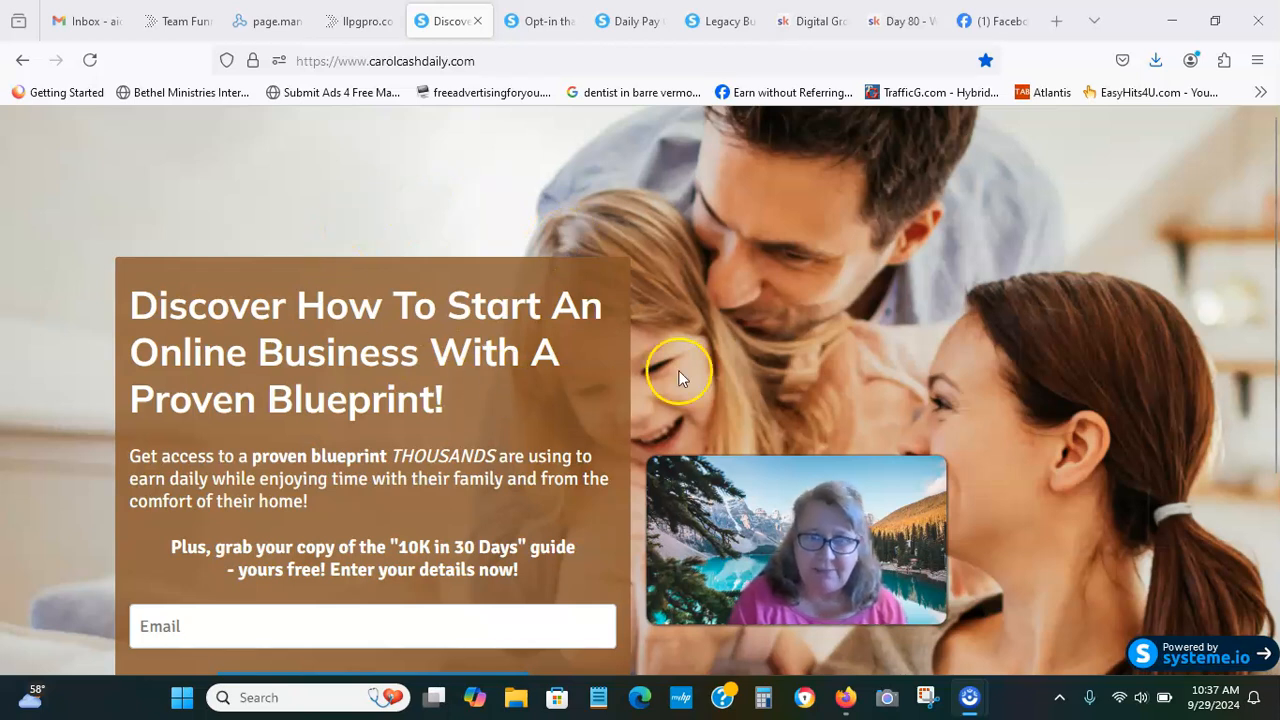
mouse_move(764, 312)
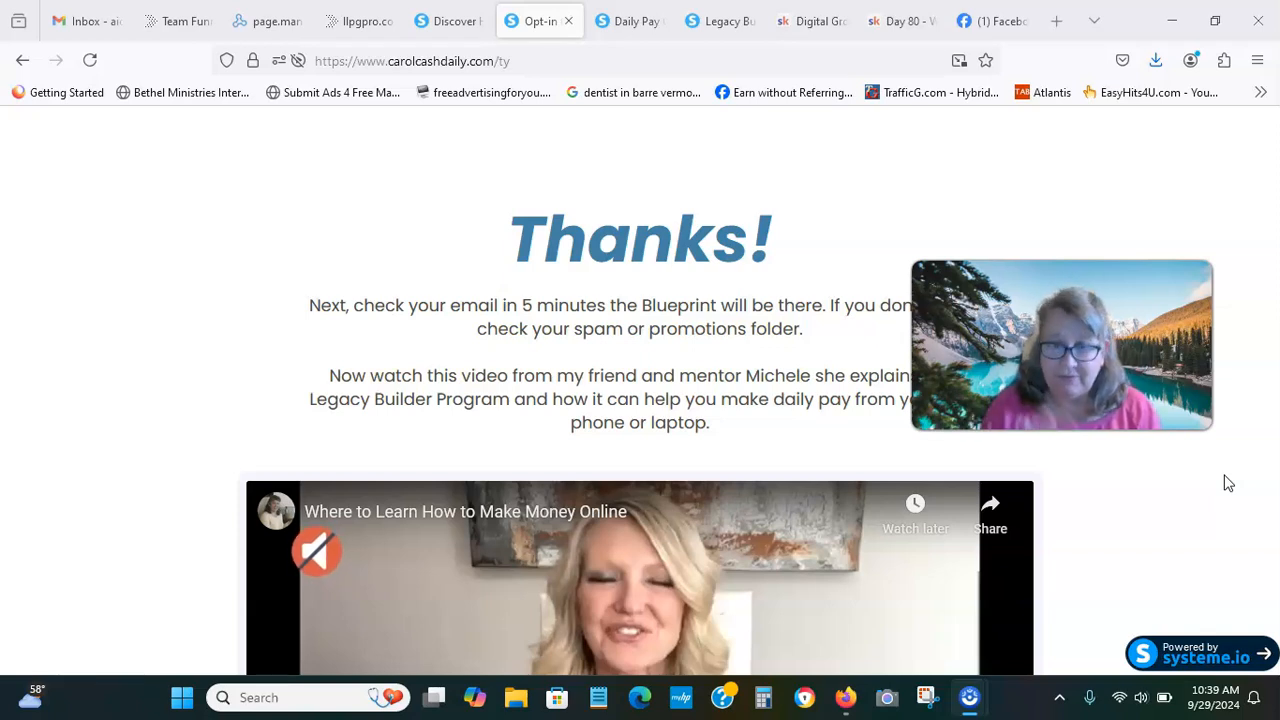
mouse_move(432, 148)
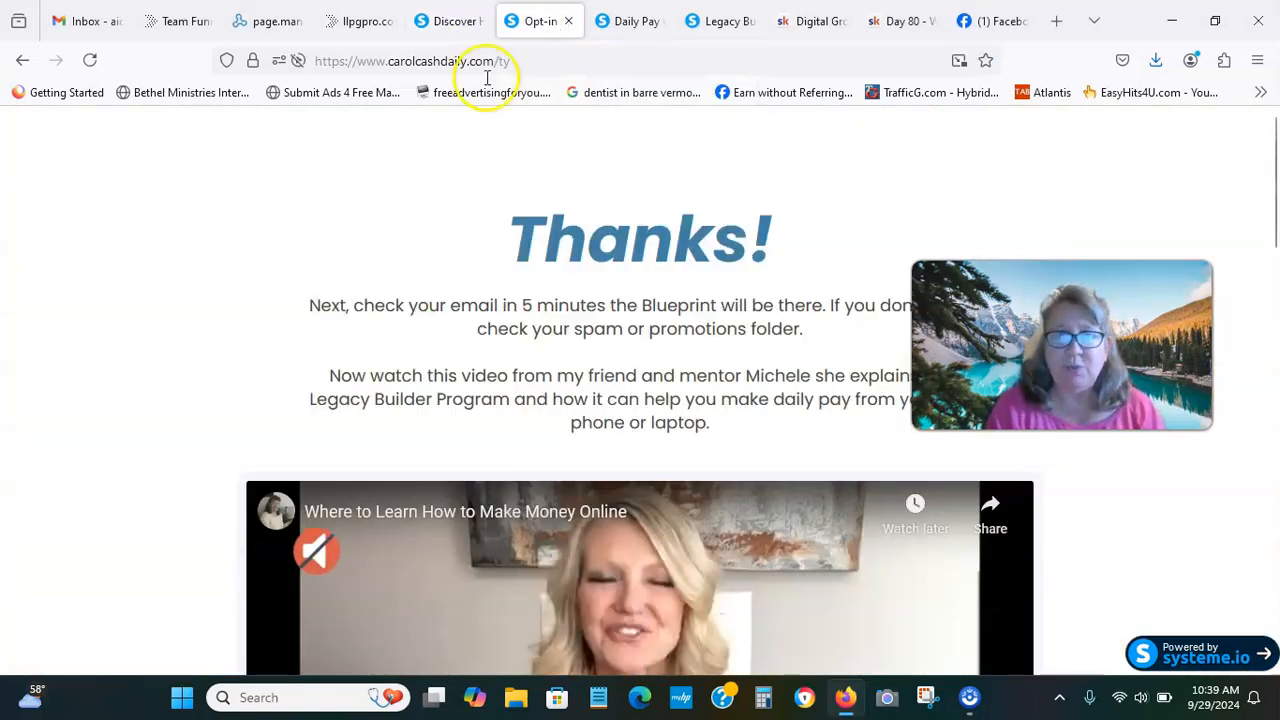
mouse_move(520, 168)
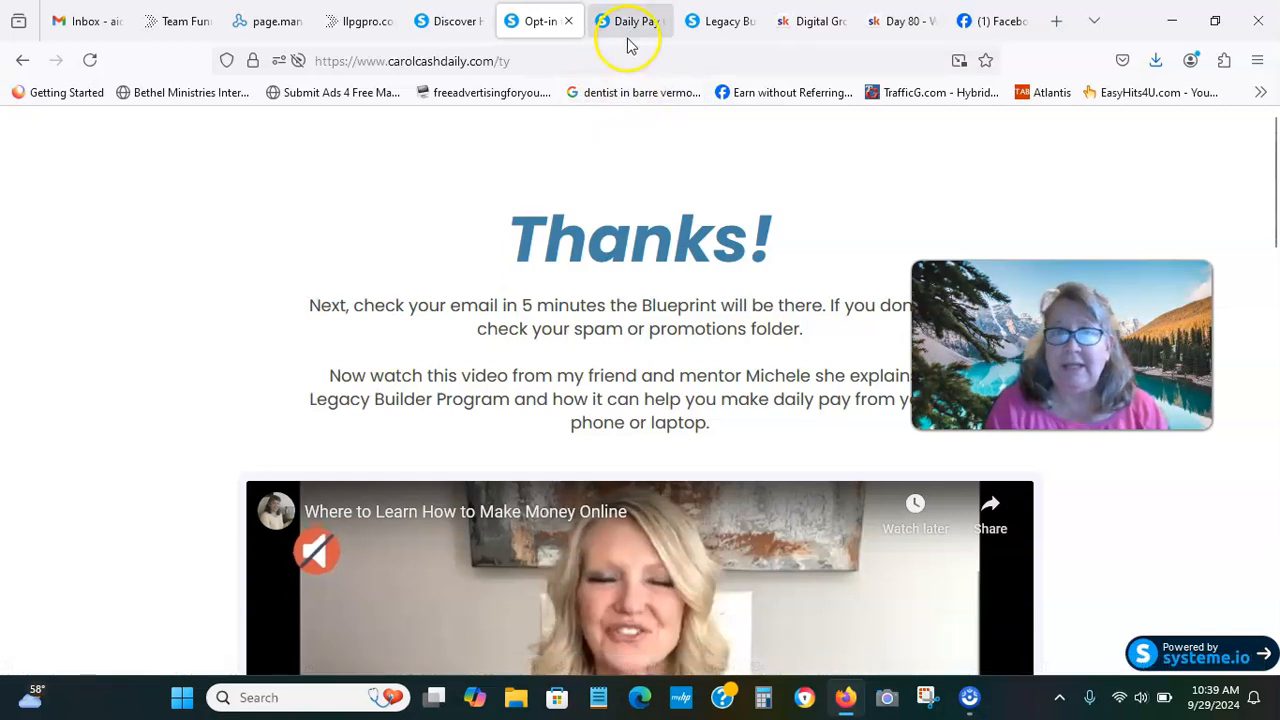
Switch to the Daily Pay browser tab showing the /video explainer page.
left_click(630, 20)
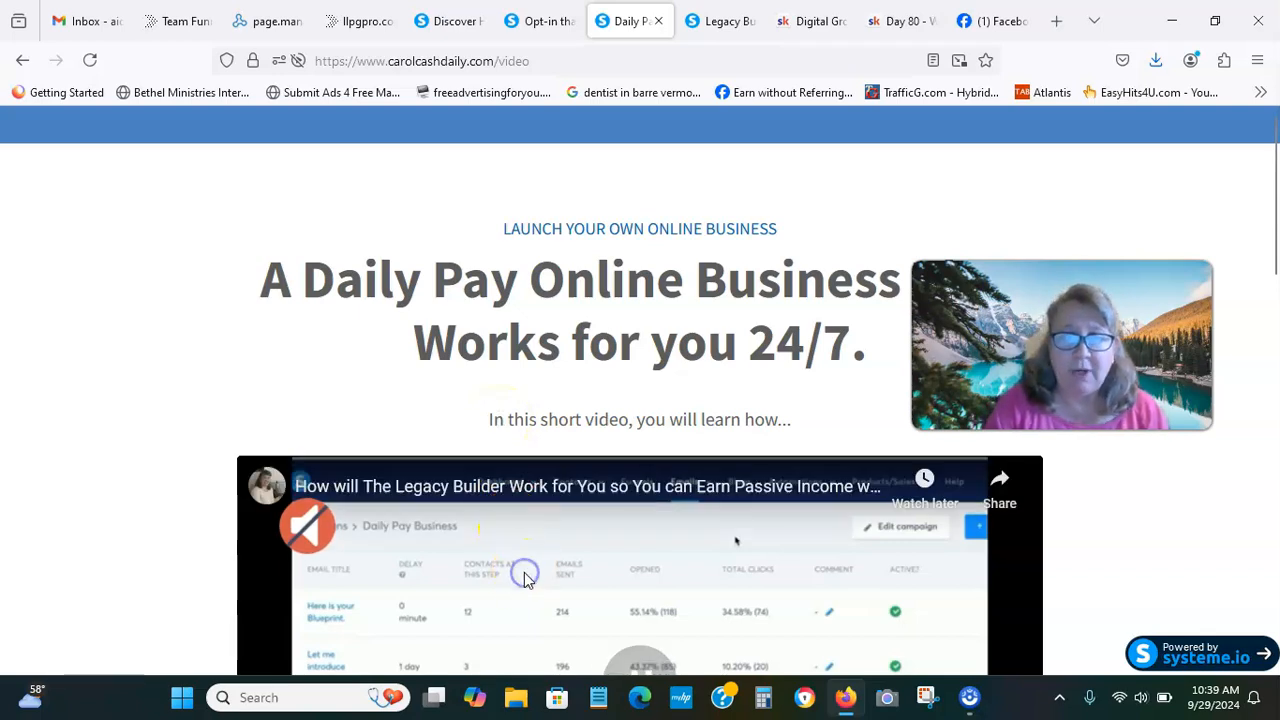
mouse_move(696, 136)
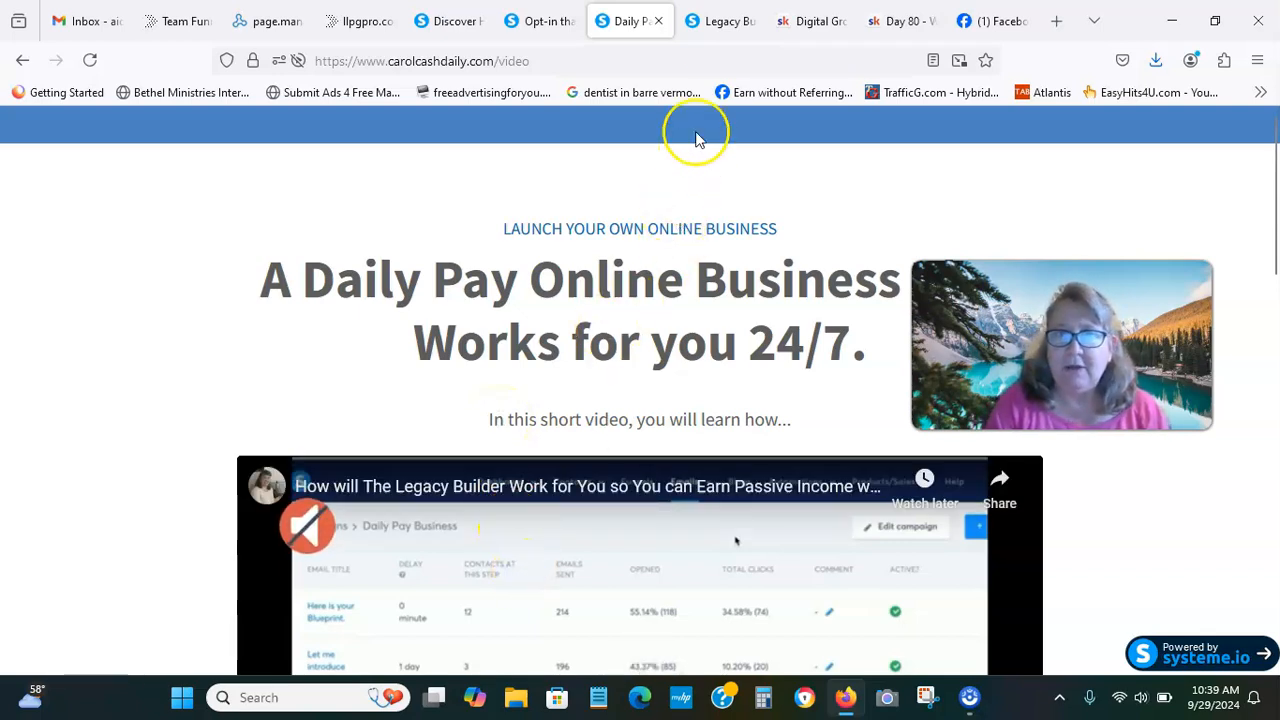
Switch to the Legacy Builders /ready page and scroll to its program component images.
left_click(720, 20)
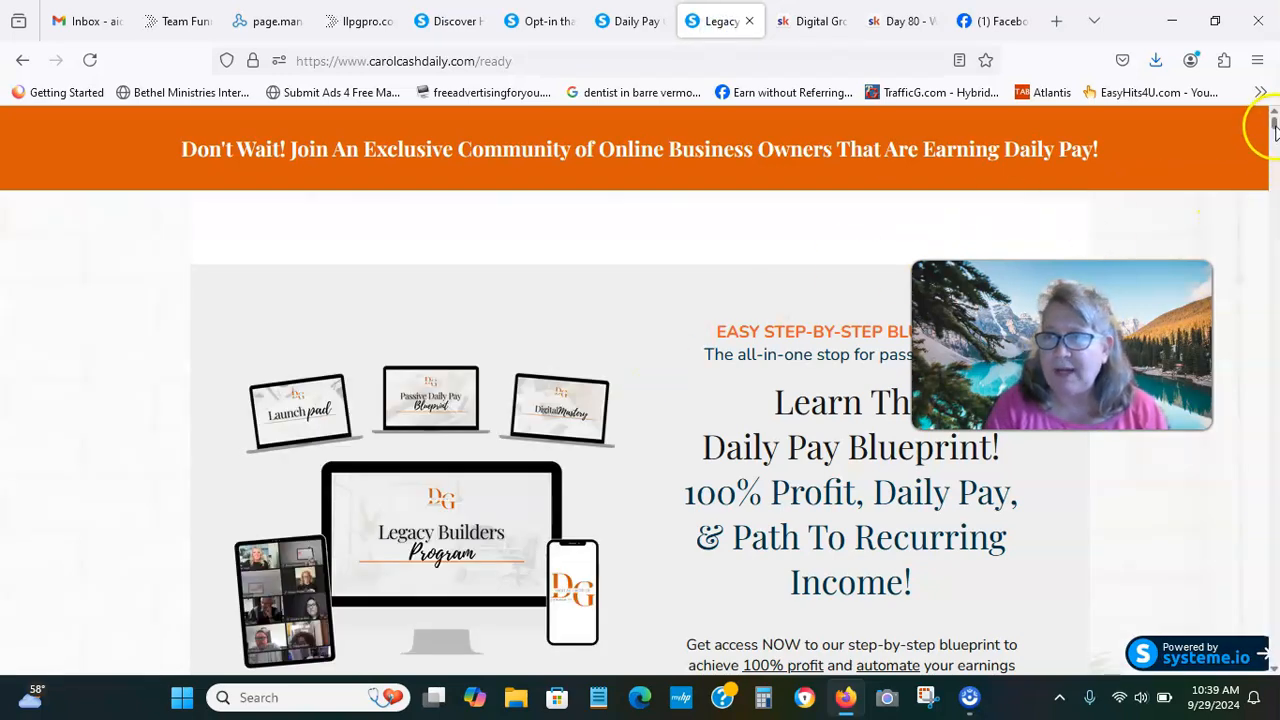
scroll("down", 3)
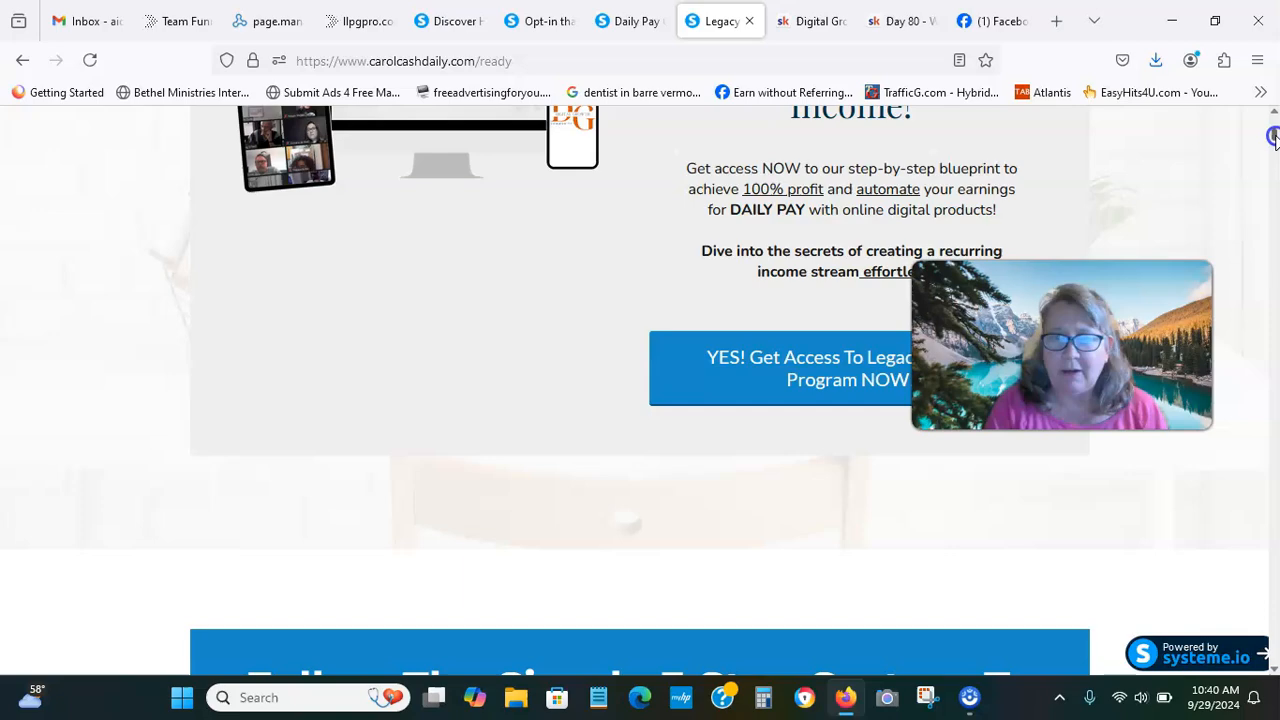
scroll("down", 3)
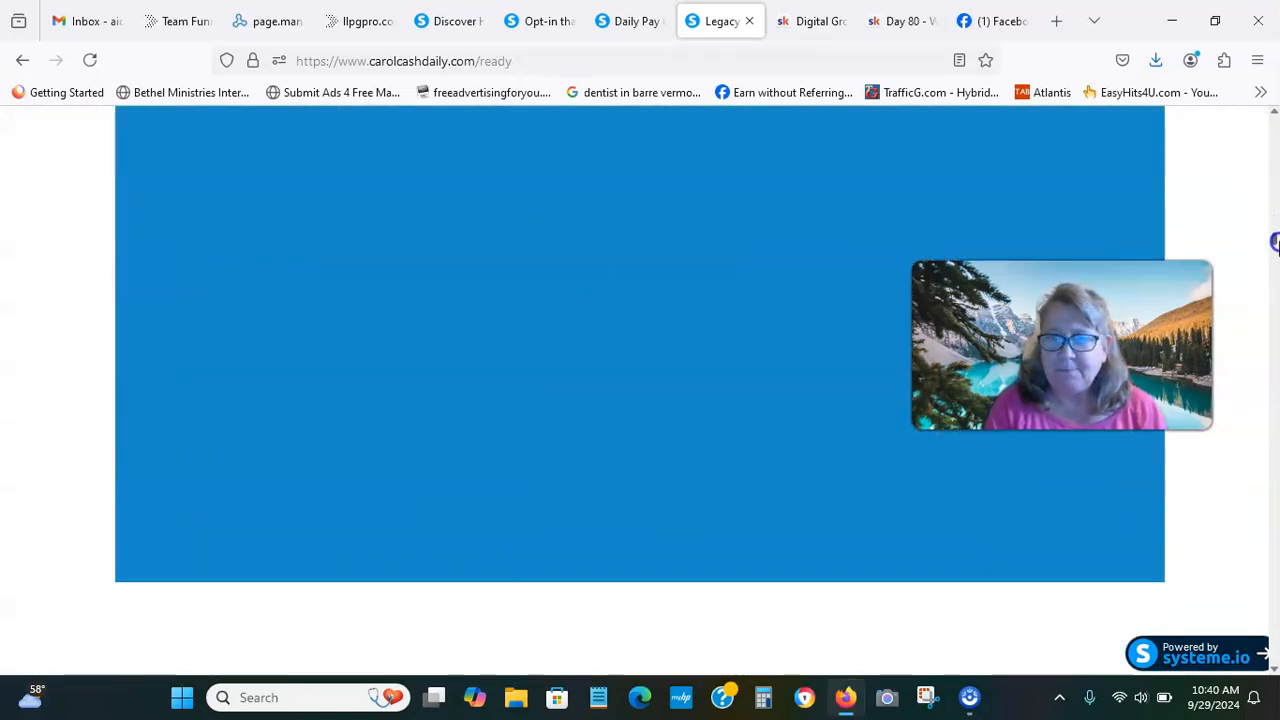
scroll("down", 3)
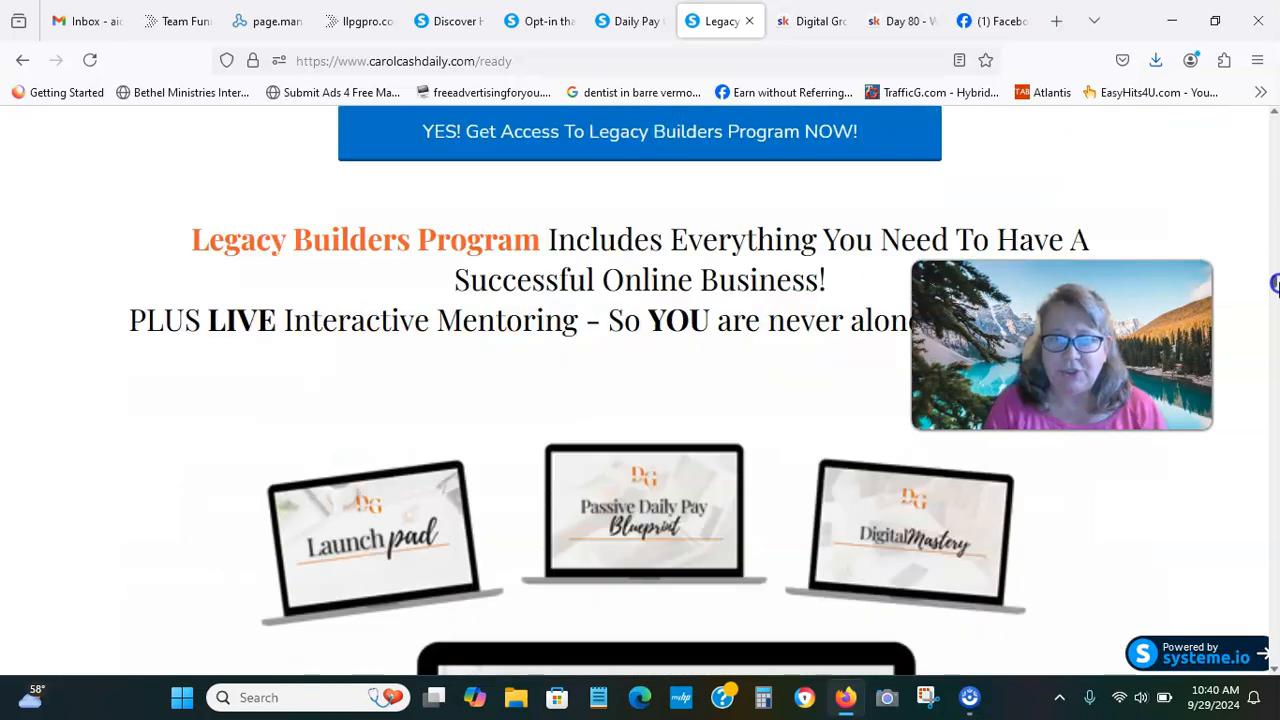
scroll("down", 3)
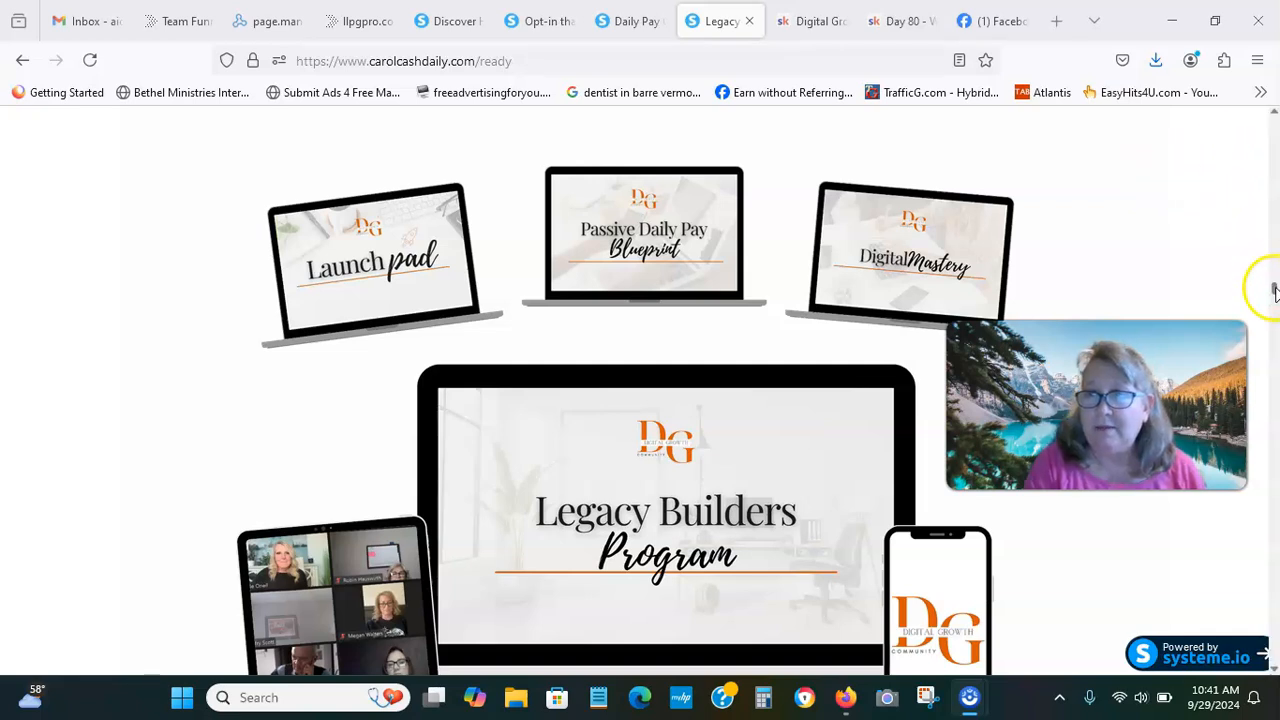
Scroll past the Launch Pad modules to the 'Follow a Passive Daily Pay Blueprint!' lesson list.
scroll("down", 3)
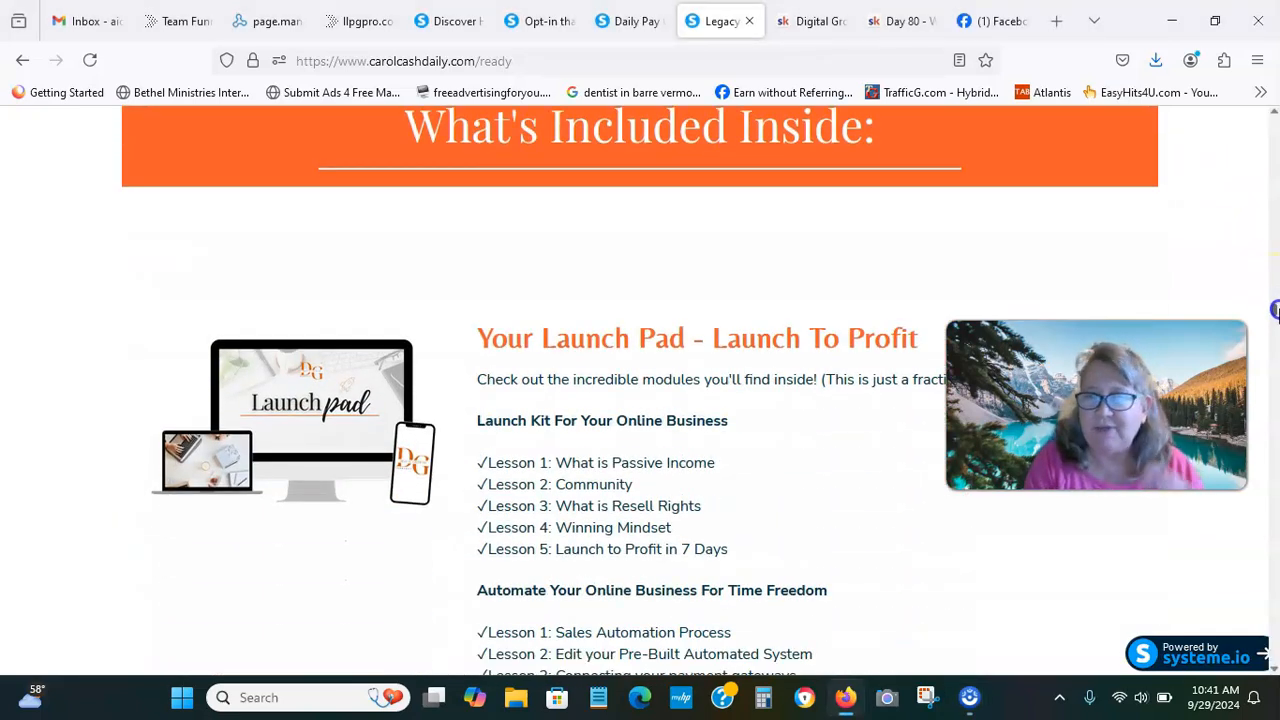
scroll("down", 3)
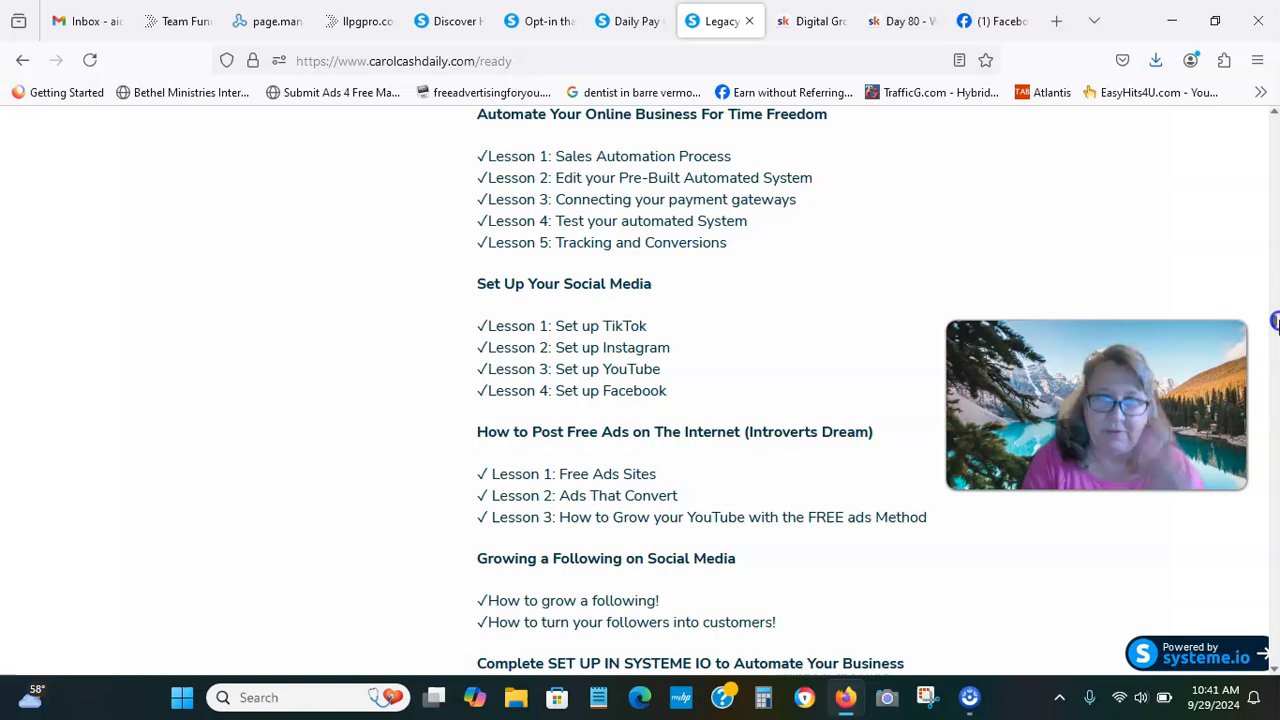
scroll("down", 3)
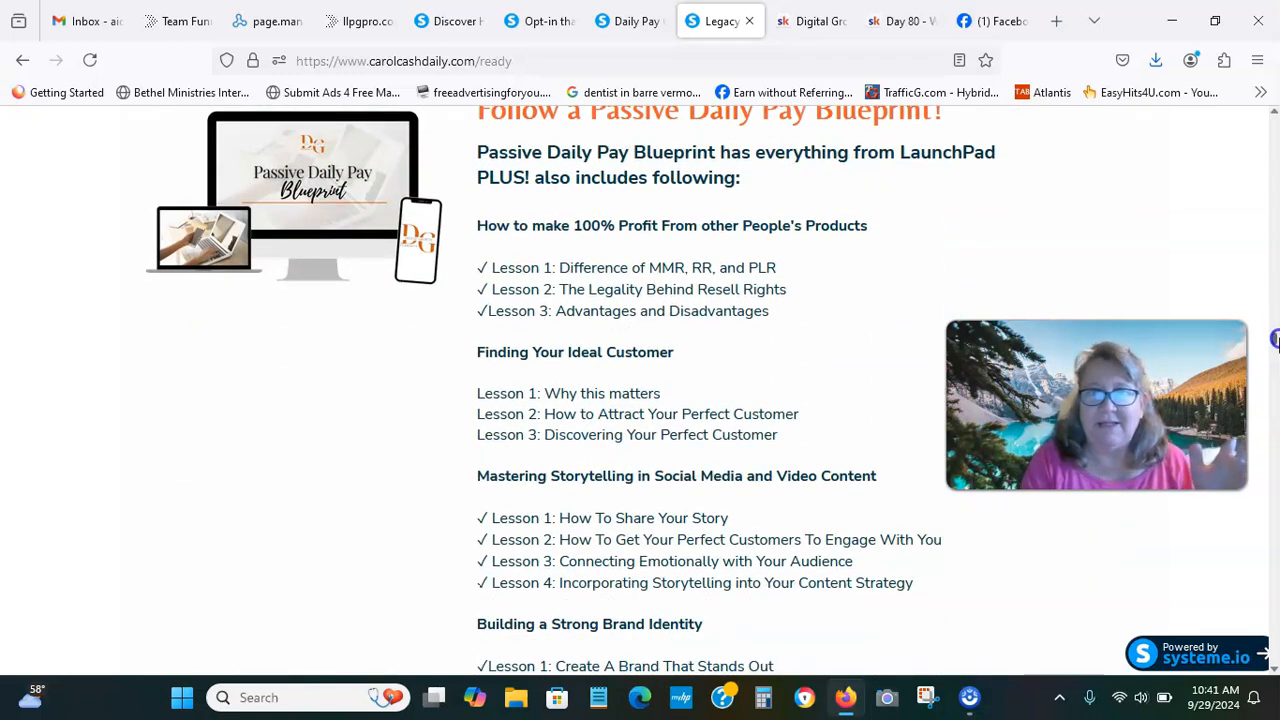
scroll("up", 3)
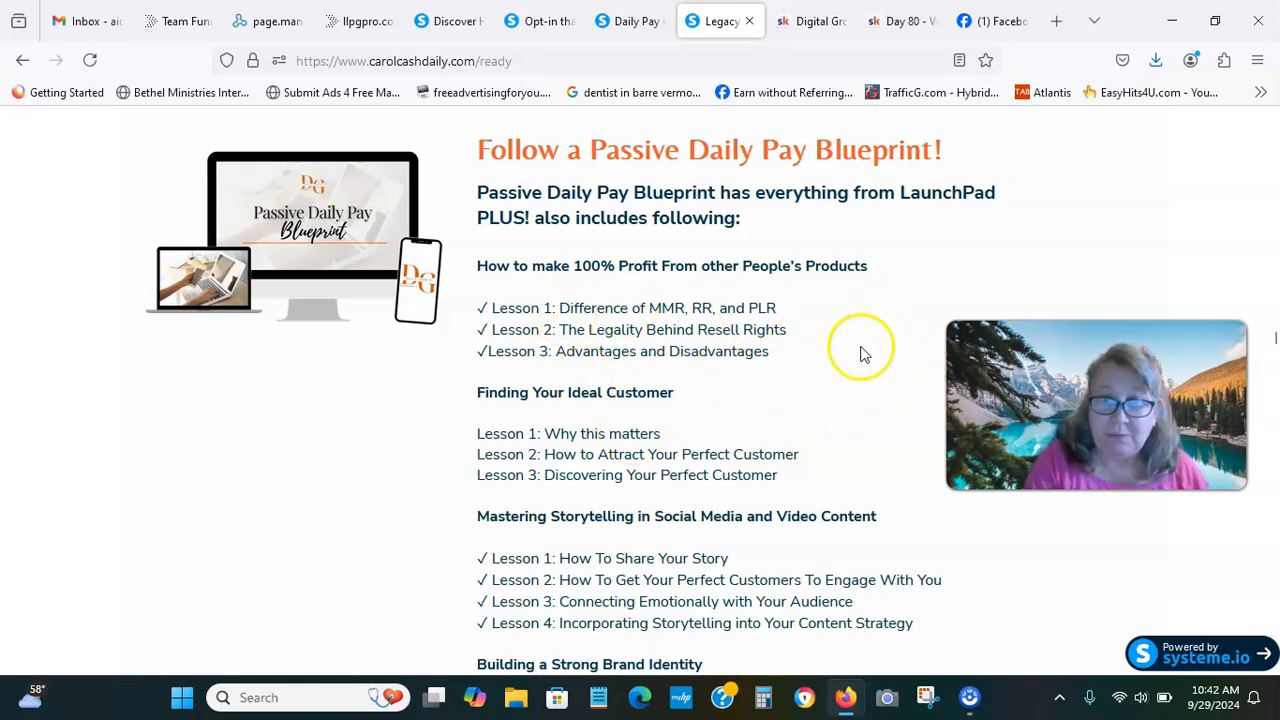
mouse_move(584, 320)
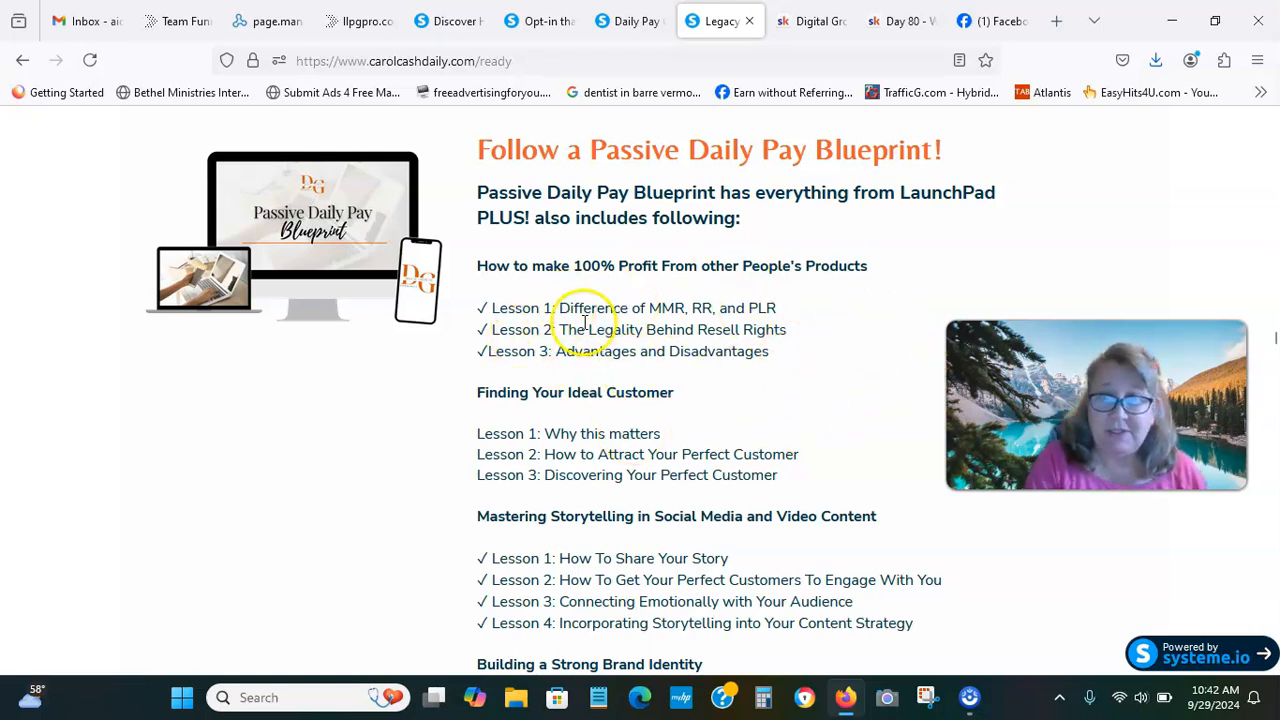
mouse_move(784, 350)
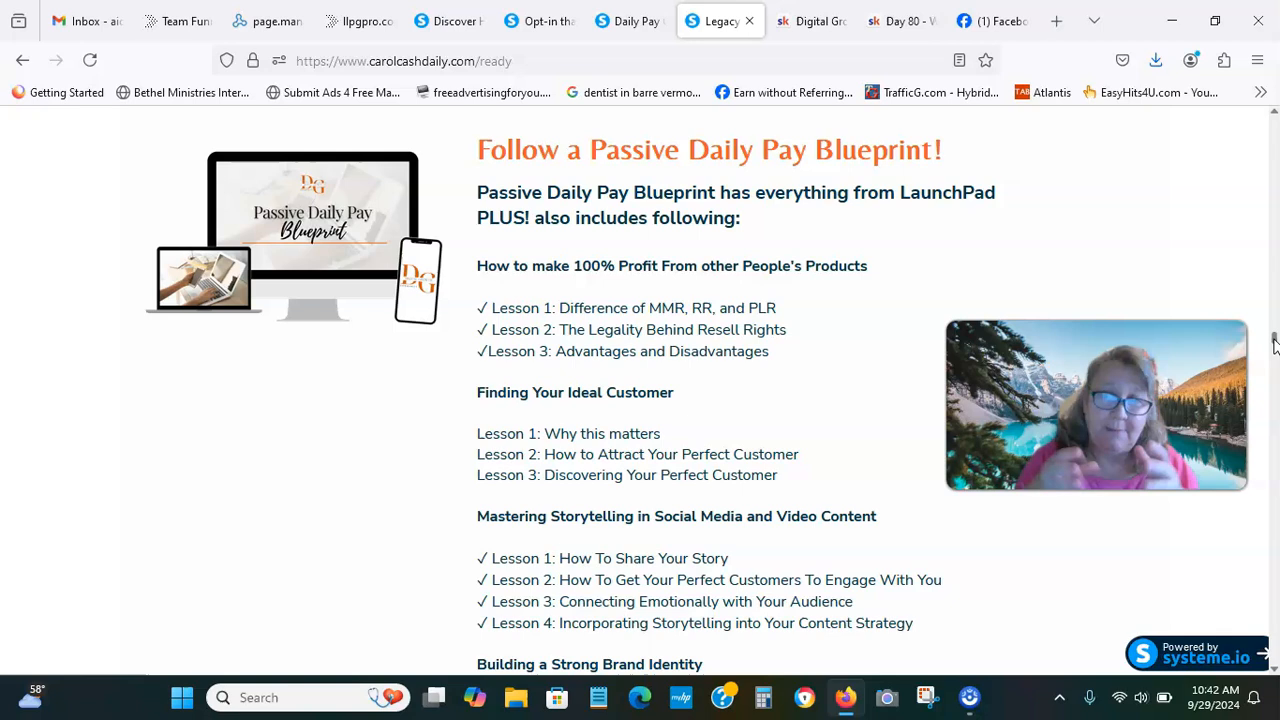
mouse_move(856, 320)
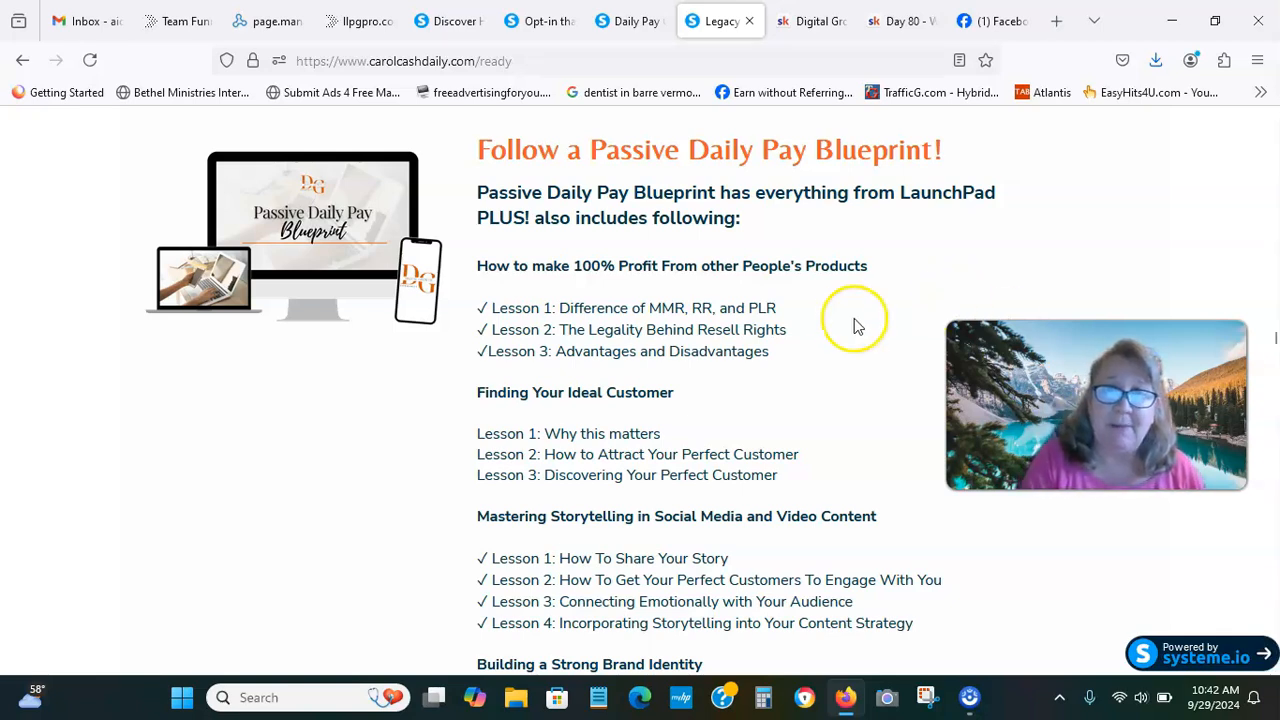
mouse_move(890, 452)
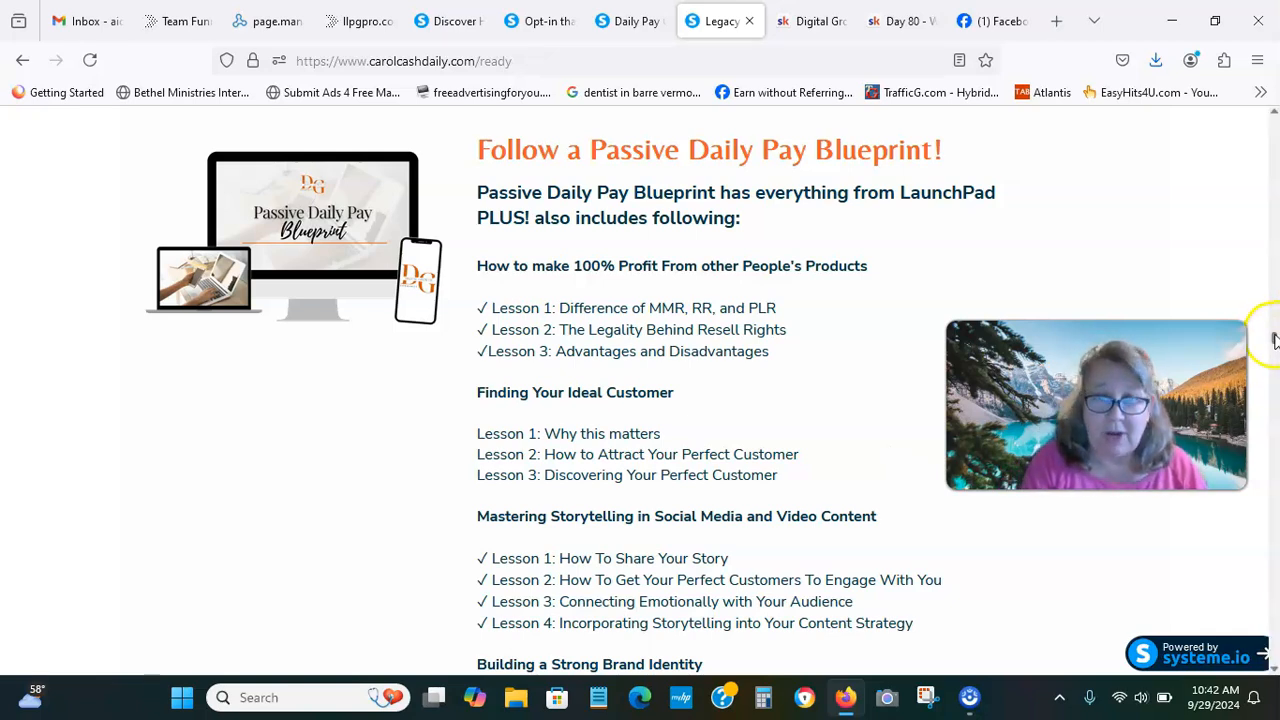
Scroll down through the Digital Mastery lesson curriculum on the sales page.
scroll("down", 3)
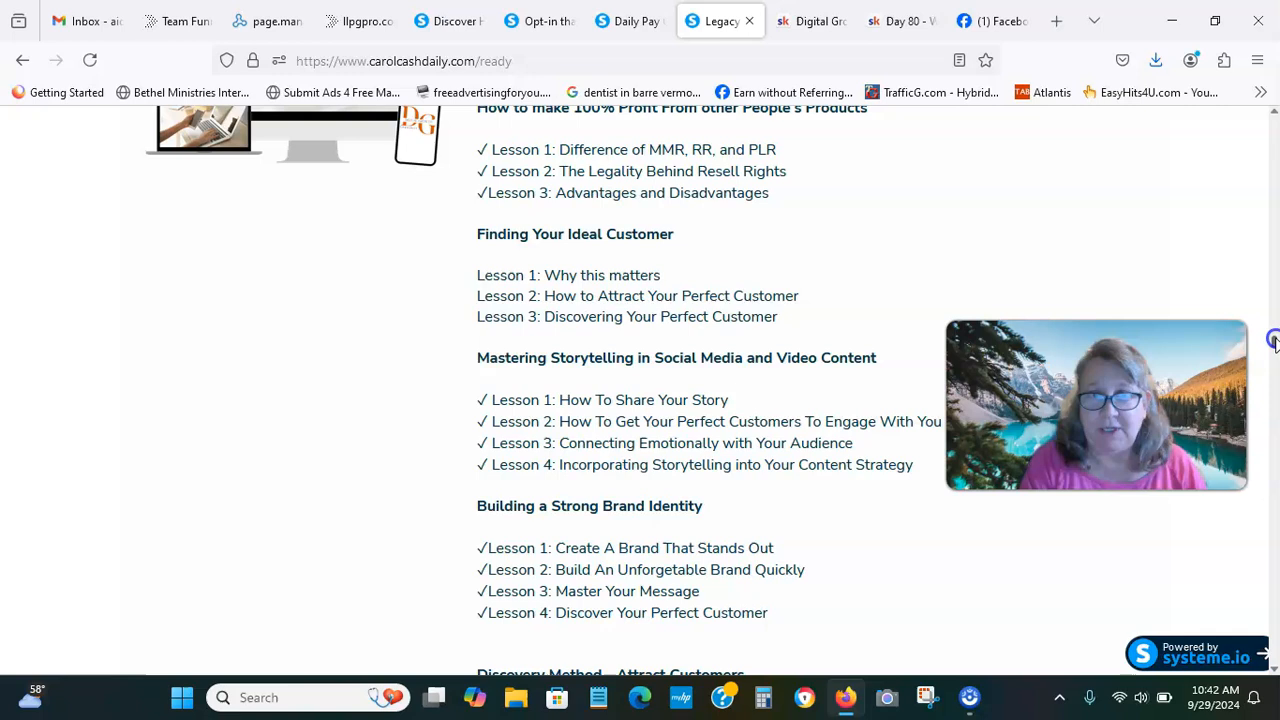
scroll("down", 3)
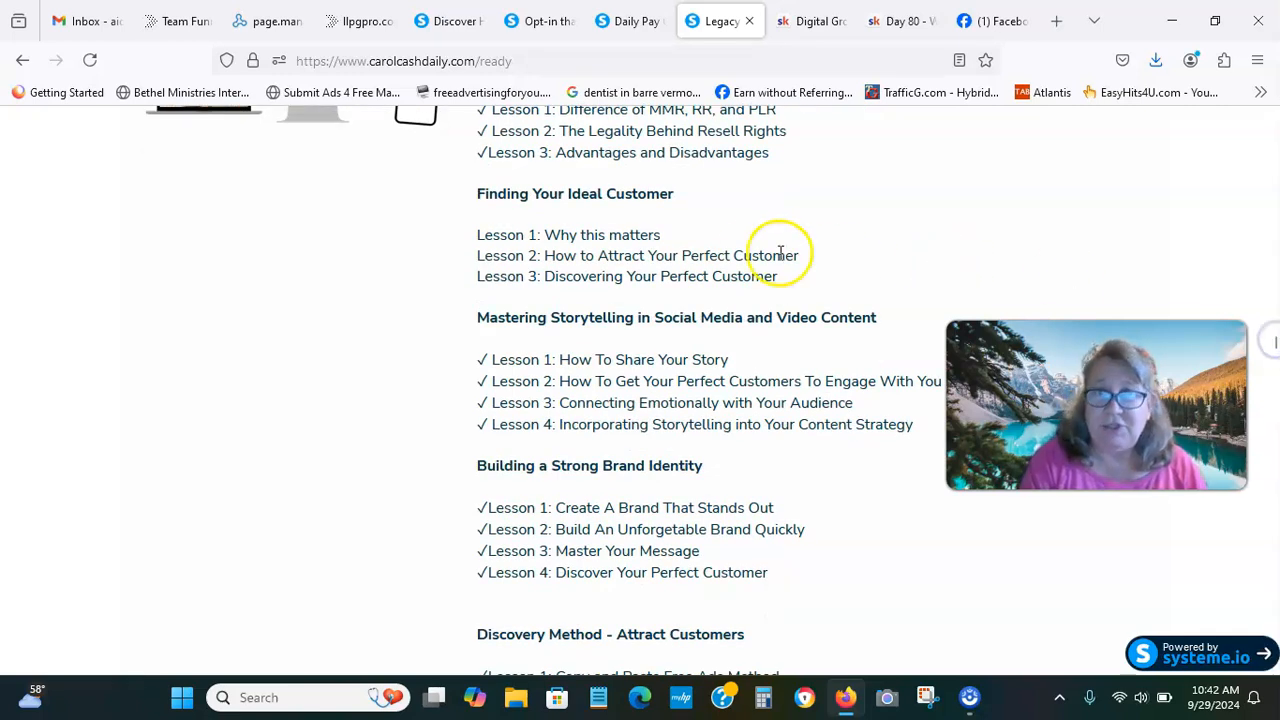
mouse_move(910, 530)
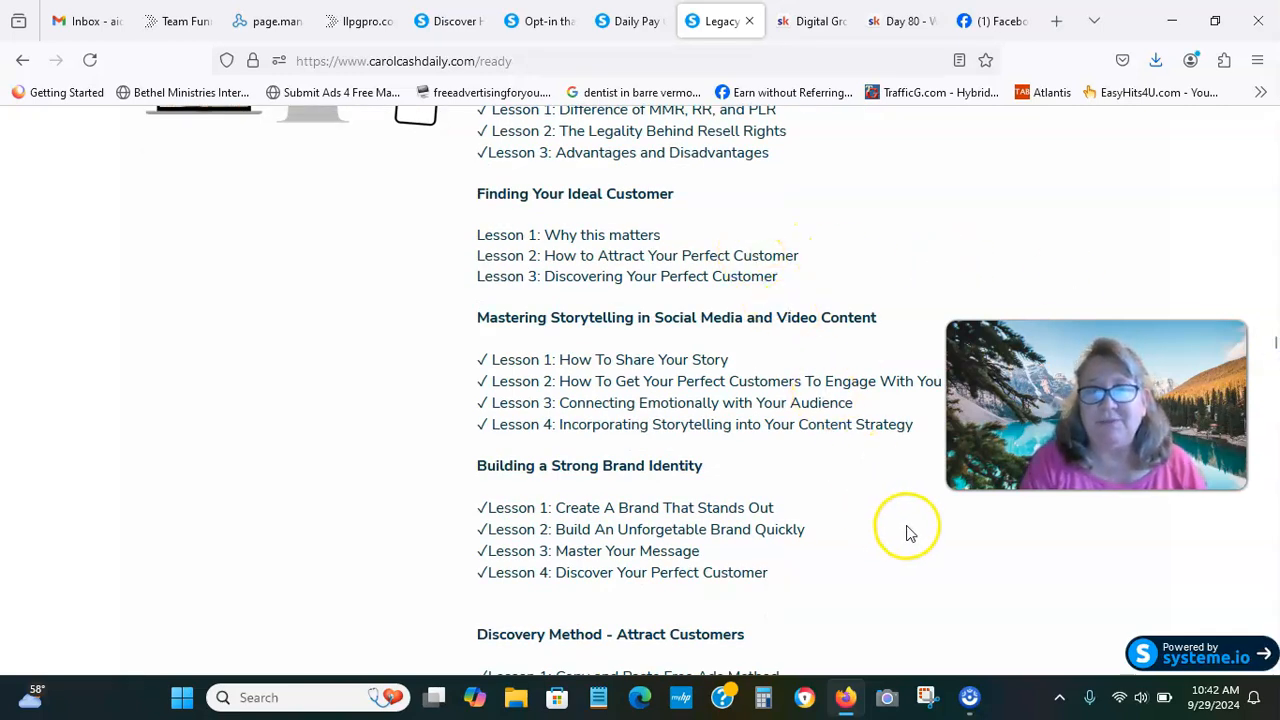
scroll("down", 3)
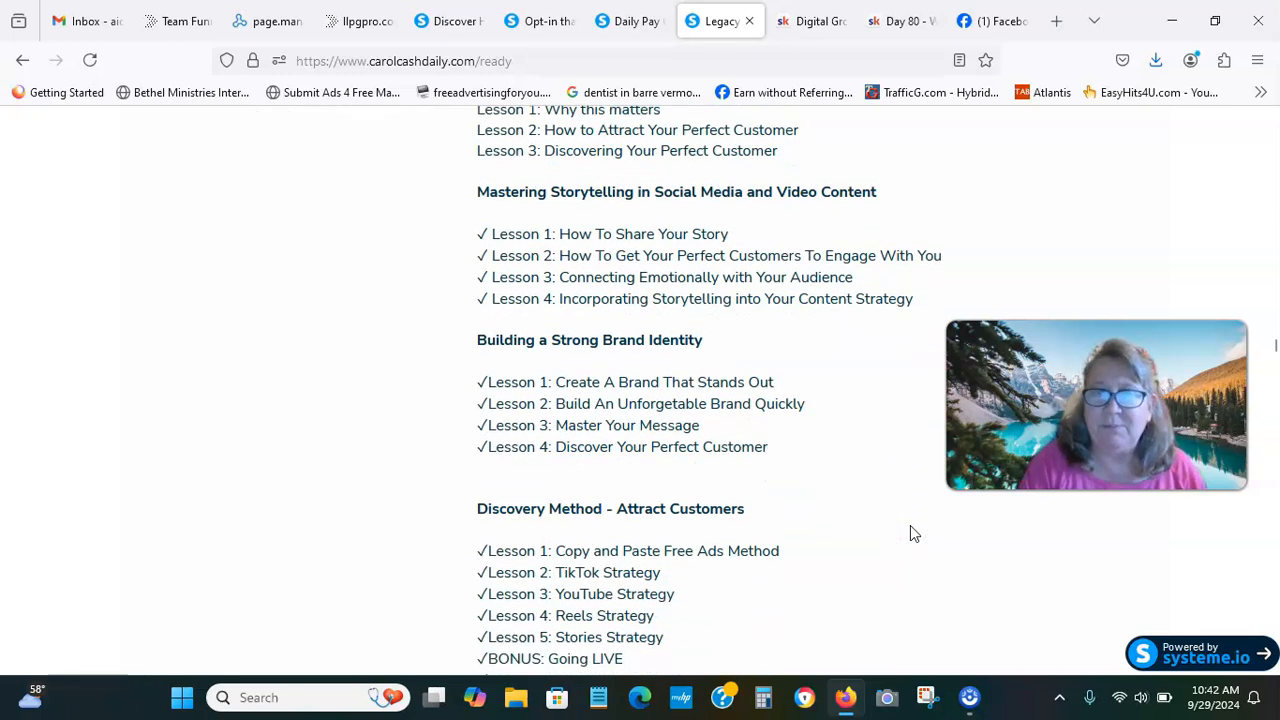
scroll("down", 3)
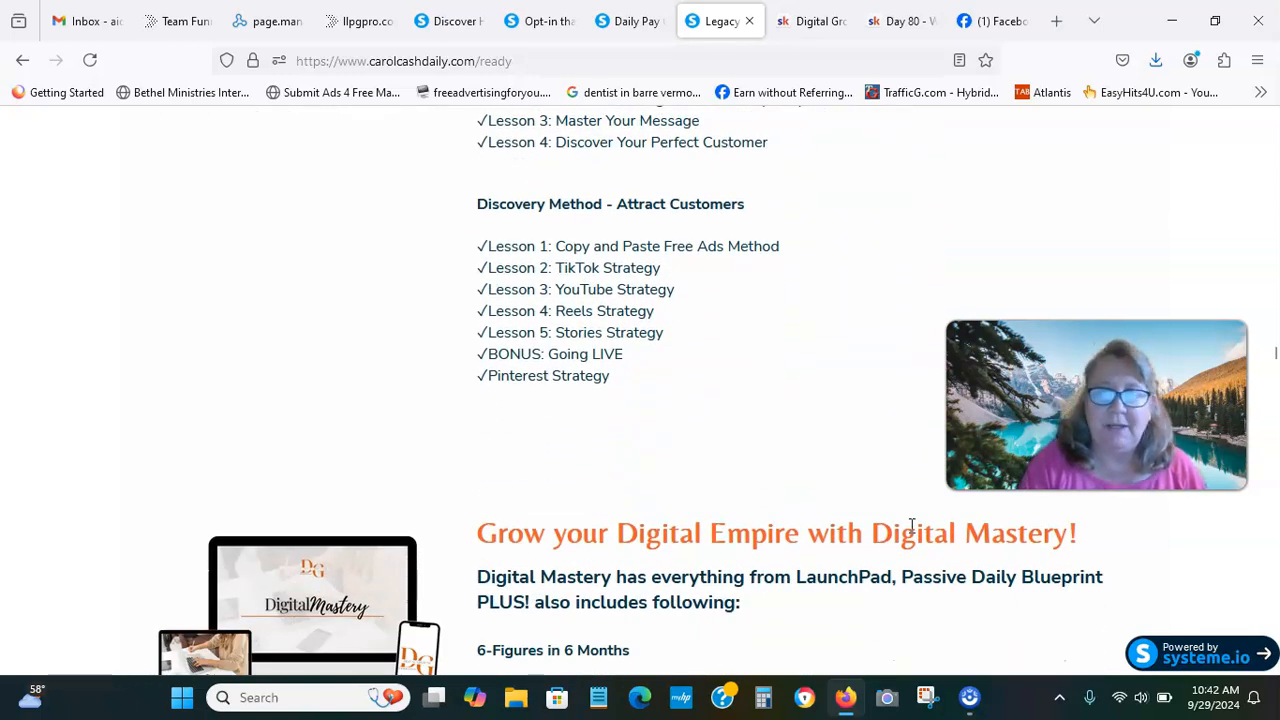
scroll("down", 3)
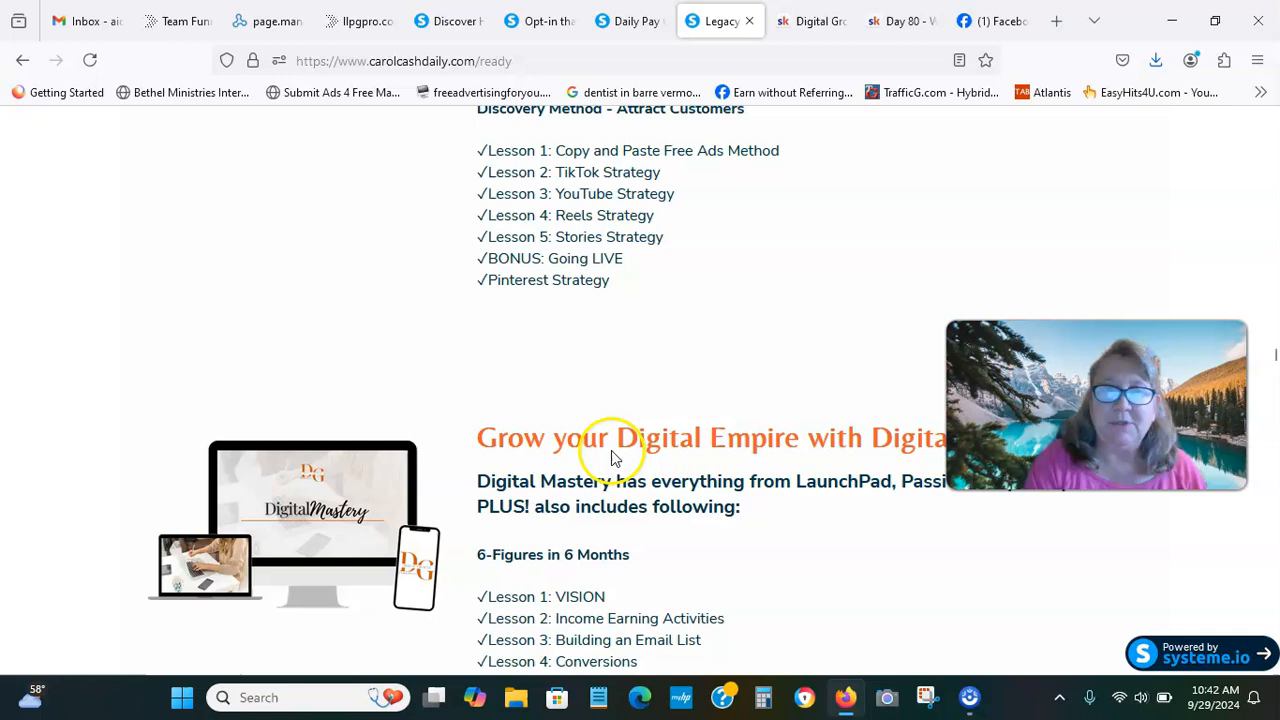
mouse_move(764, 388)
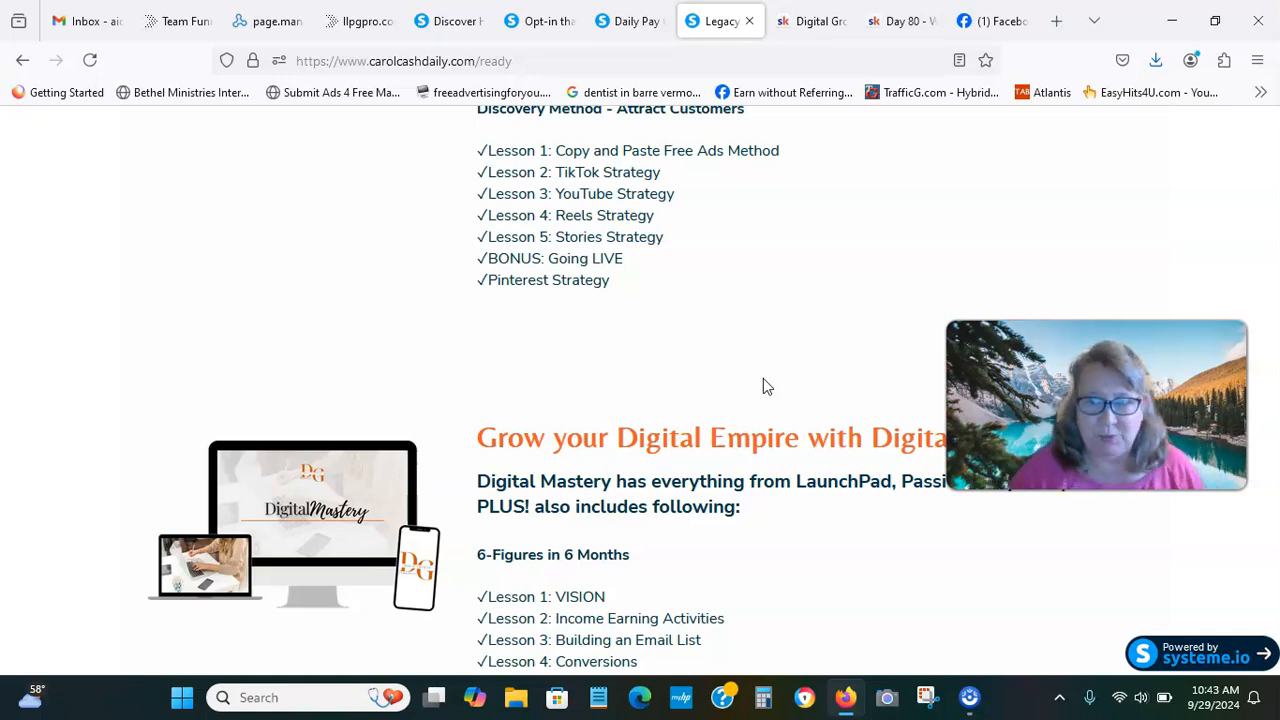
mouse_move(862, 444)
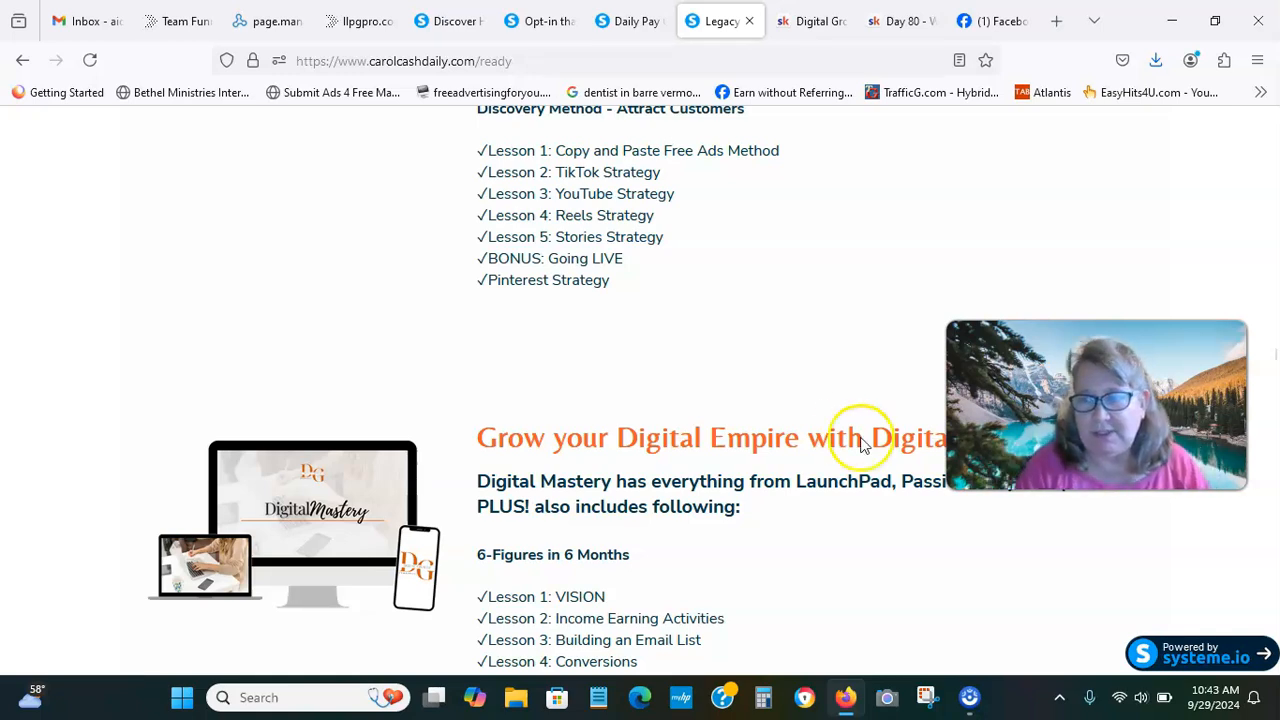
mouse_move(1270, 358)
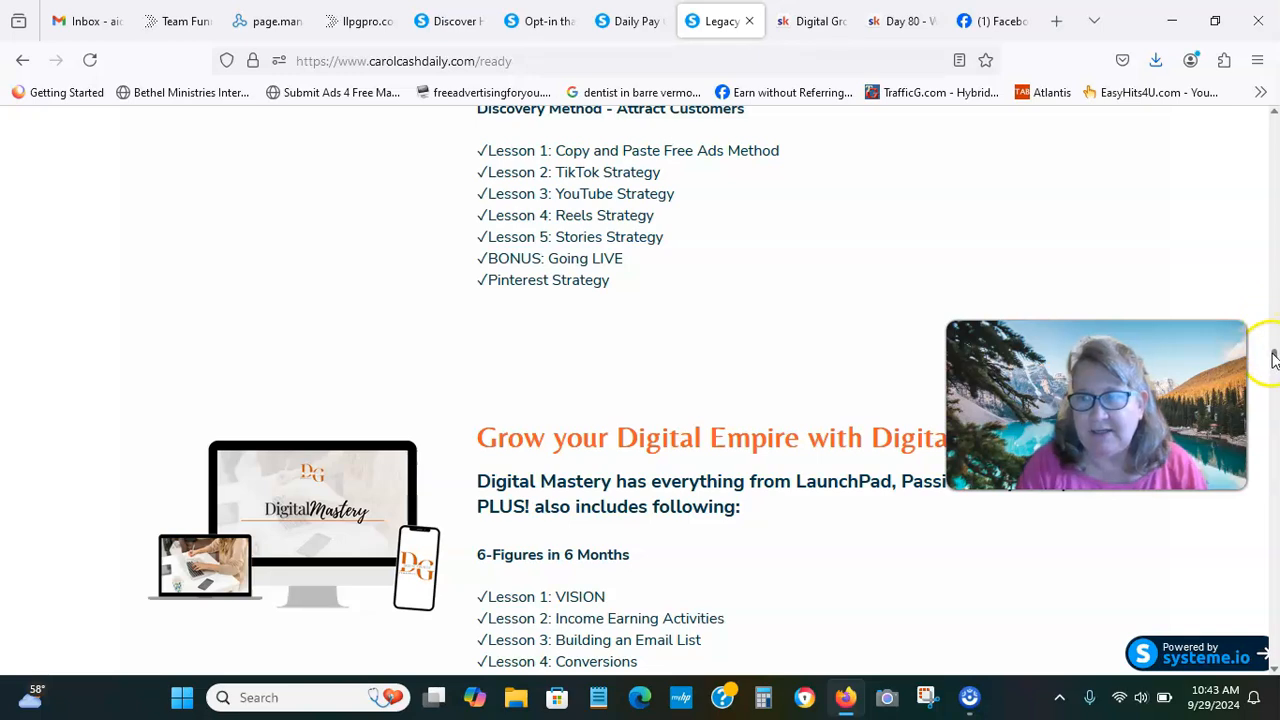
Continue down until the Legacy Builders Program heading and its digital-product lessons appear.
scroll("down", 3)
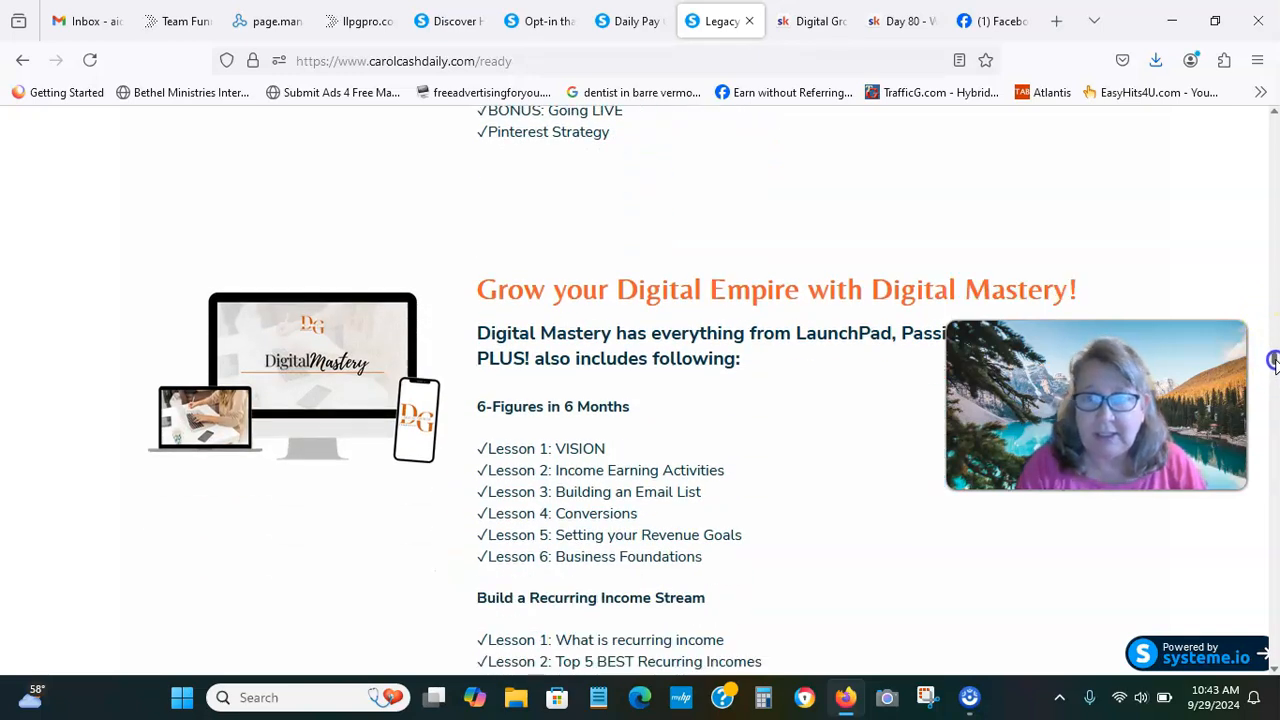
scroll("down", 3)
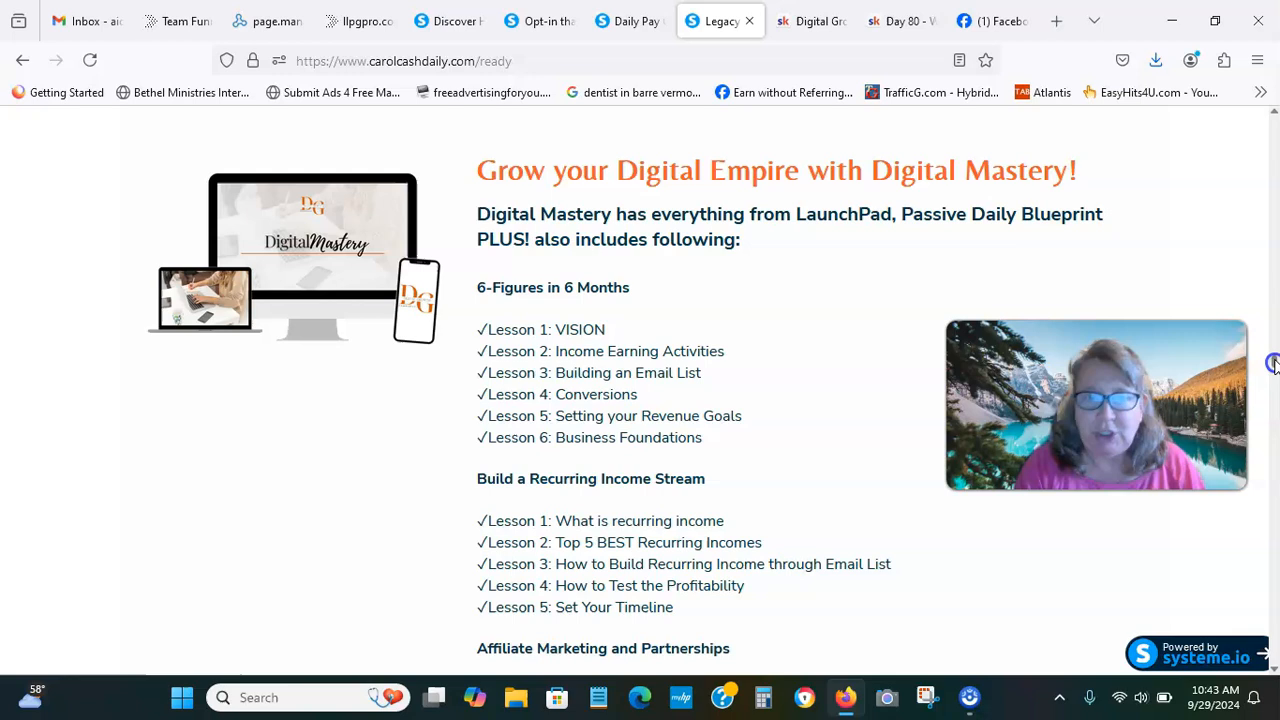
mouse_move(1272, 362)
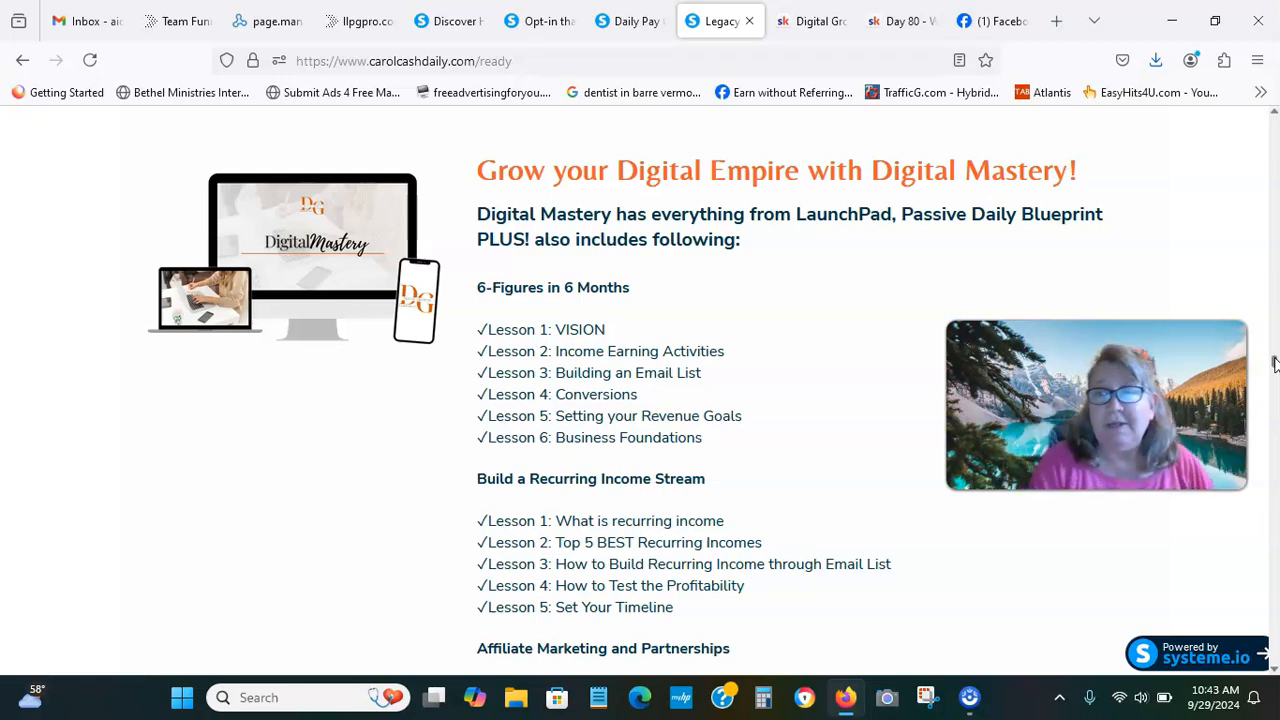
scroll("down", 3)
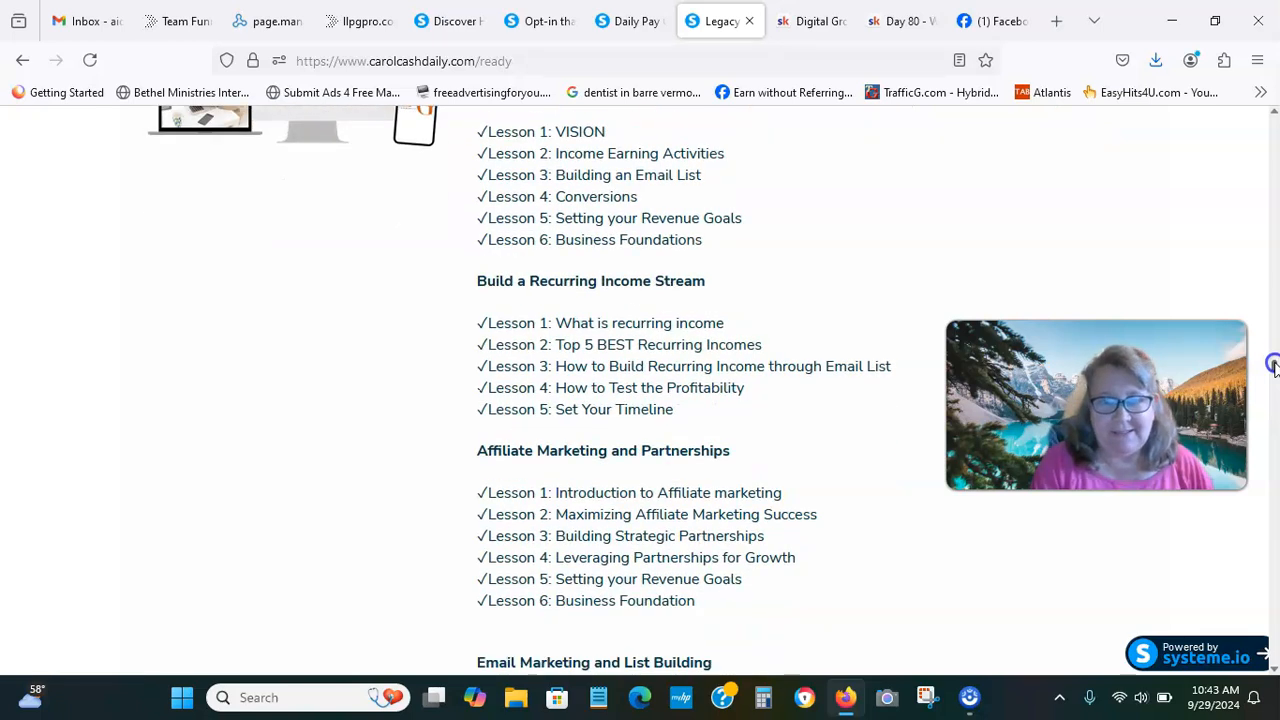
scroll("down", 3)
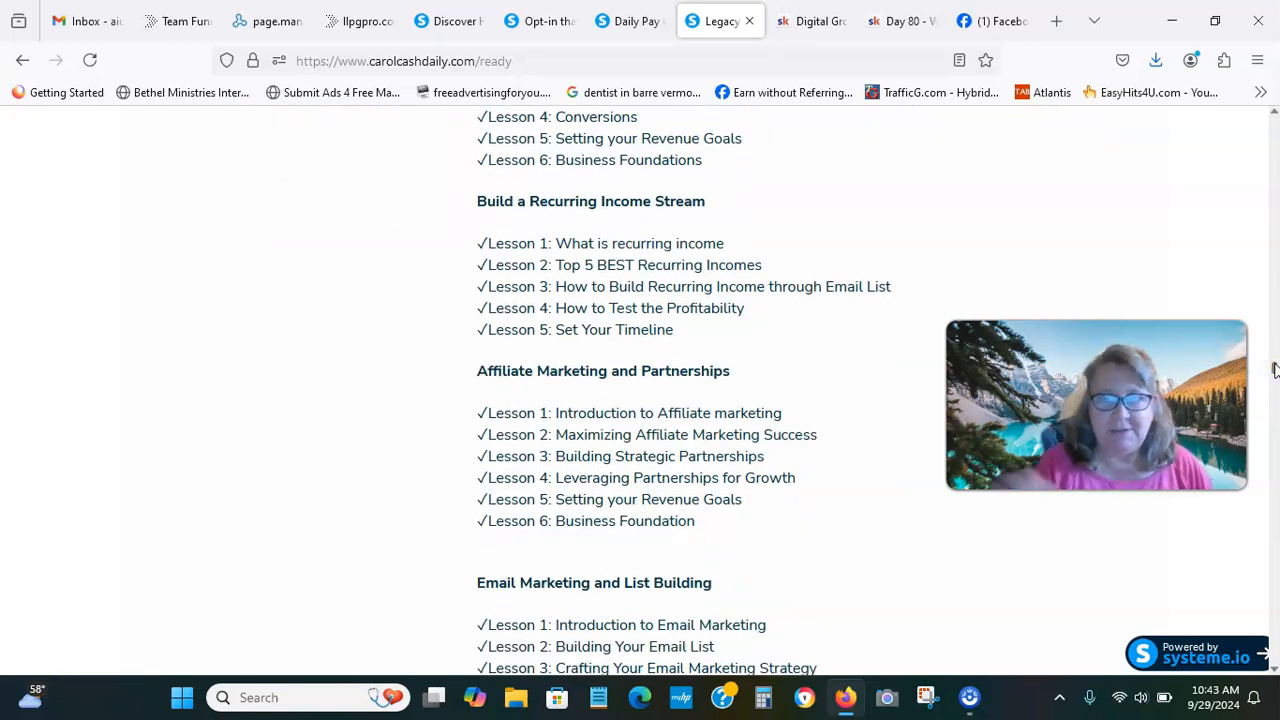
scroll("down", 3)
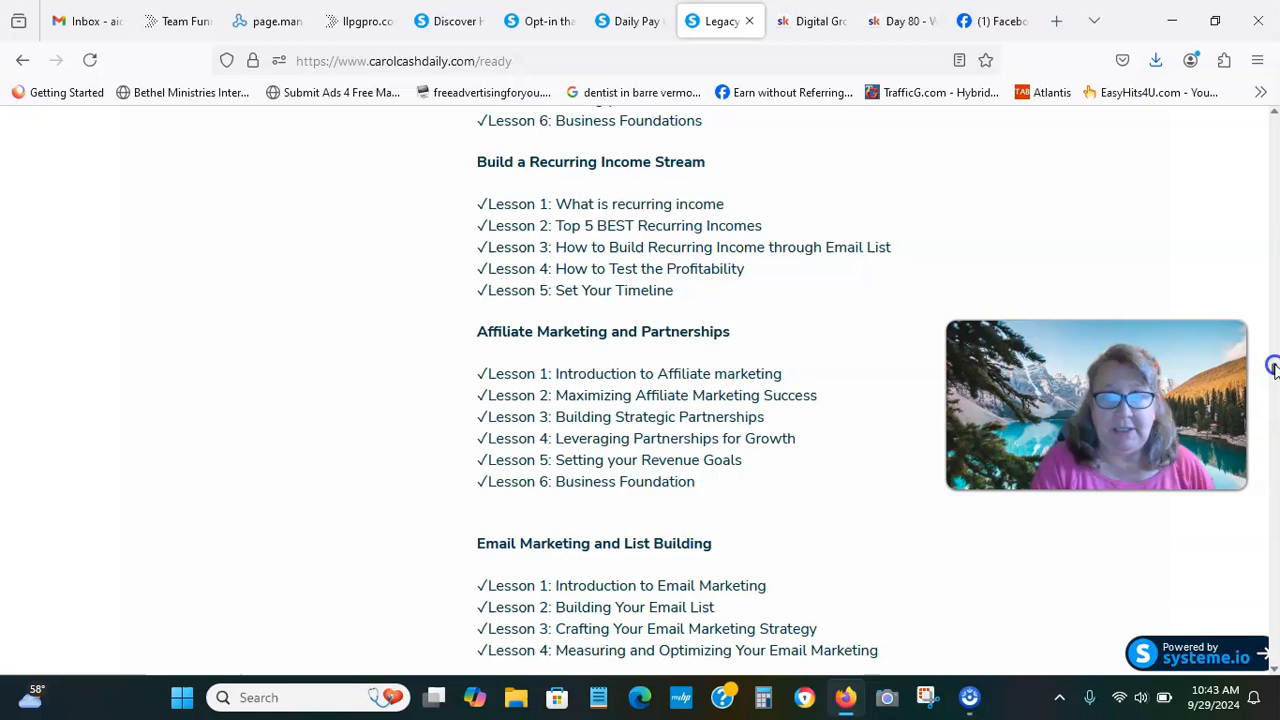
scroll("down", 3)
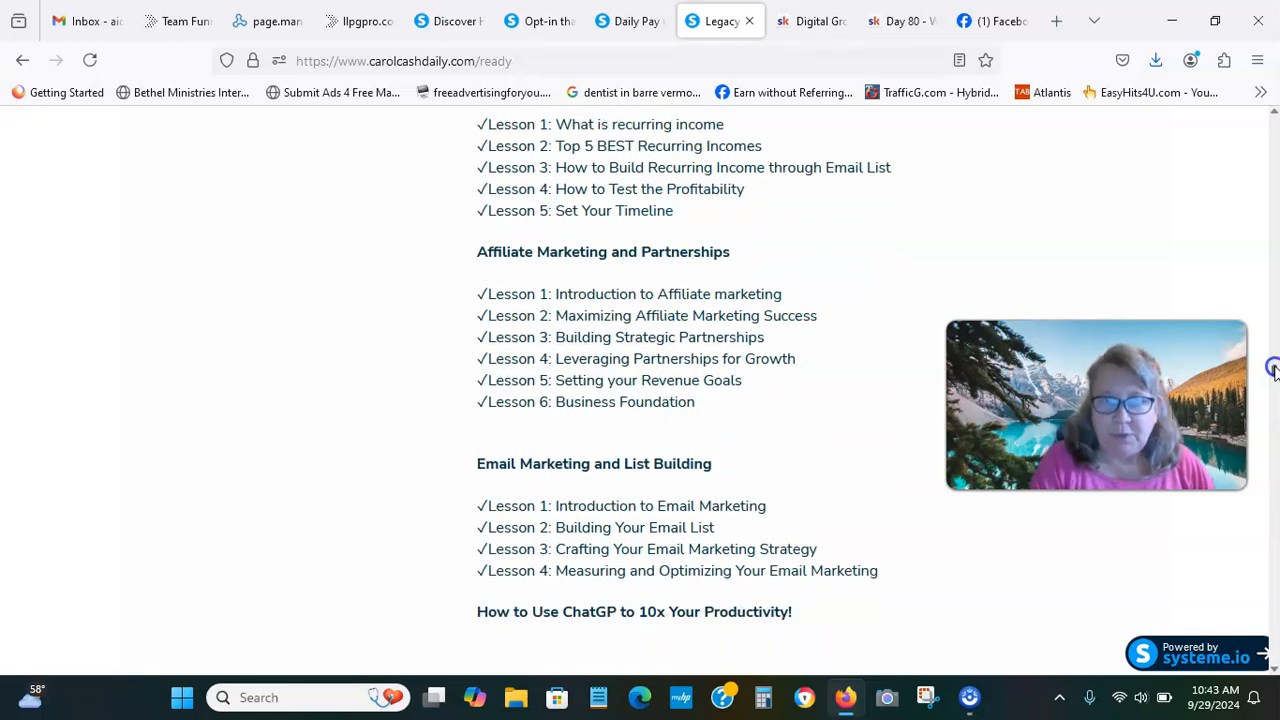
scroll("down", 3)
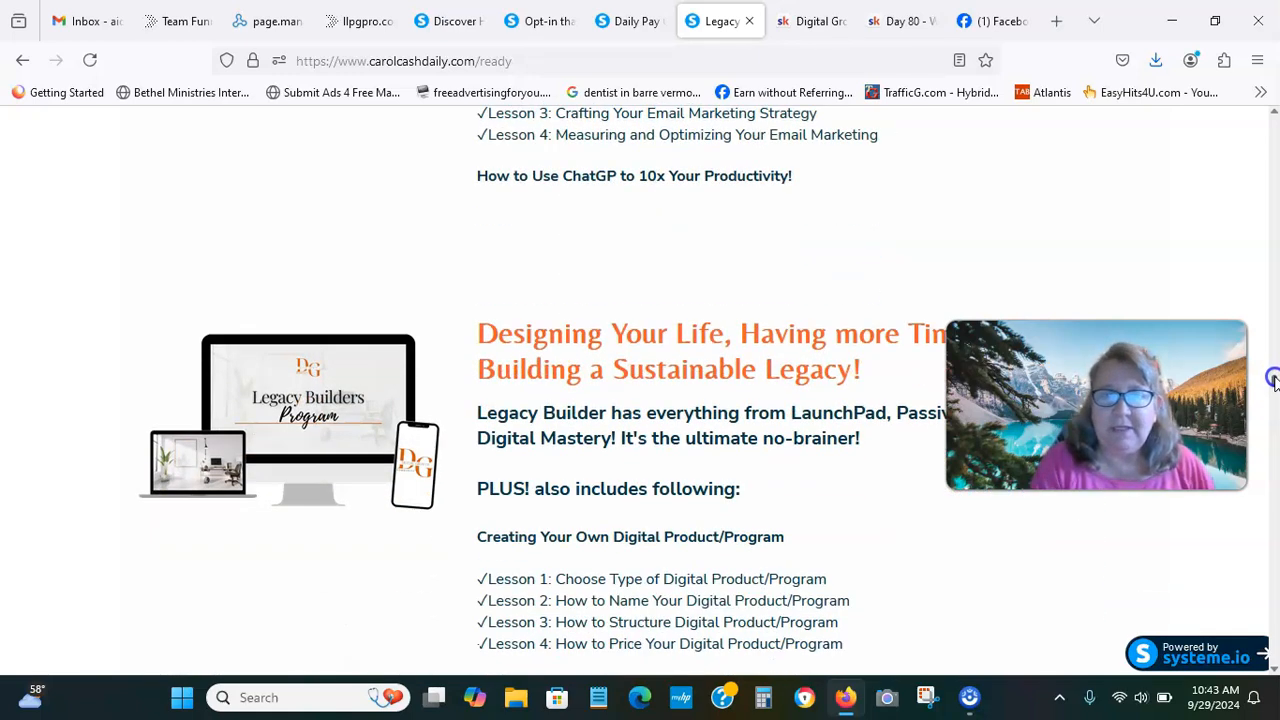
Scroll through the Legacy Builders modules down to the enrollment bonuses.
scroll("down", 3)
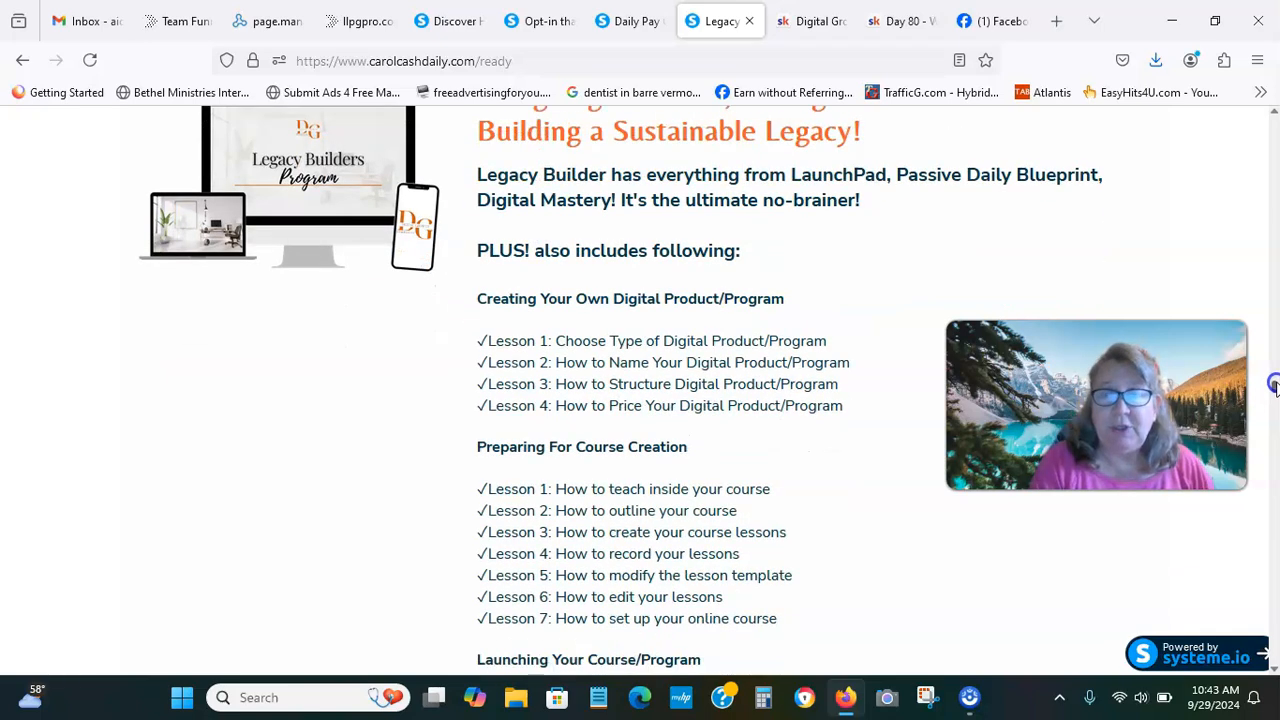
scroll("down", 3)
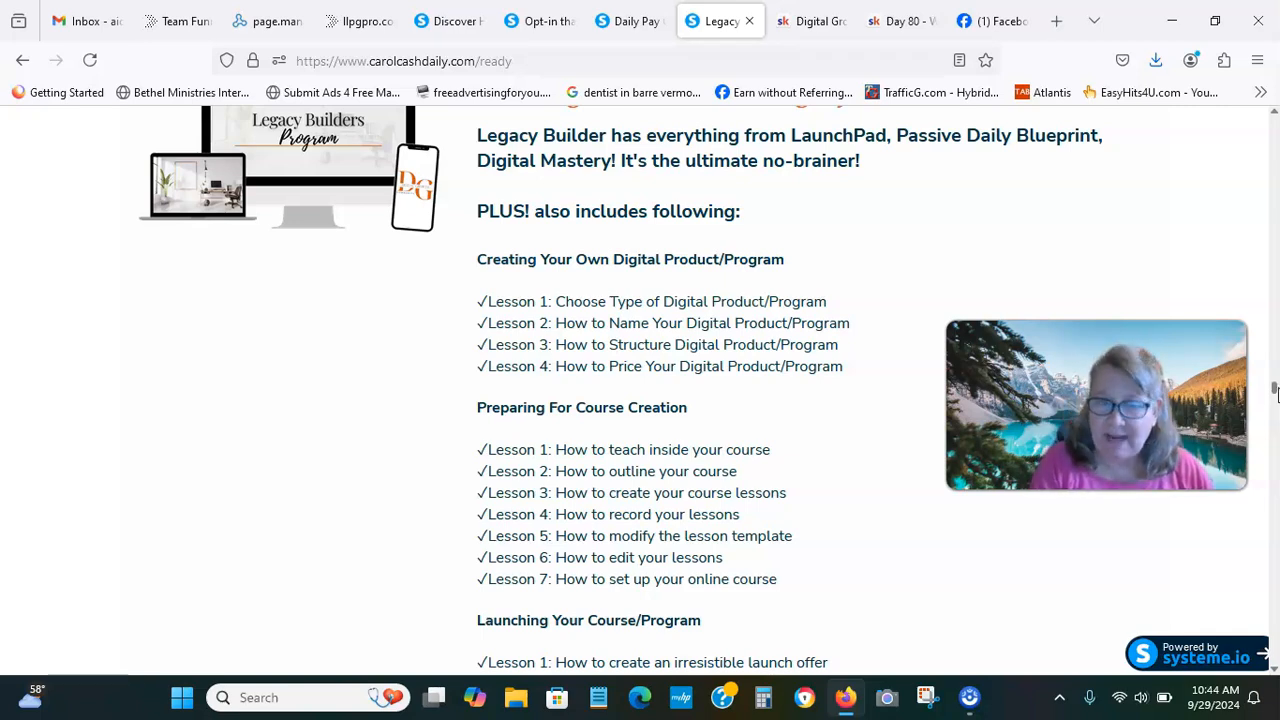
scroll("down", 3)
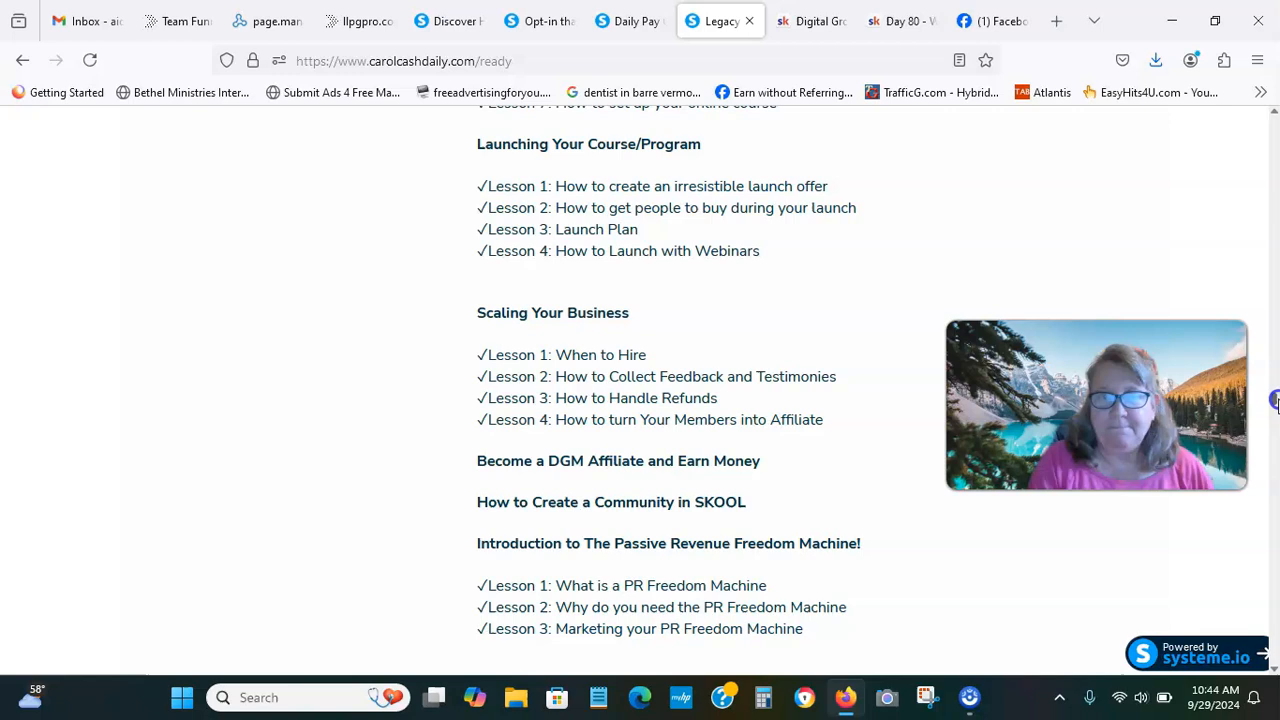
scroll("down", 3)
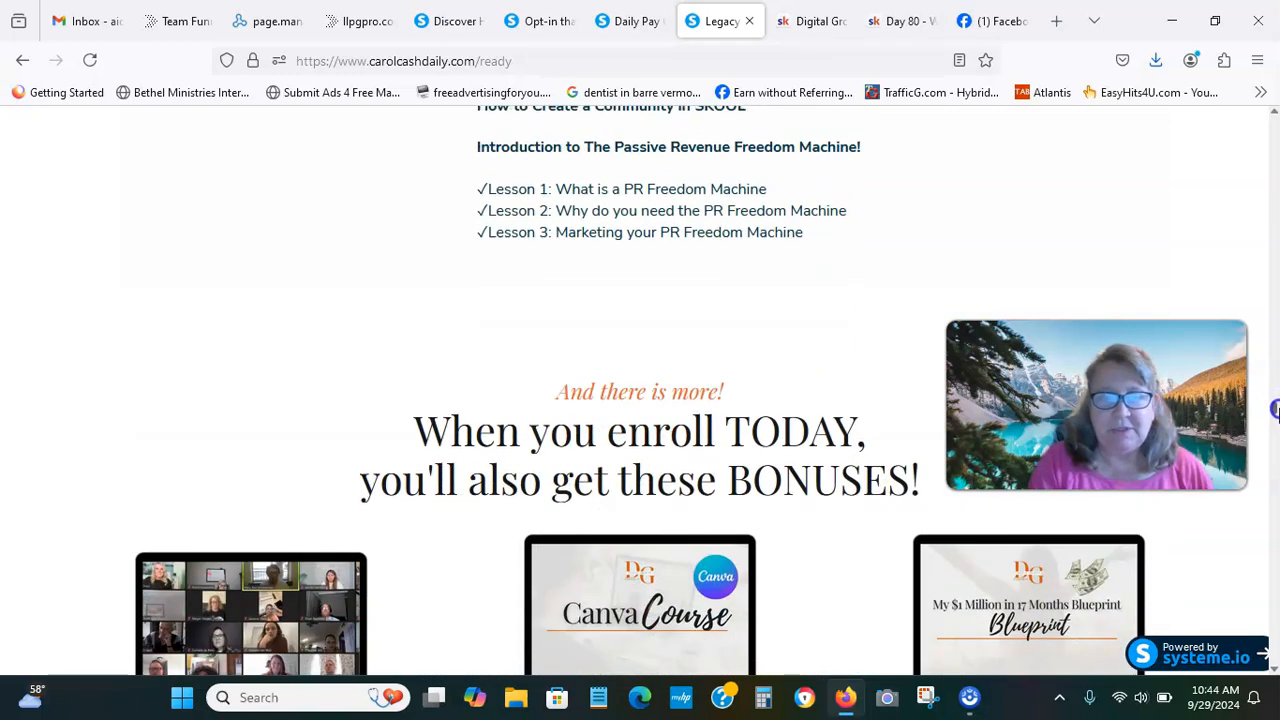
scroll("down", 3)
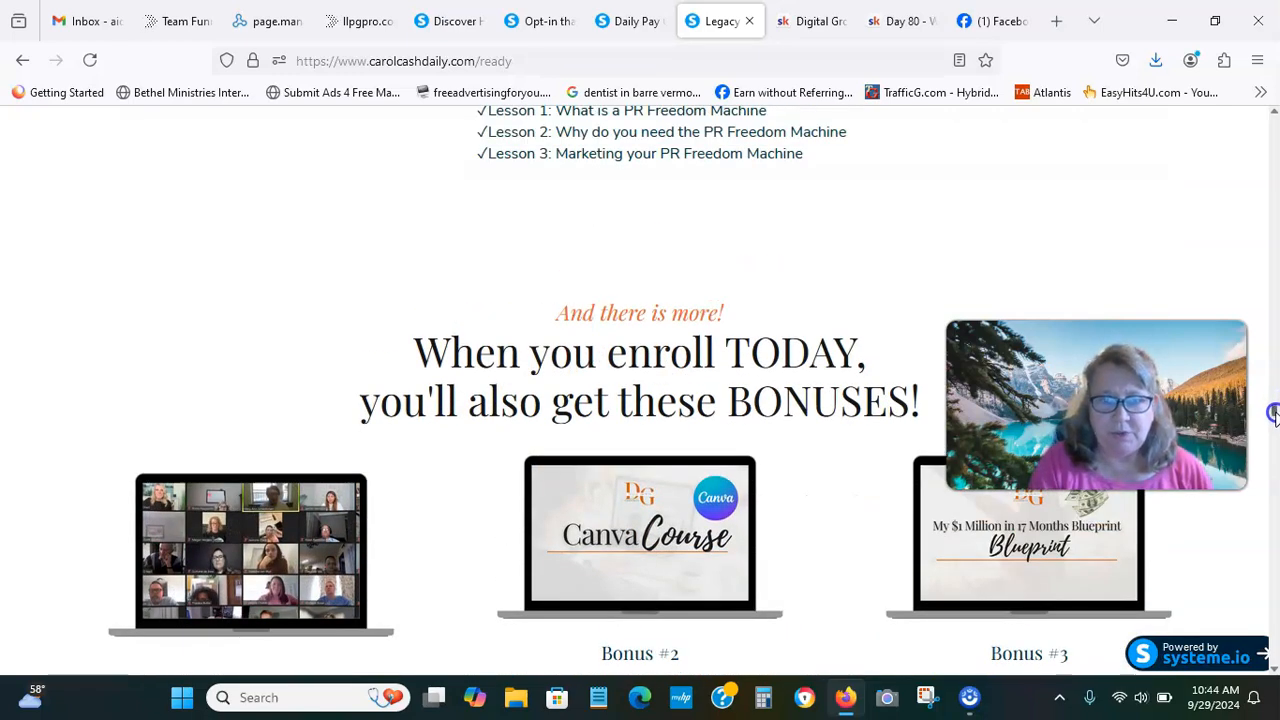
Scroll back up to the Preparing For Course Creation and course launch lessons.
scroll("up", 3)
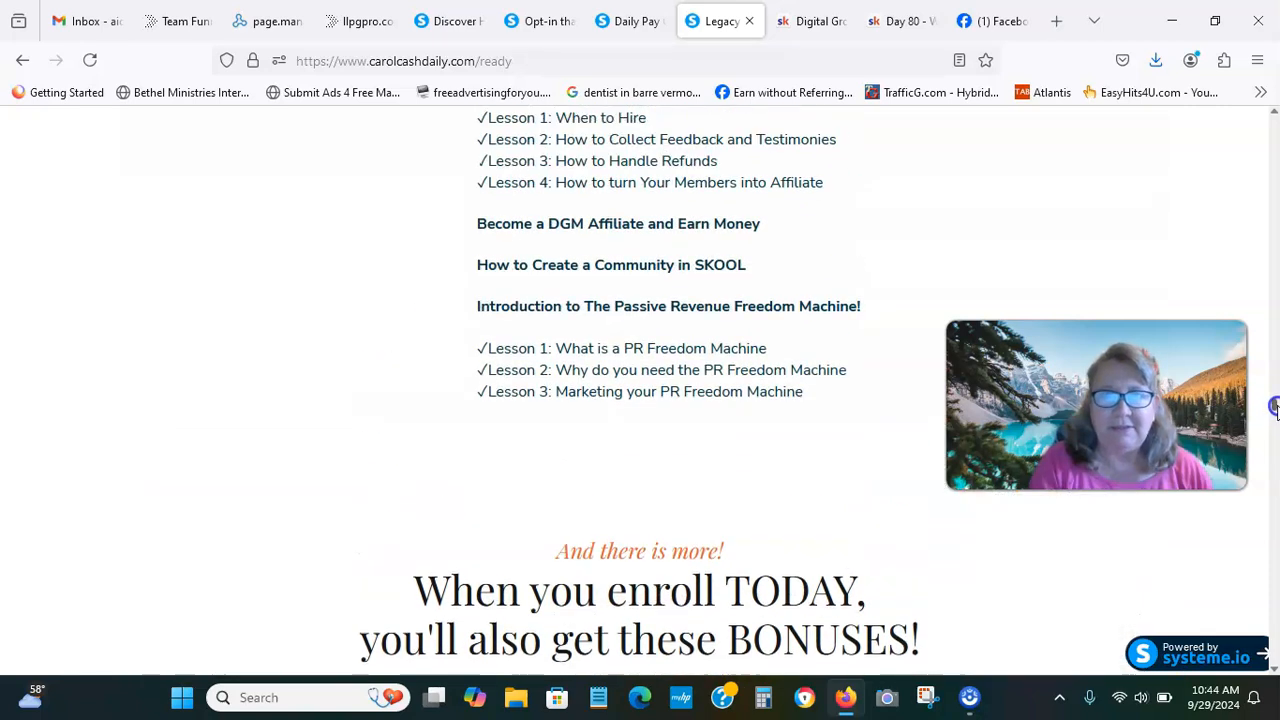
scroll("up", 3)
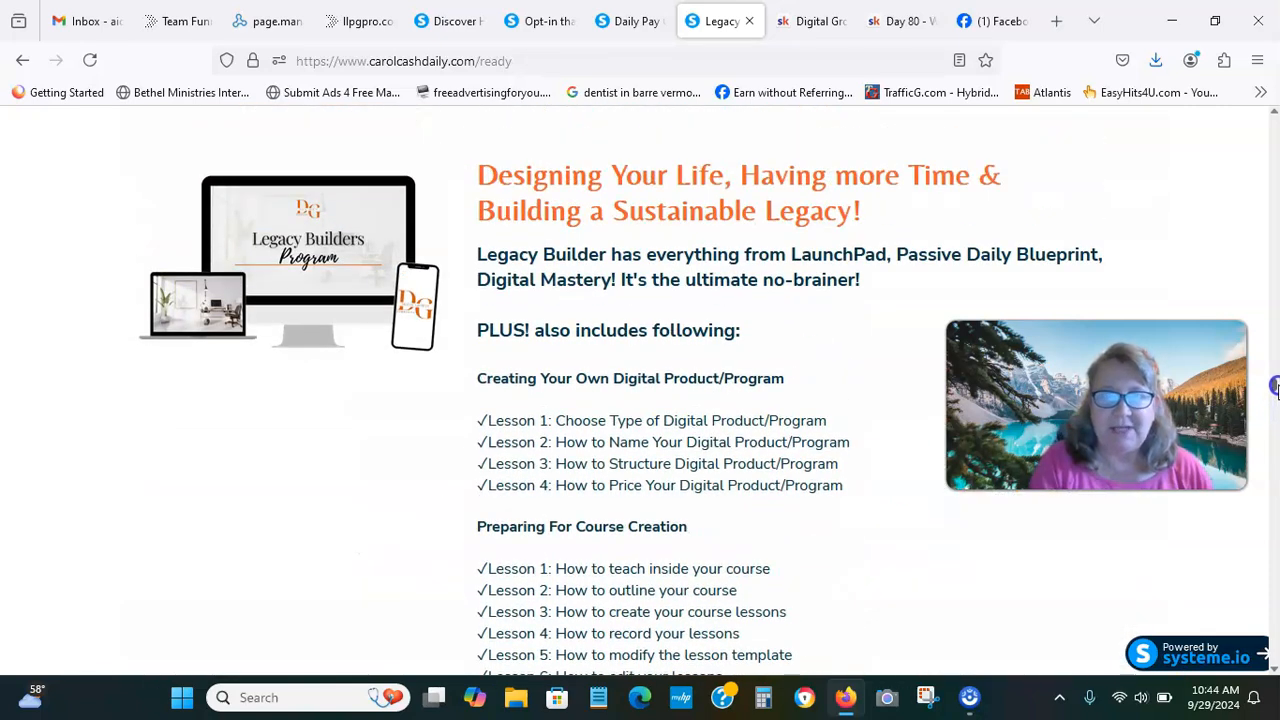
scroll("down", 3)
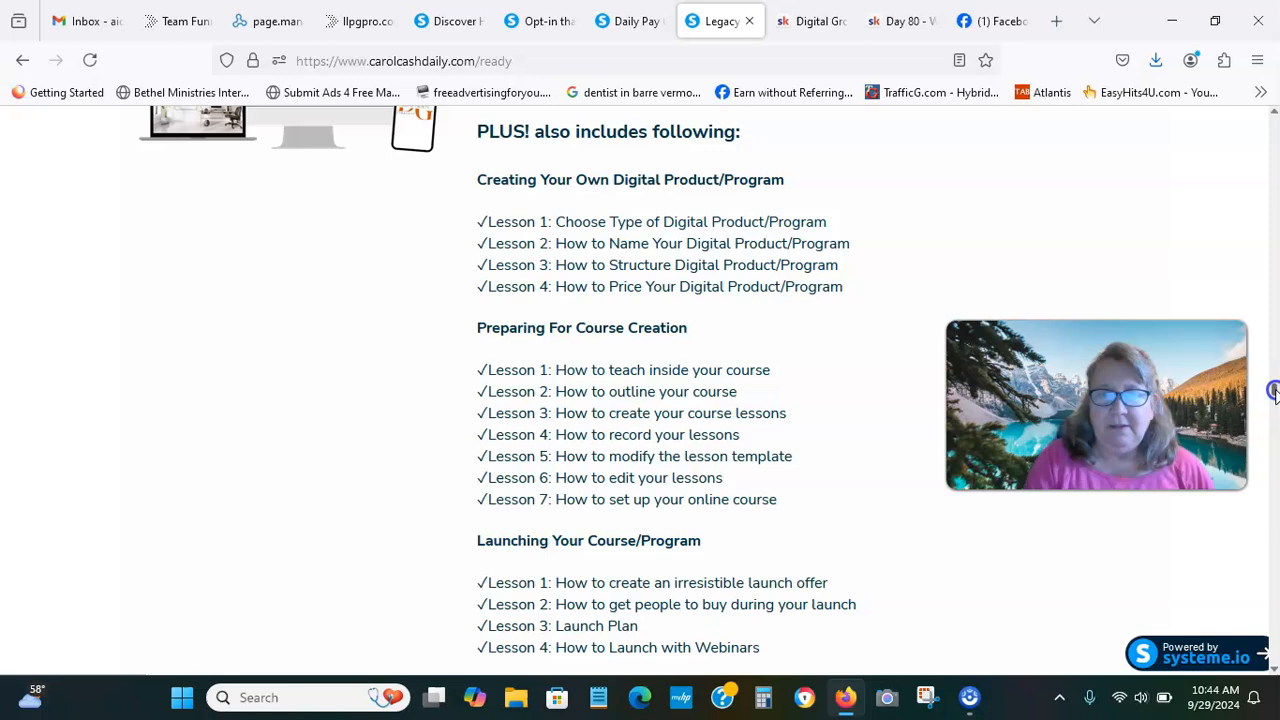
scroll("down", 3)
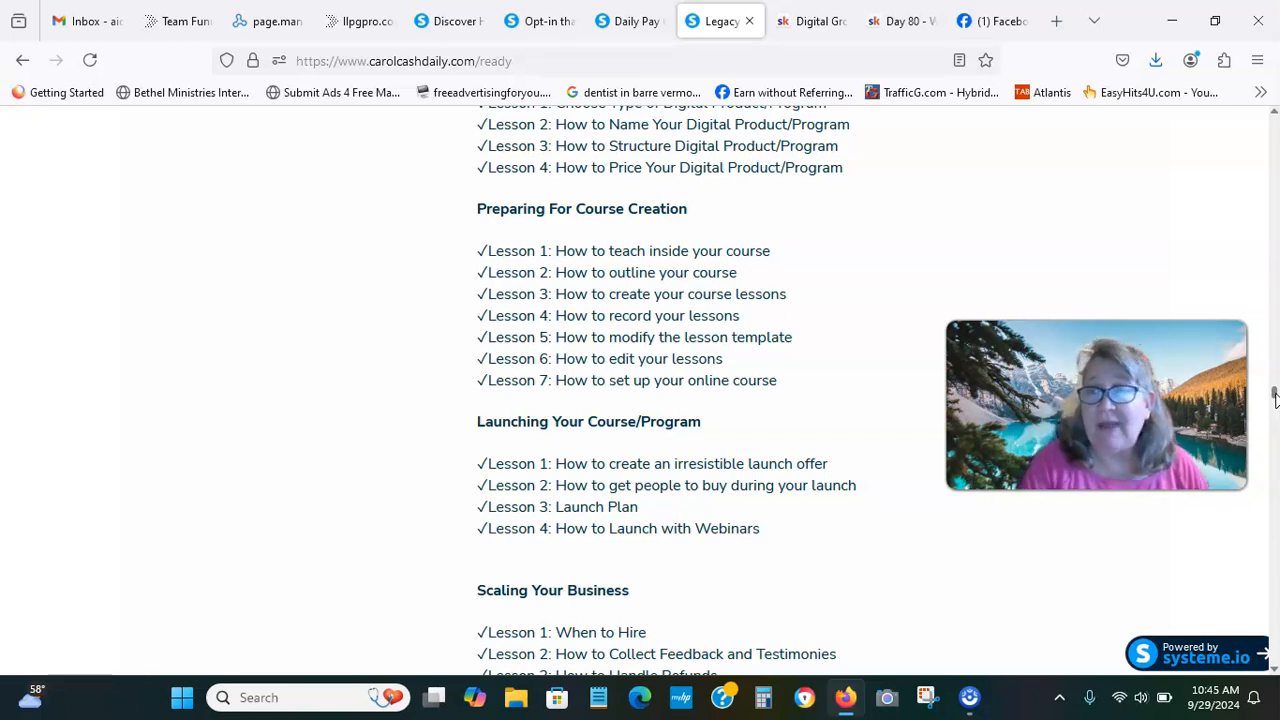
Scroll down to the BONUSES section of the sales page.
scroll("down", 3)
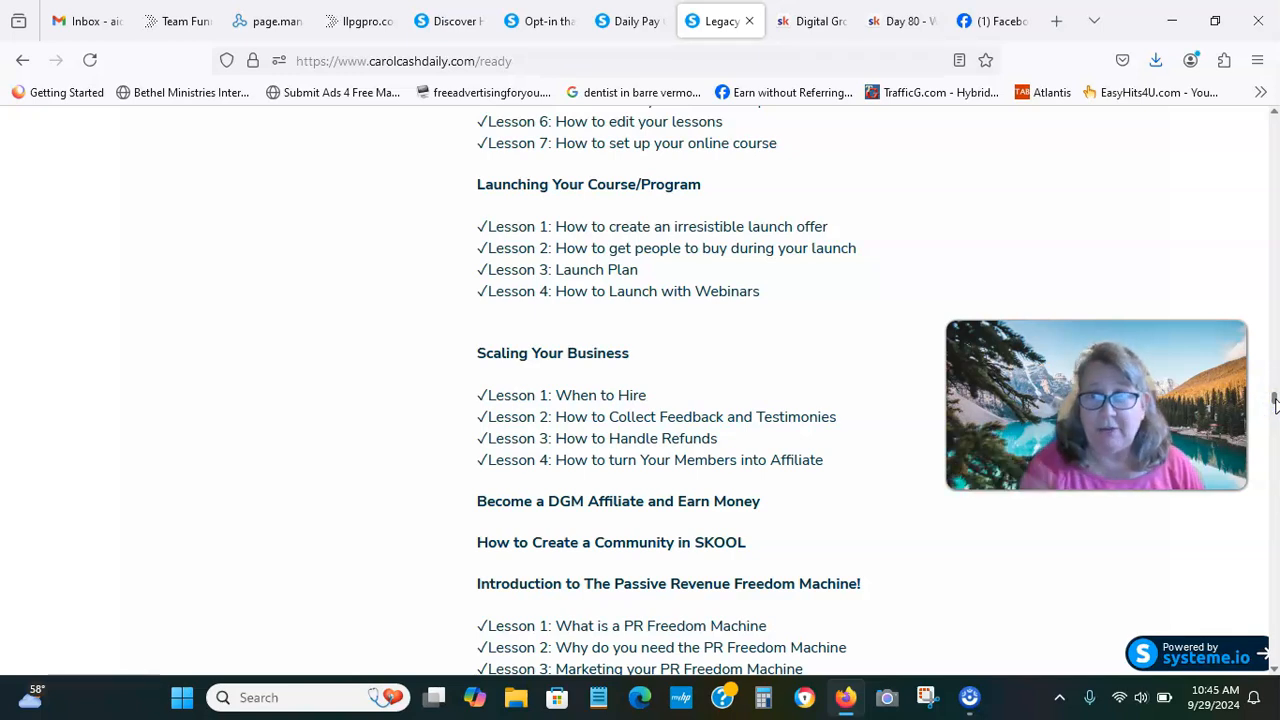
scroll("down", 3)
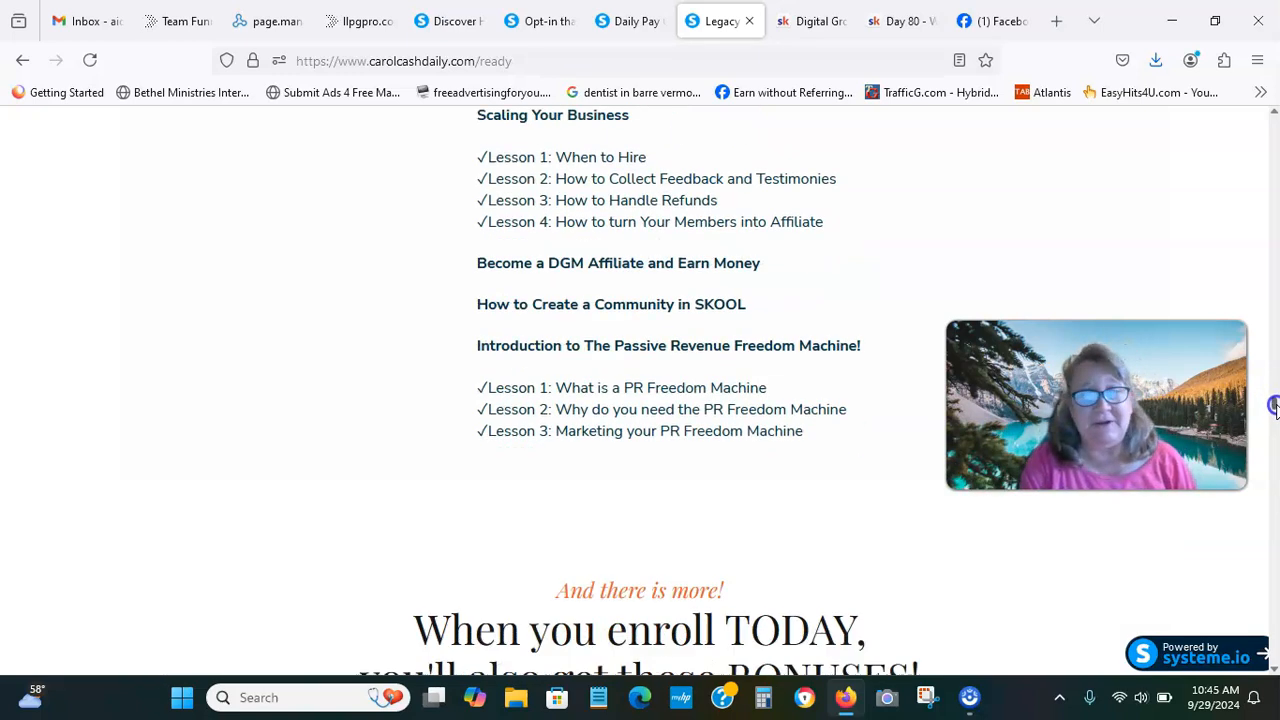
scroll("down", 3)
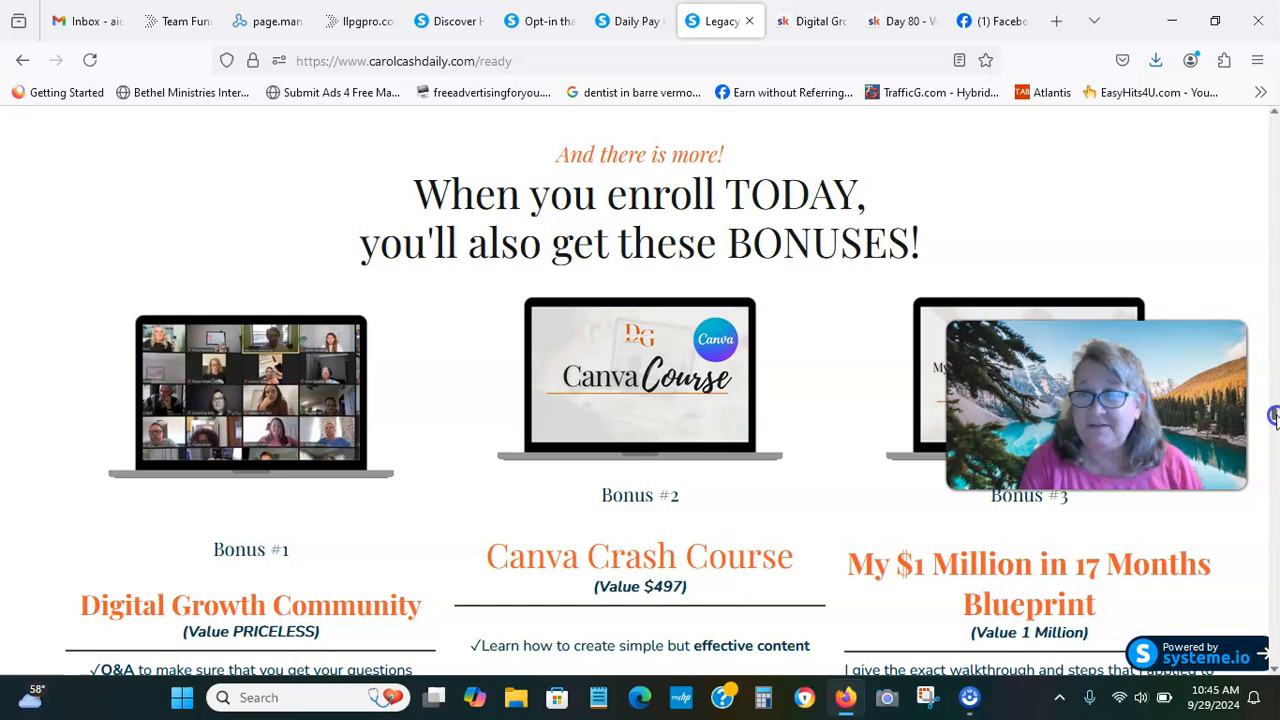
scroll("down", 3)
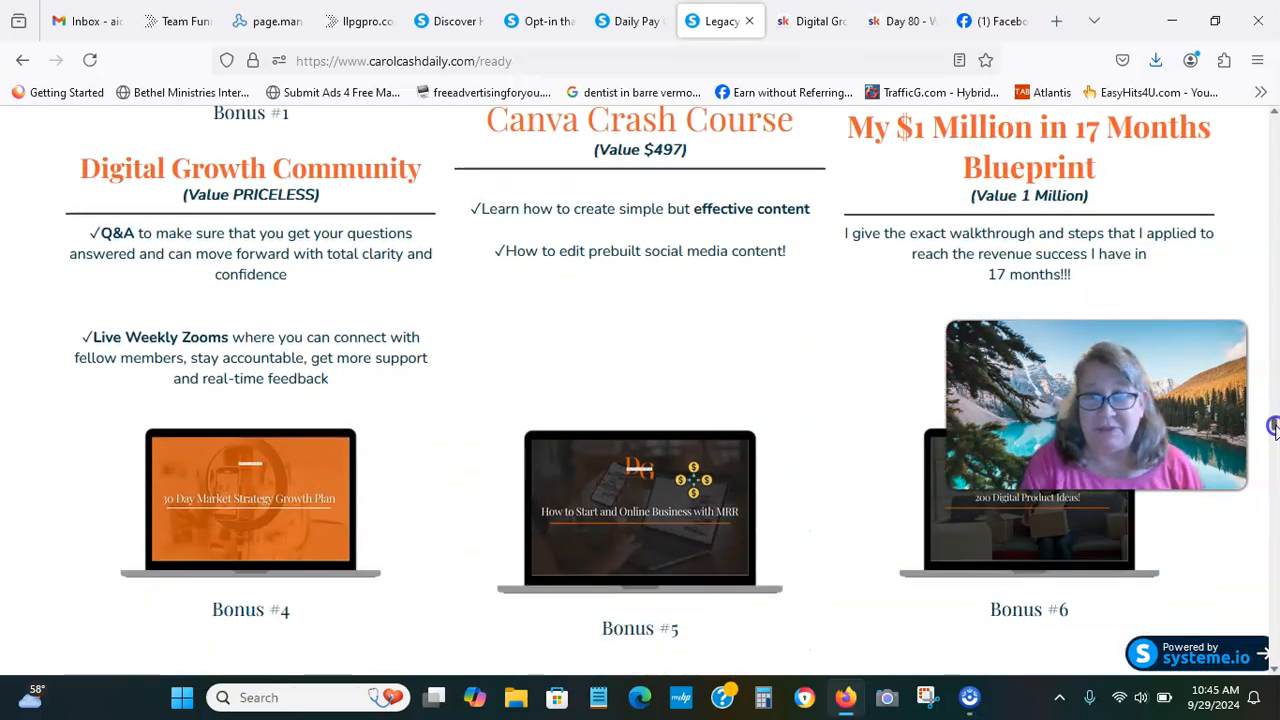
scroll("down", 3)
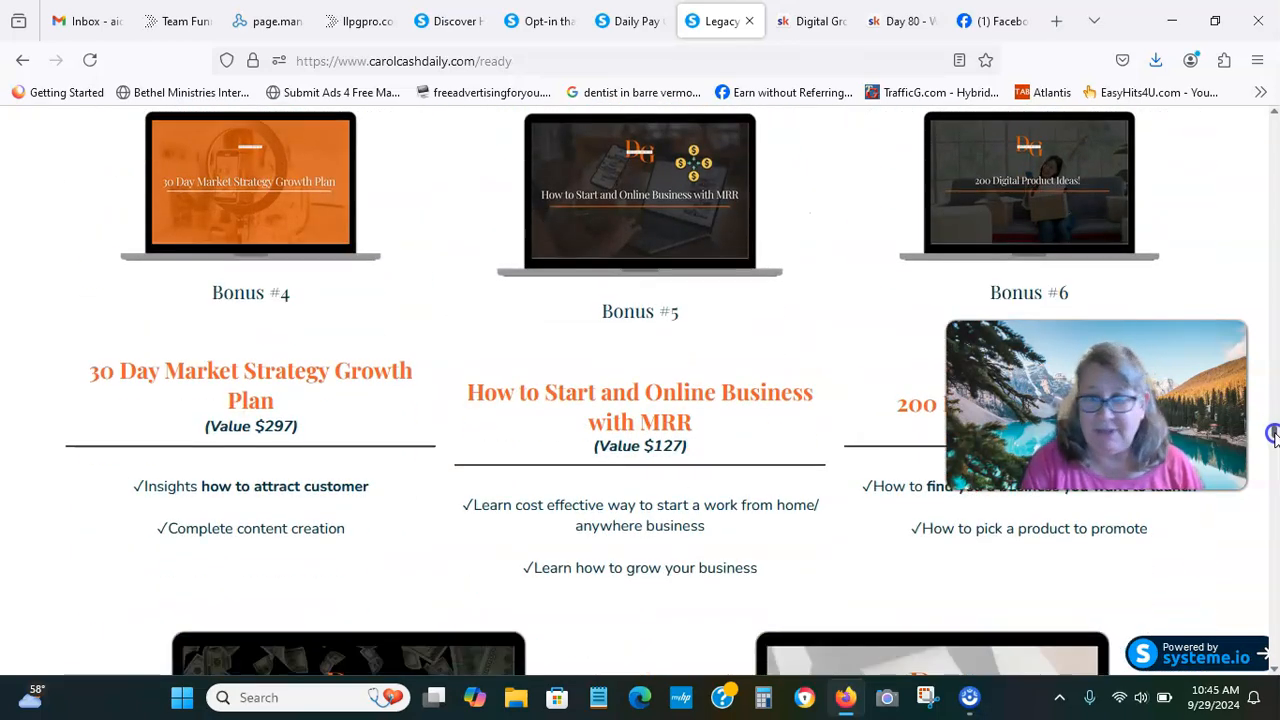
Settle on the details of bonuses #4–#6, including the 30 Day Market Strategy Growth Plan.
scroll("up", 3)
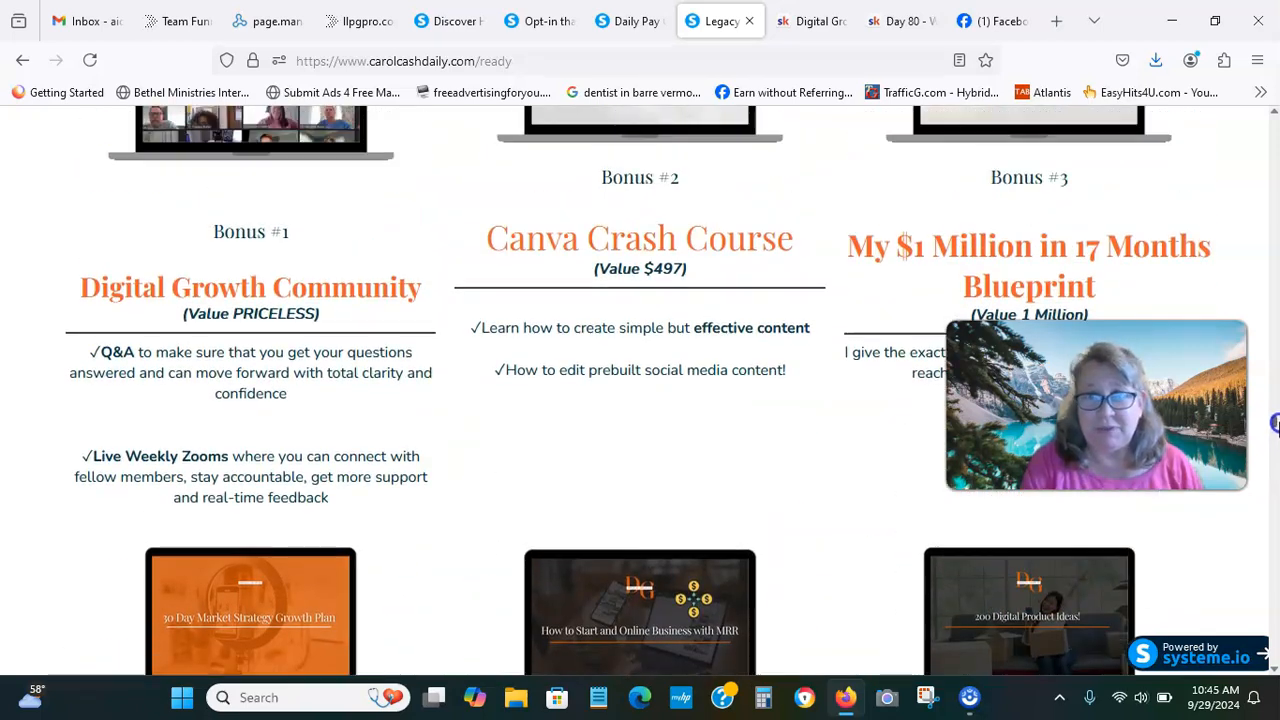
scroll("up", 3)
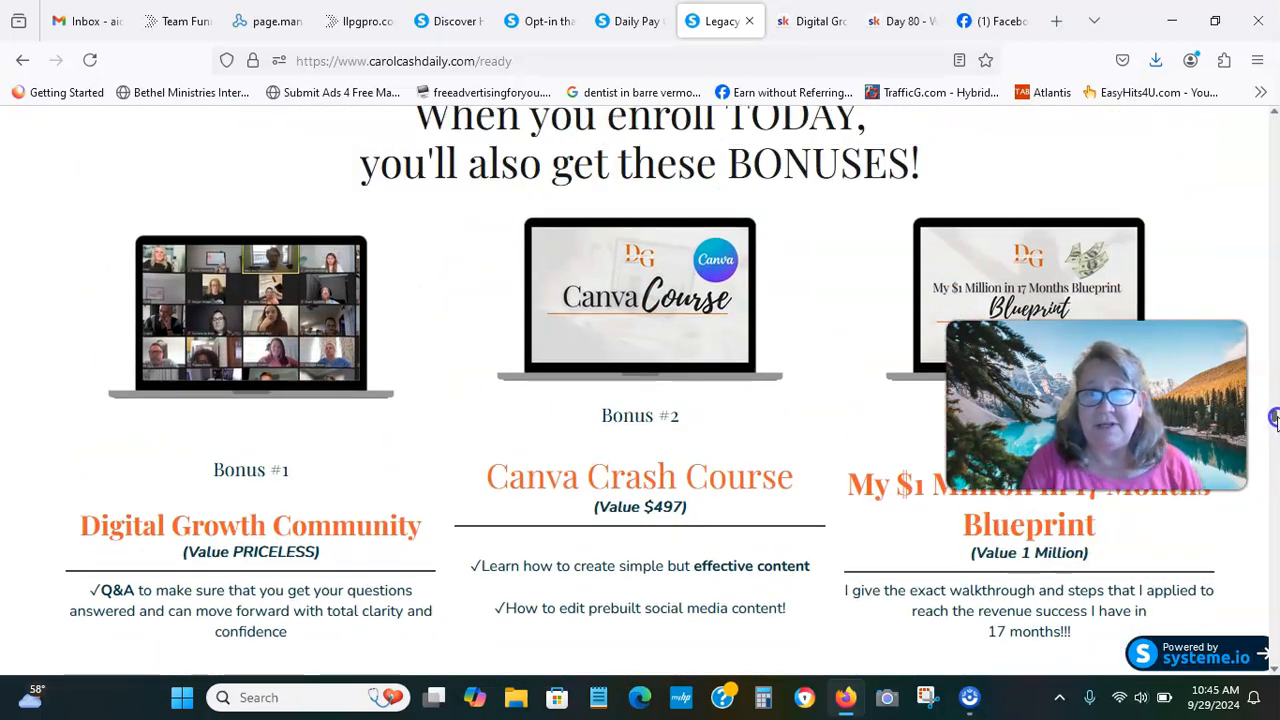
scroll("down", 3)
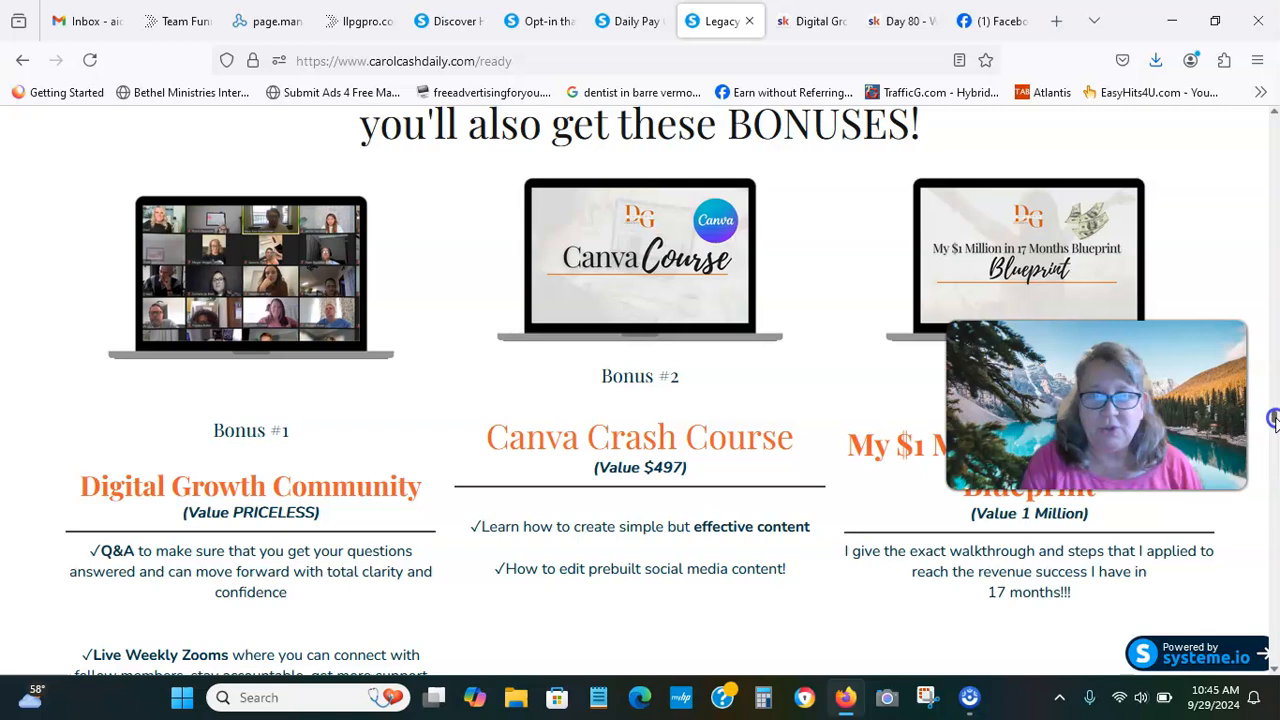
scroll("down", 3)
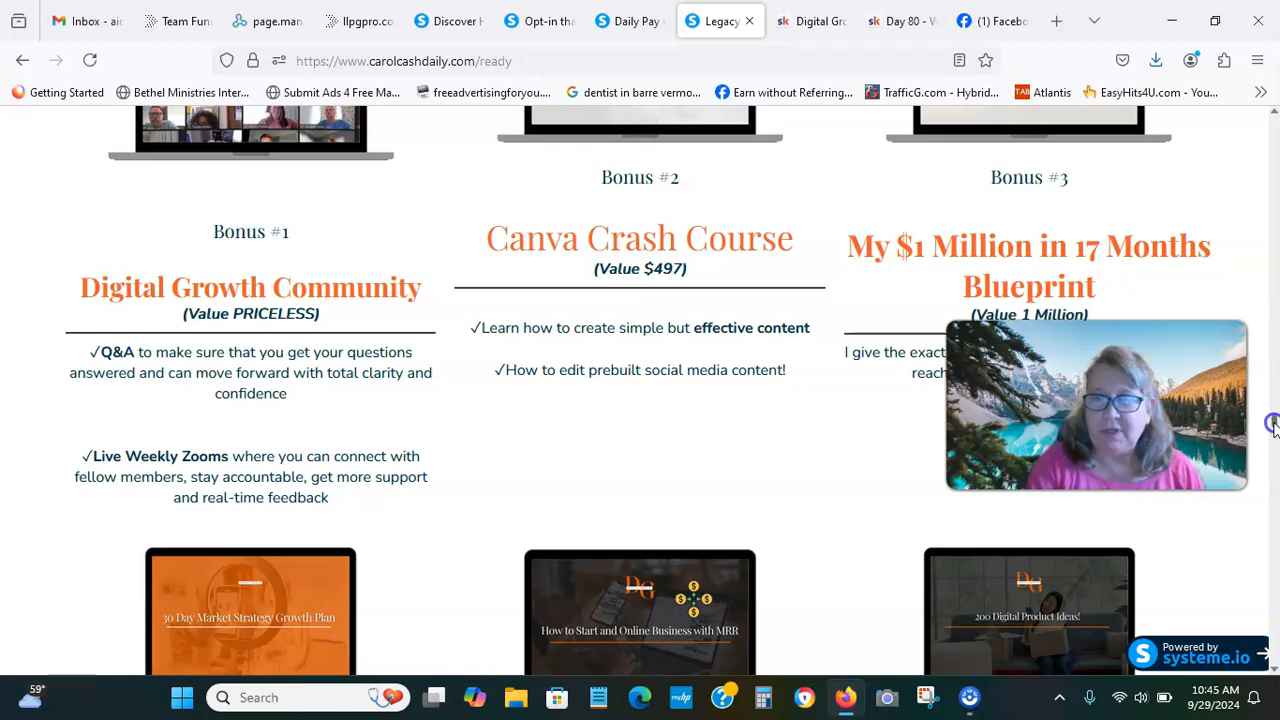
scroll("down", 3)
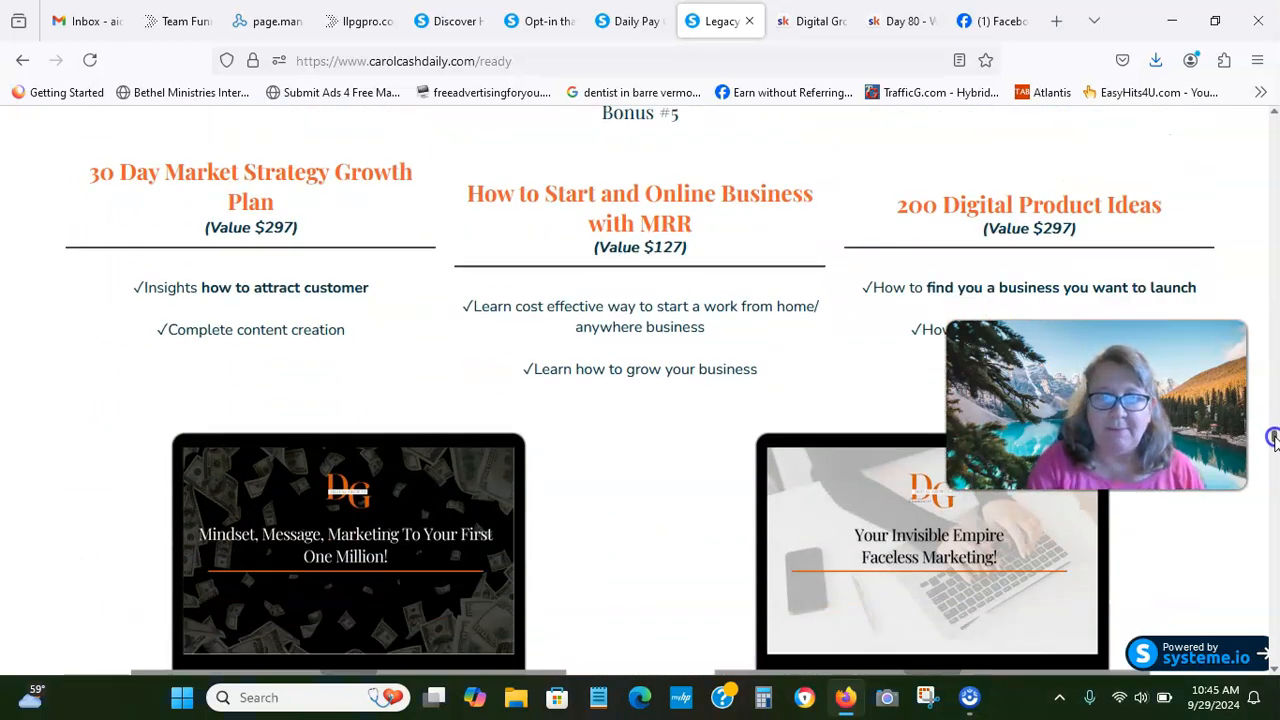
Scroll down to the $900 USD Pay In Full 4-Program Bundle pricing section.
scroll("down", 3)
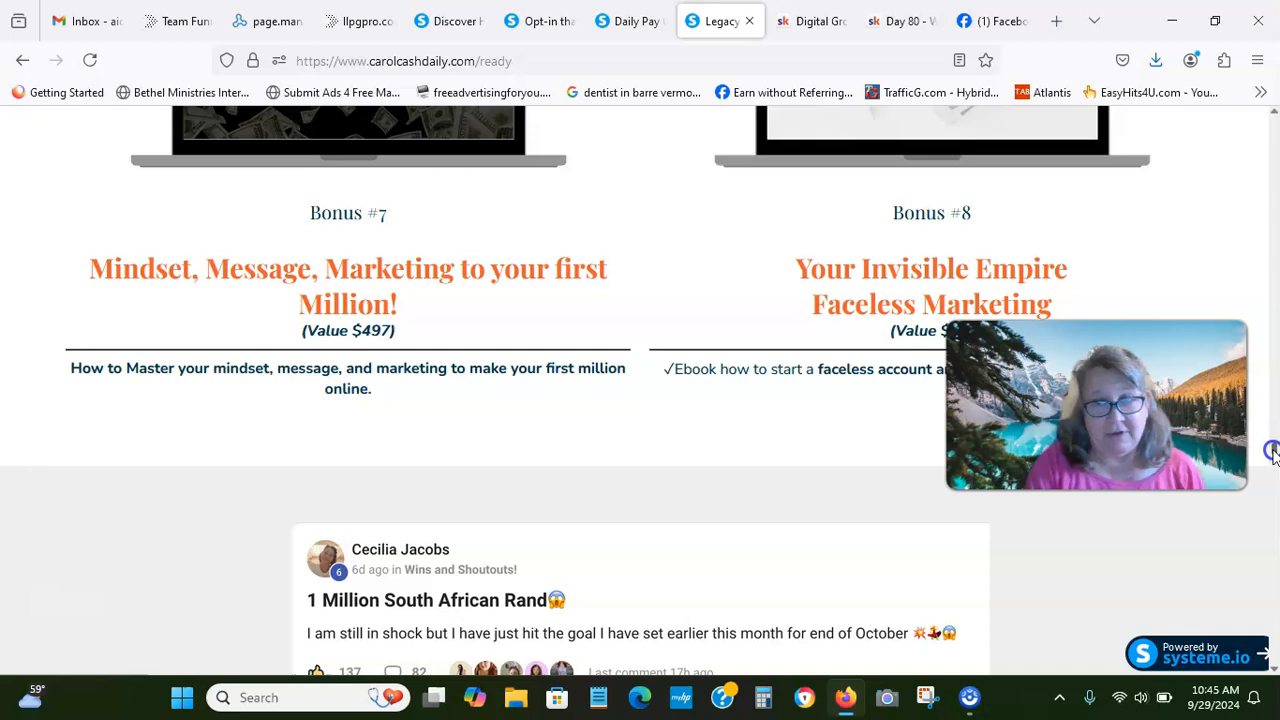
scroll("down", 3)
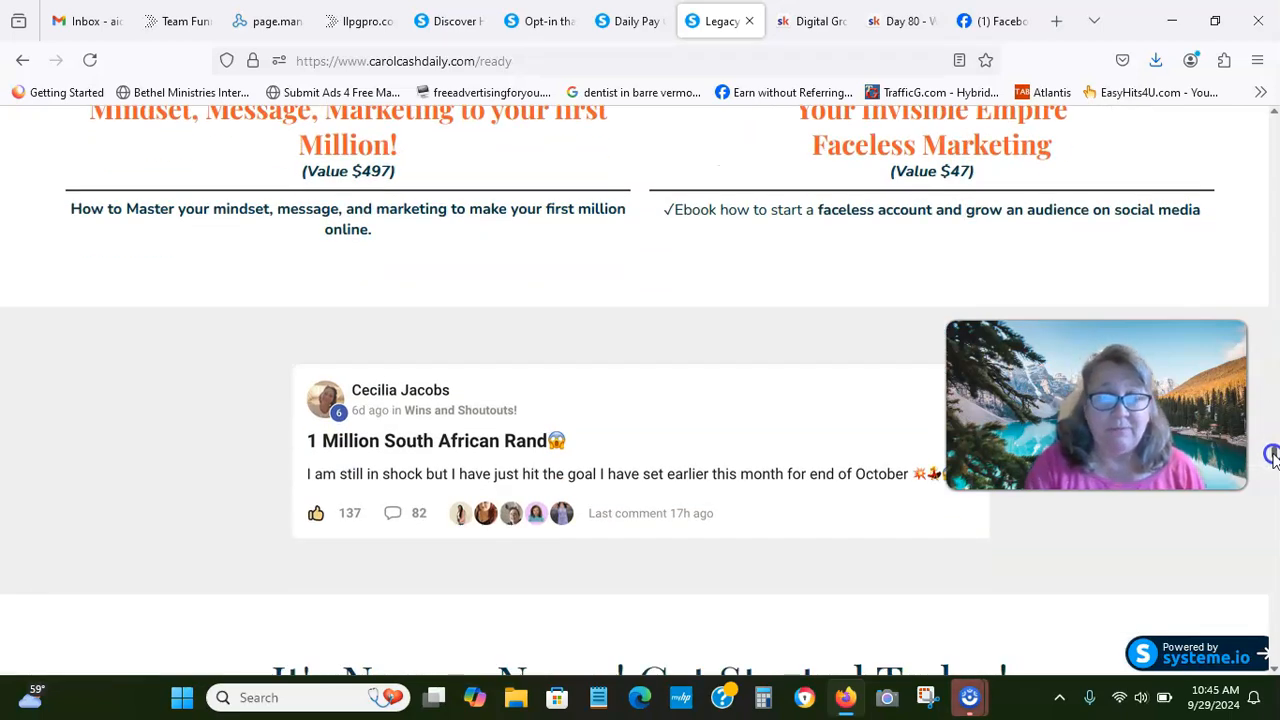
scroll("down", 3)
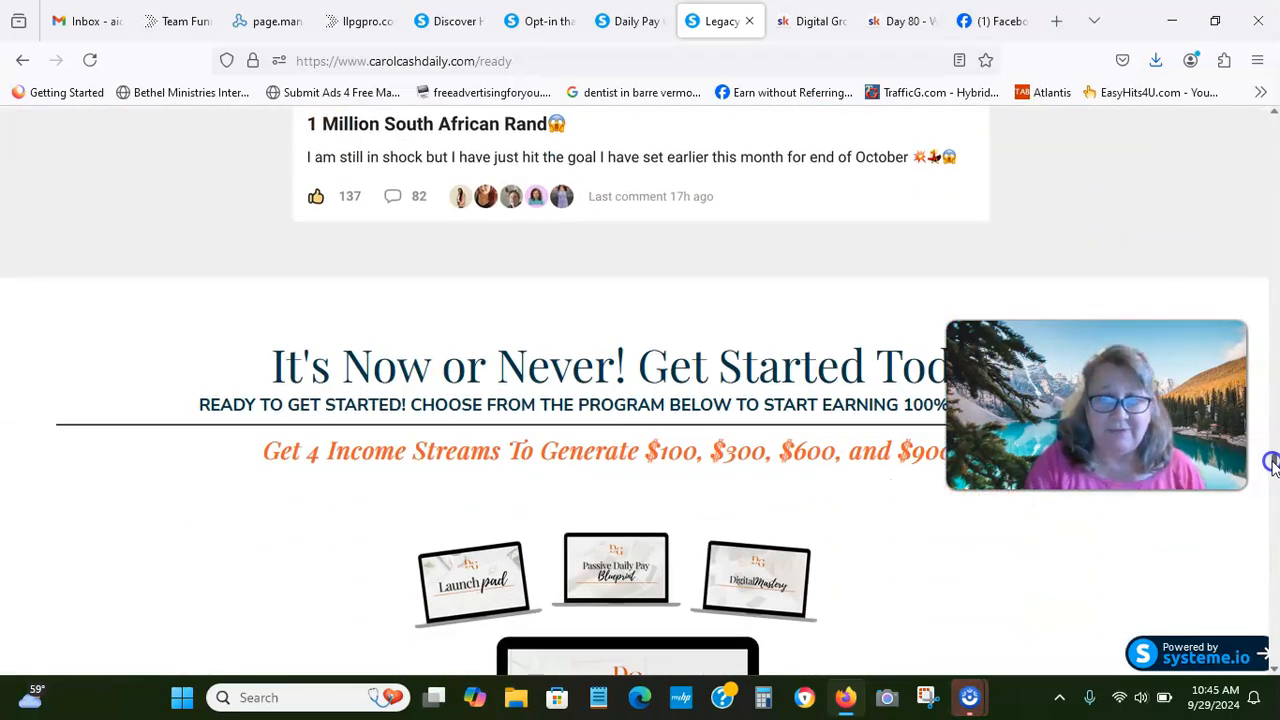
scroll("down", 3)
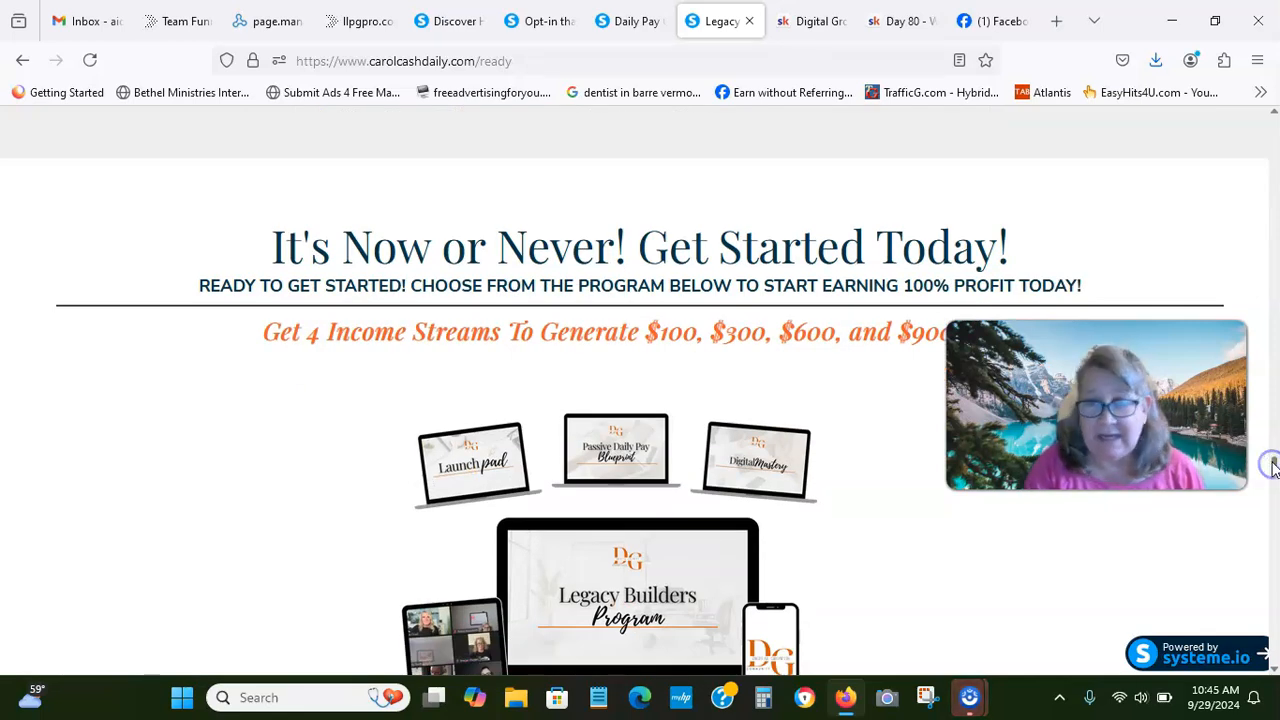
mouse_move(1270, 464)
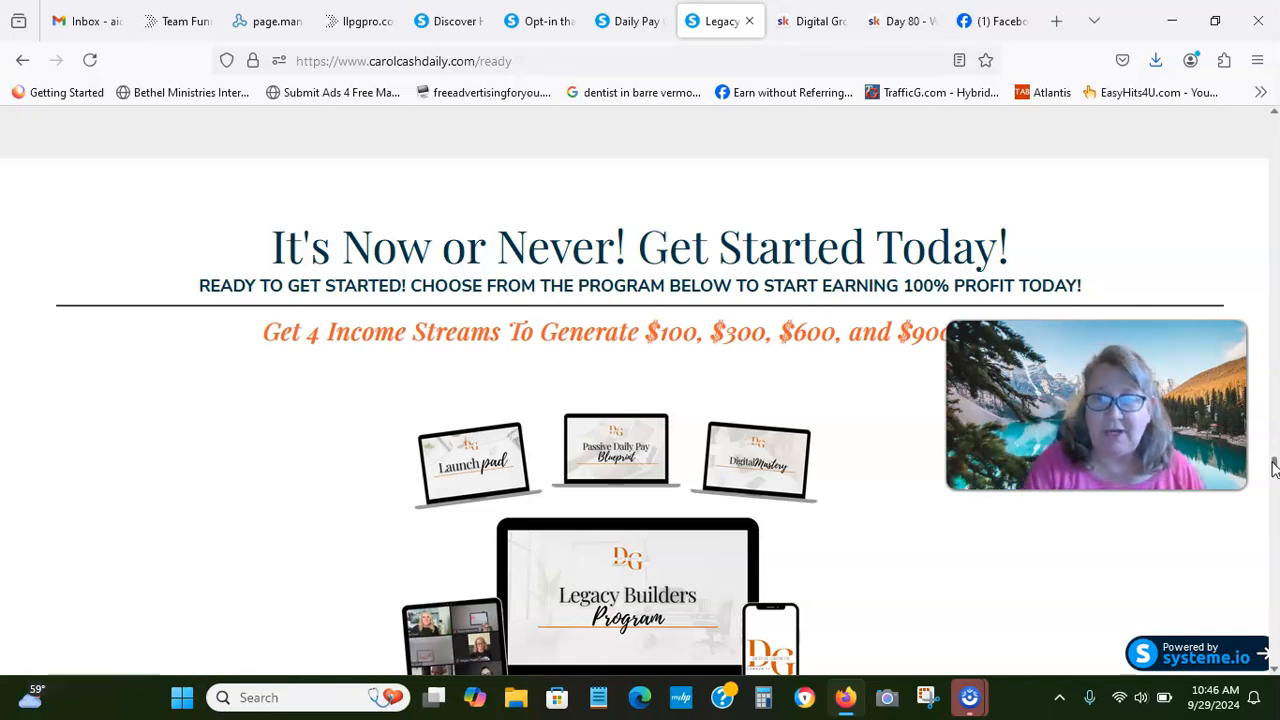
scroll("down", 3)
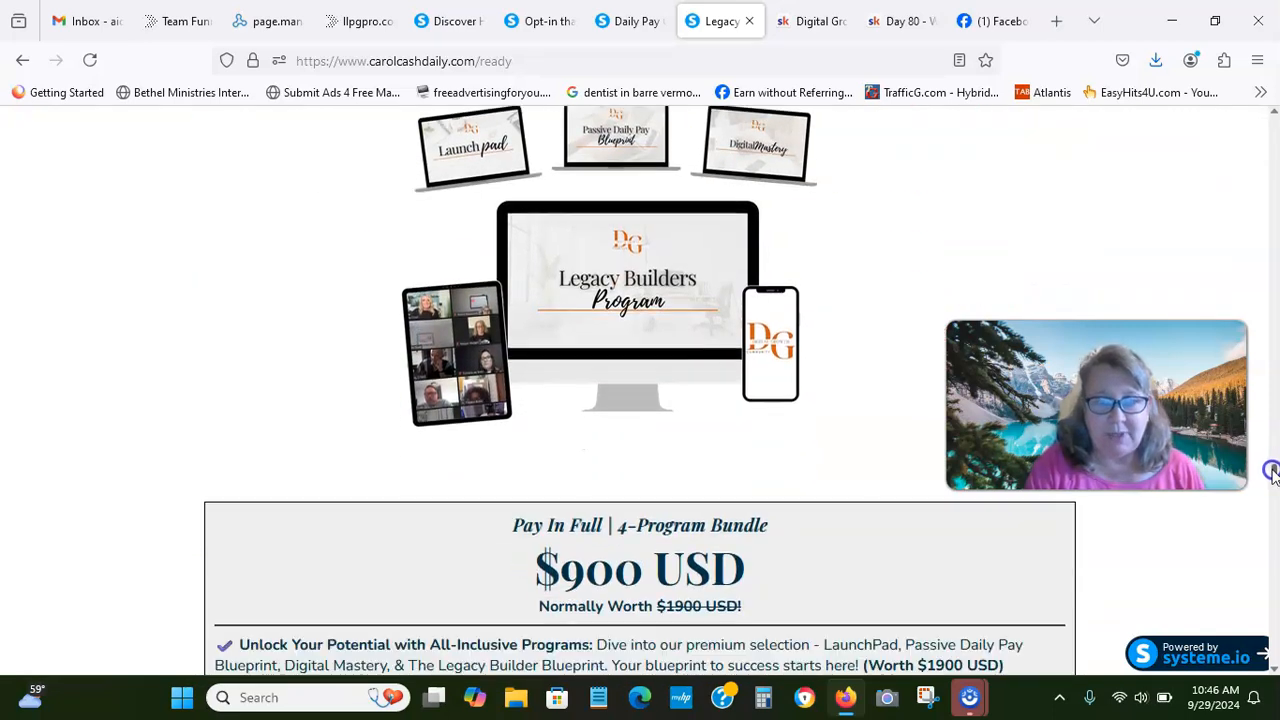
scroll("down", 3)
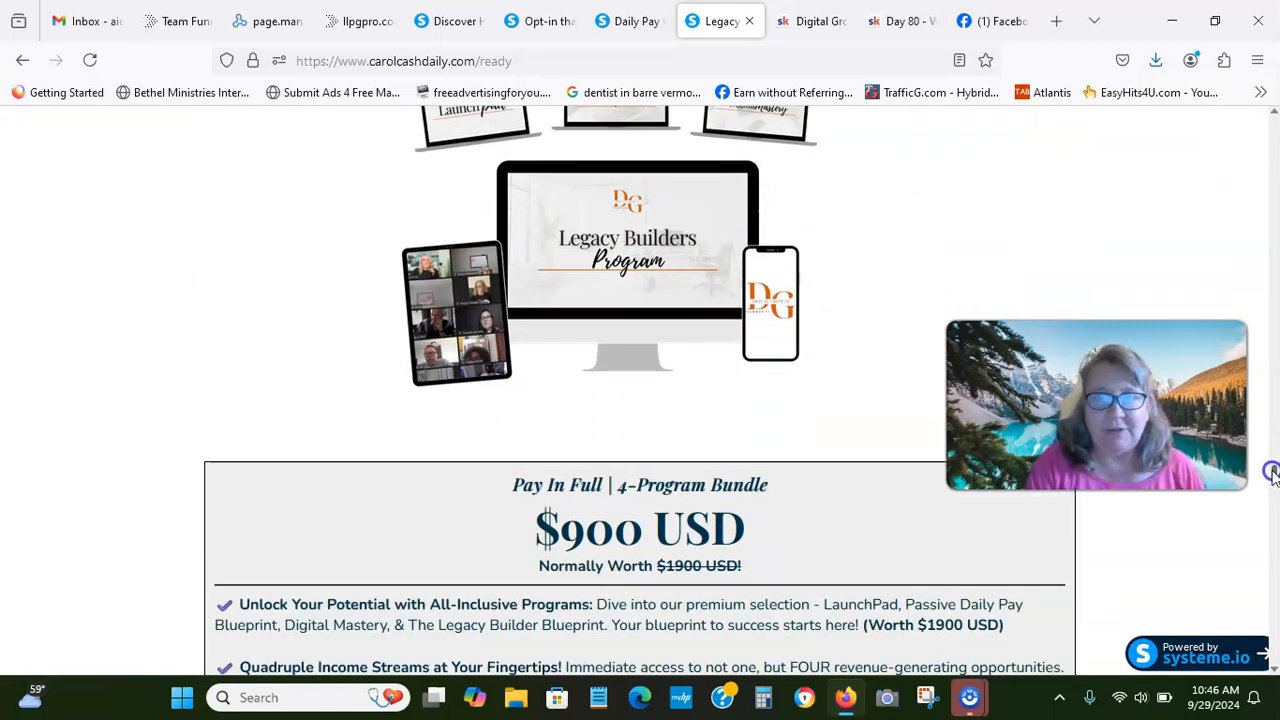
scroll("down", 3)
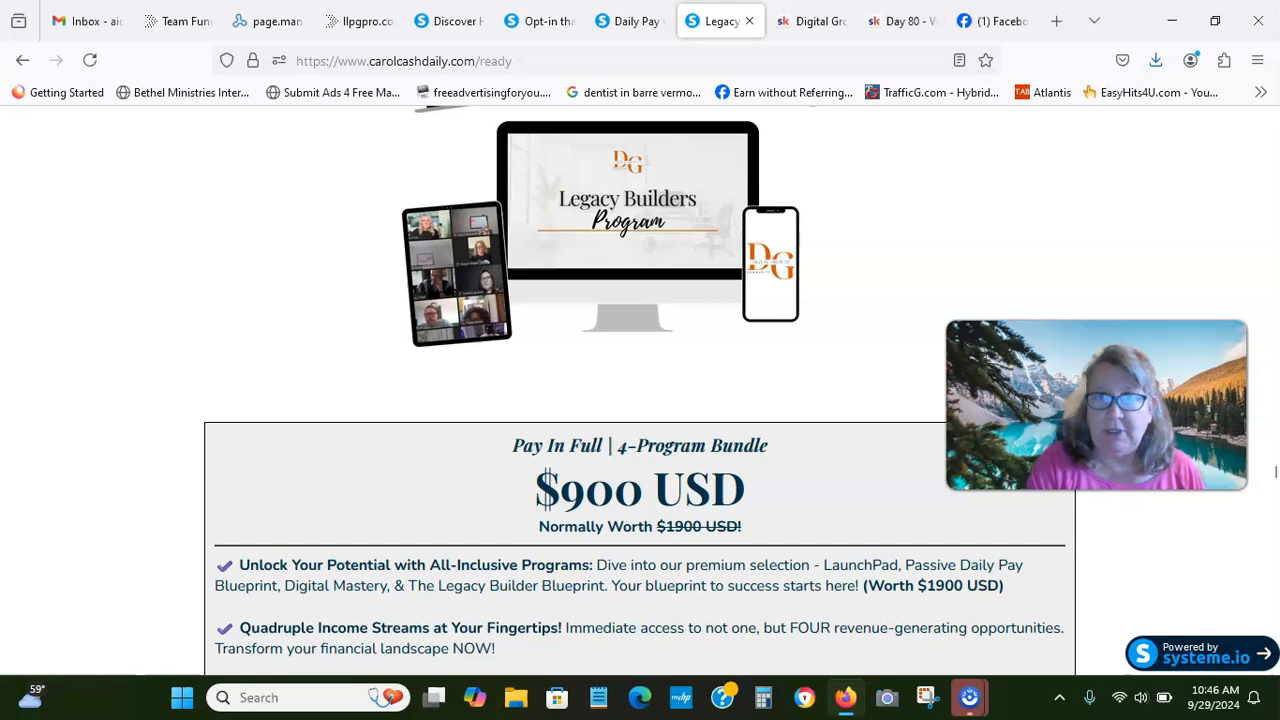
Switch to the Digital Growth Community tab on Skool.
left_click(812, 20)
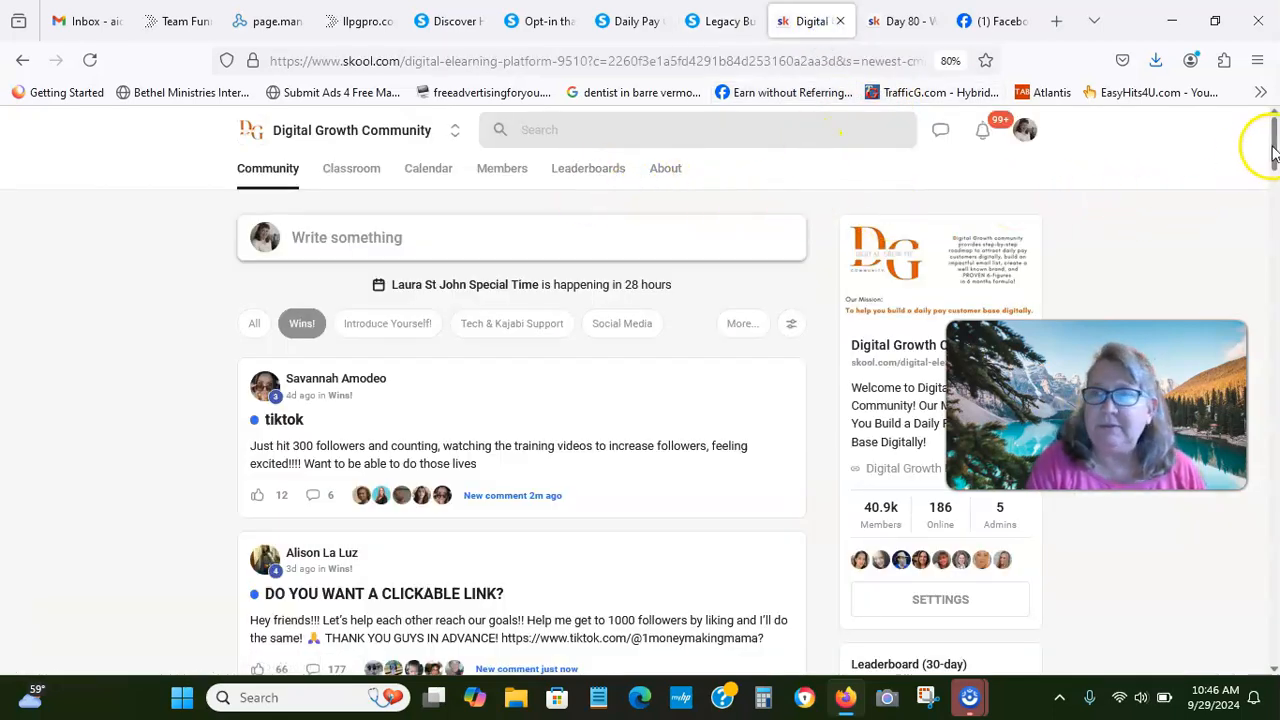
Browse the community's Wins feed to the end of its first page and back, then head to Classroom.
scroll("down", 3)
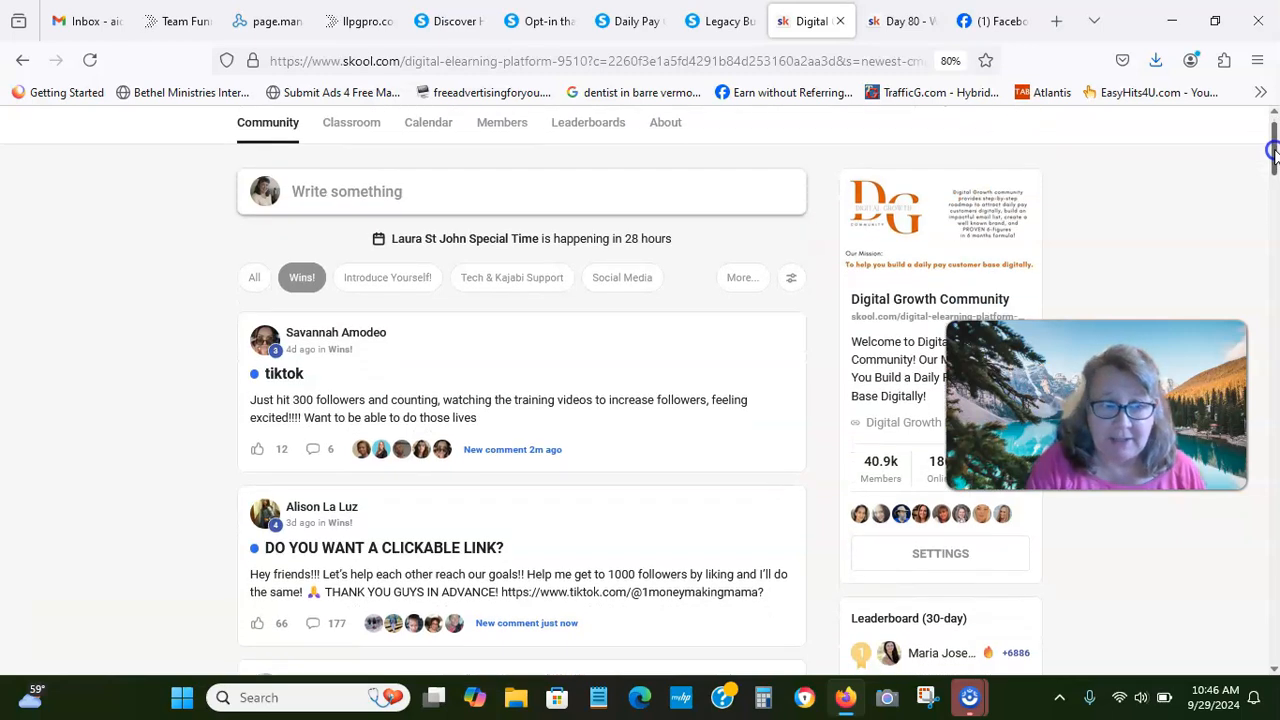
scroll("down", 3)
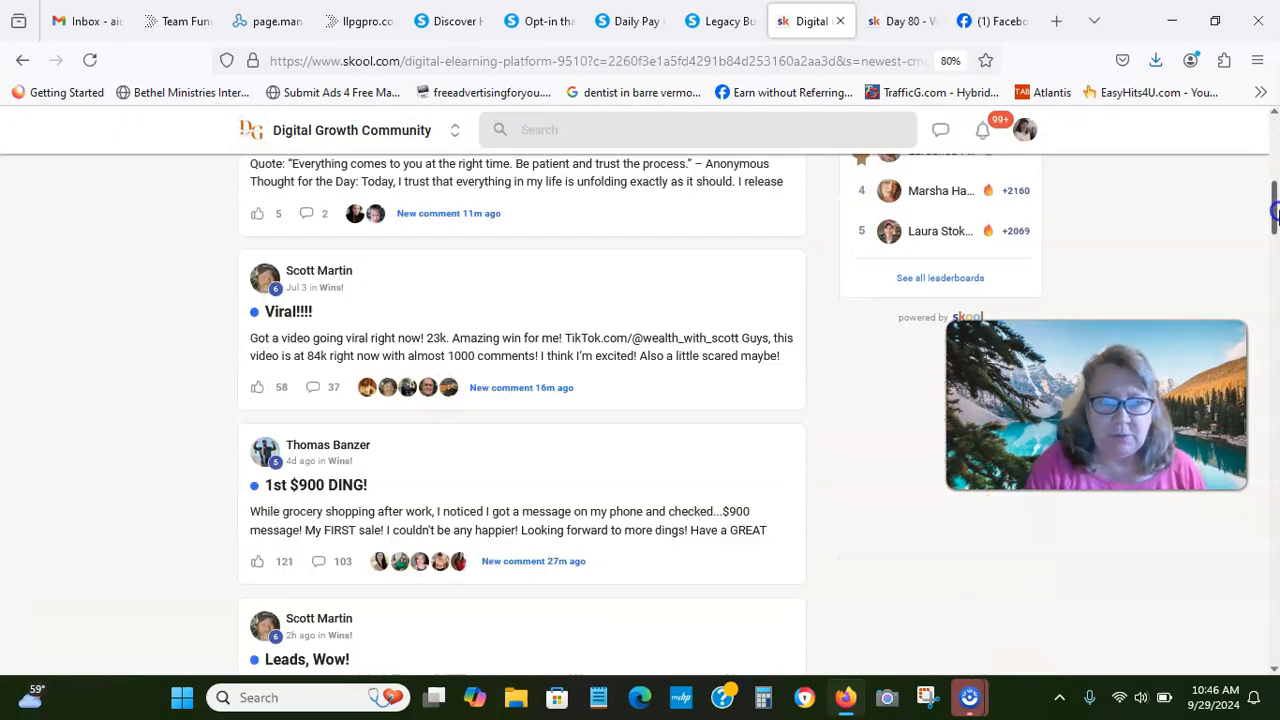
scroll("down", 3)
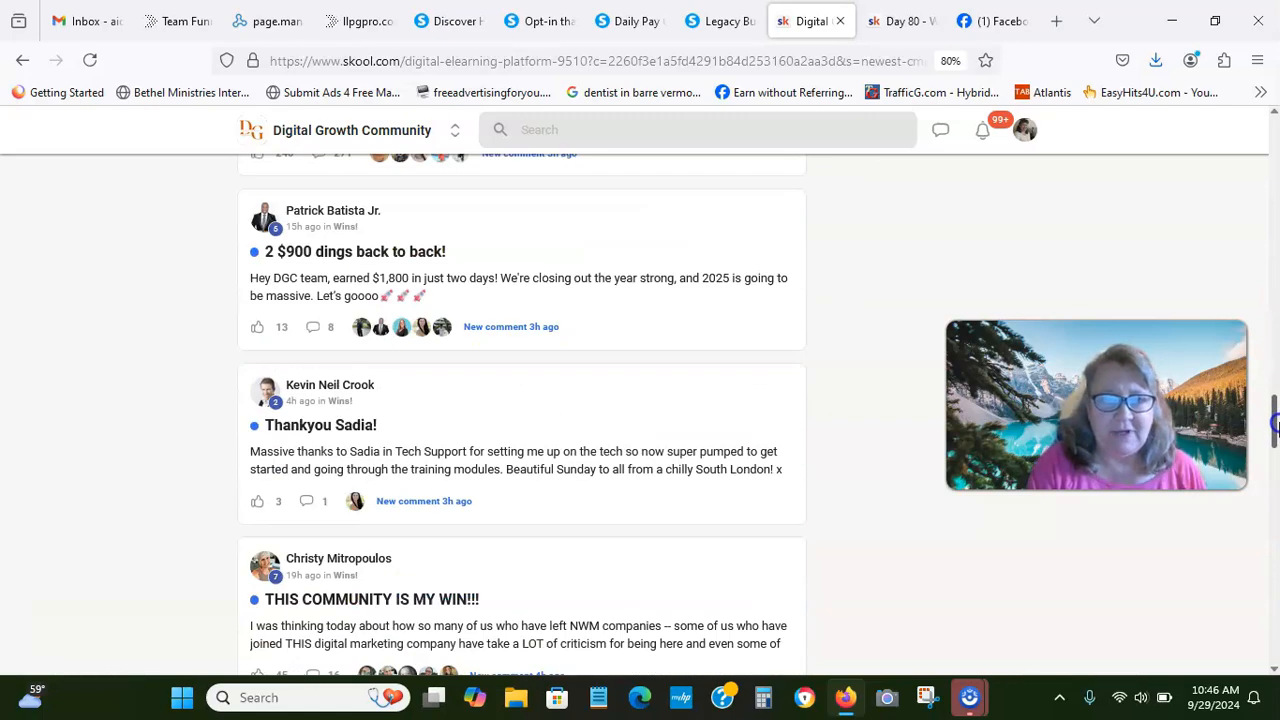
scroll("down", 3)
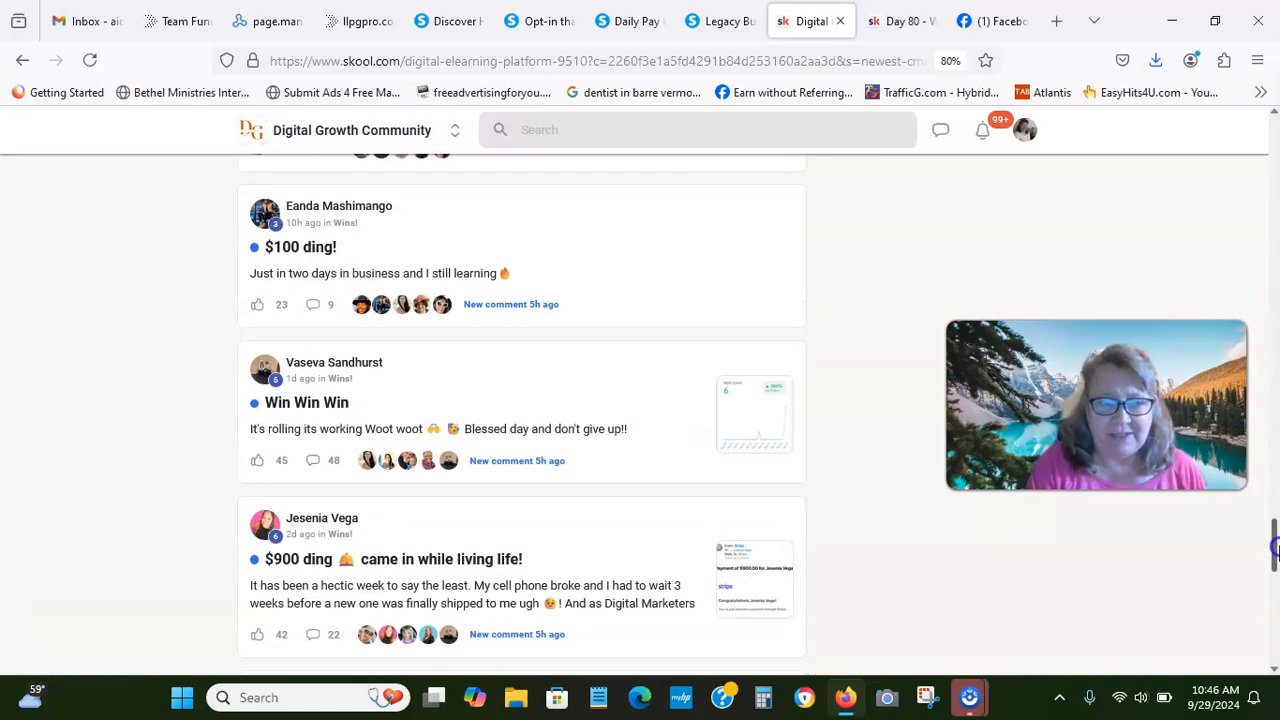
scroll("down", 3)
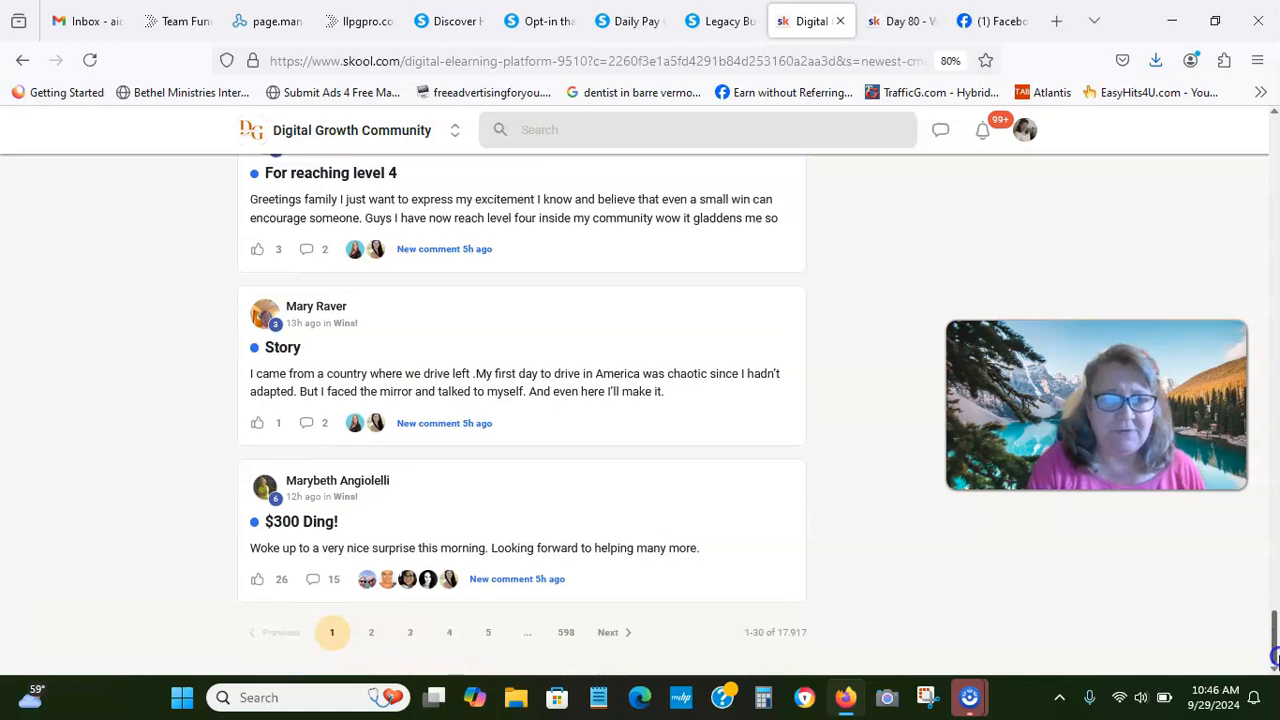
scroll("up", 3)
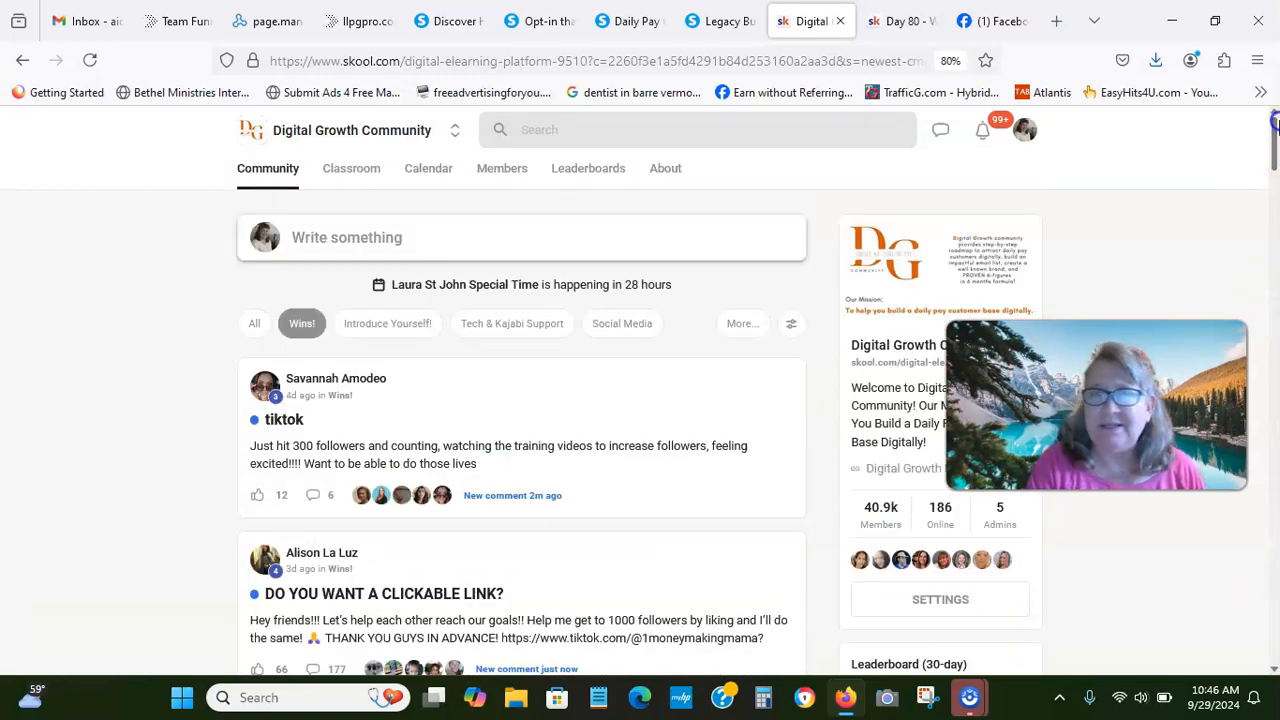
mouse_move(350, 168)
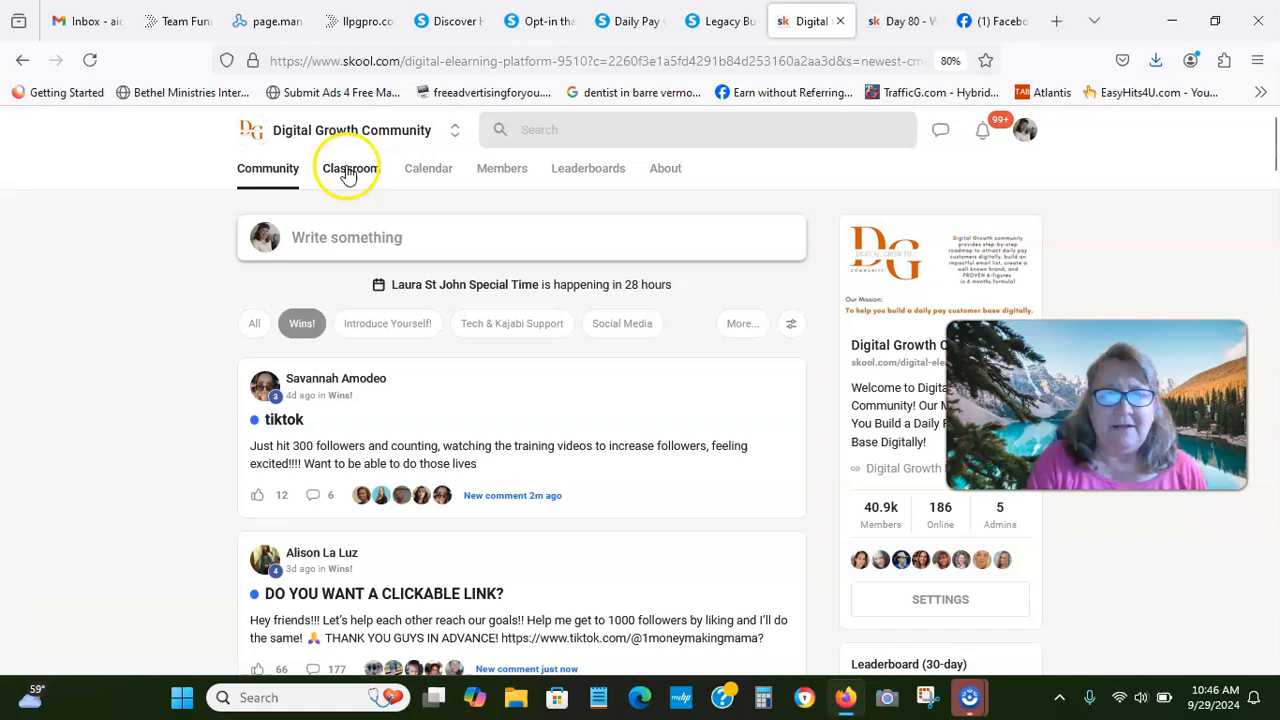
left_click(352, 168)
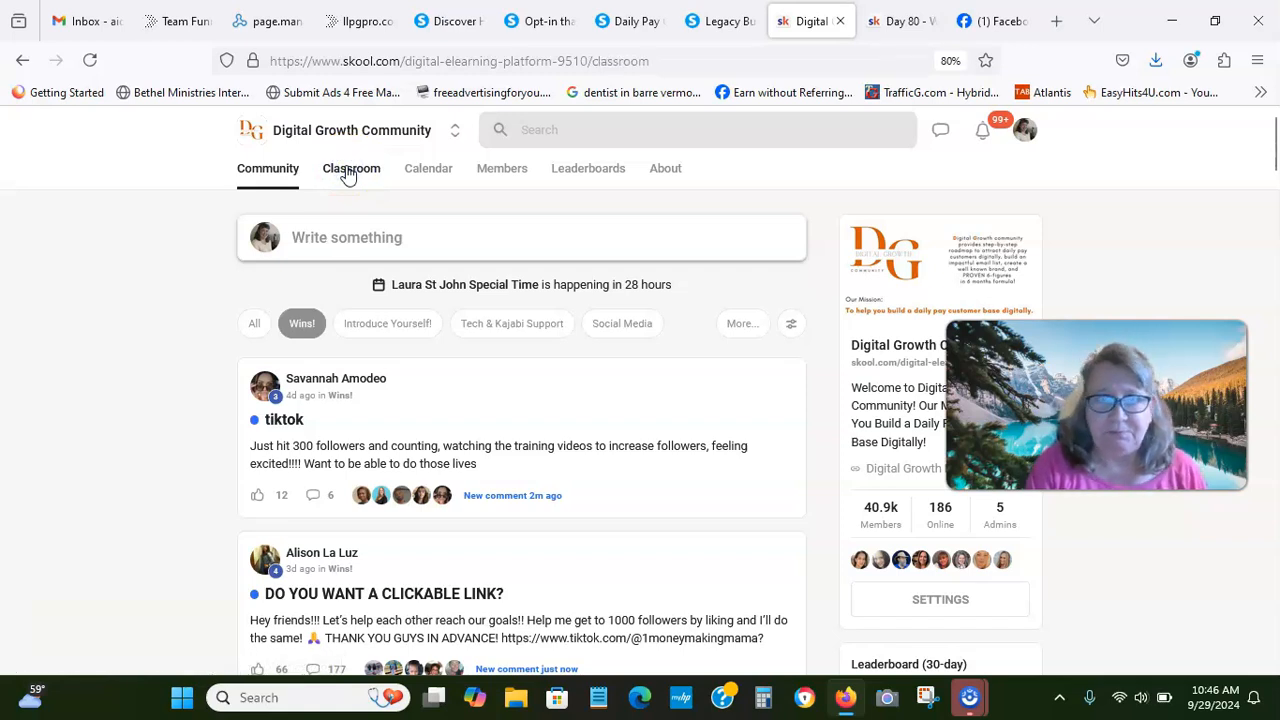
Load the classroom grid and scroll through courses from Getting Started Right to Content Vault.
left_click(352, 168)
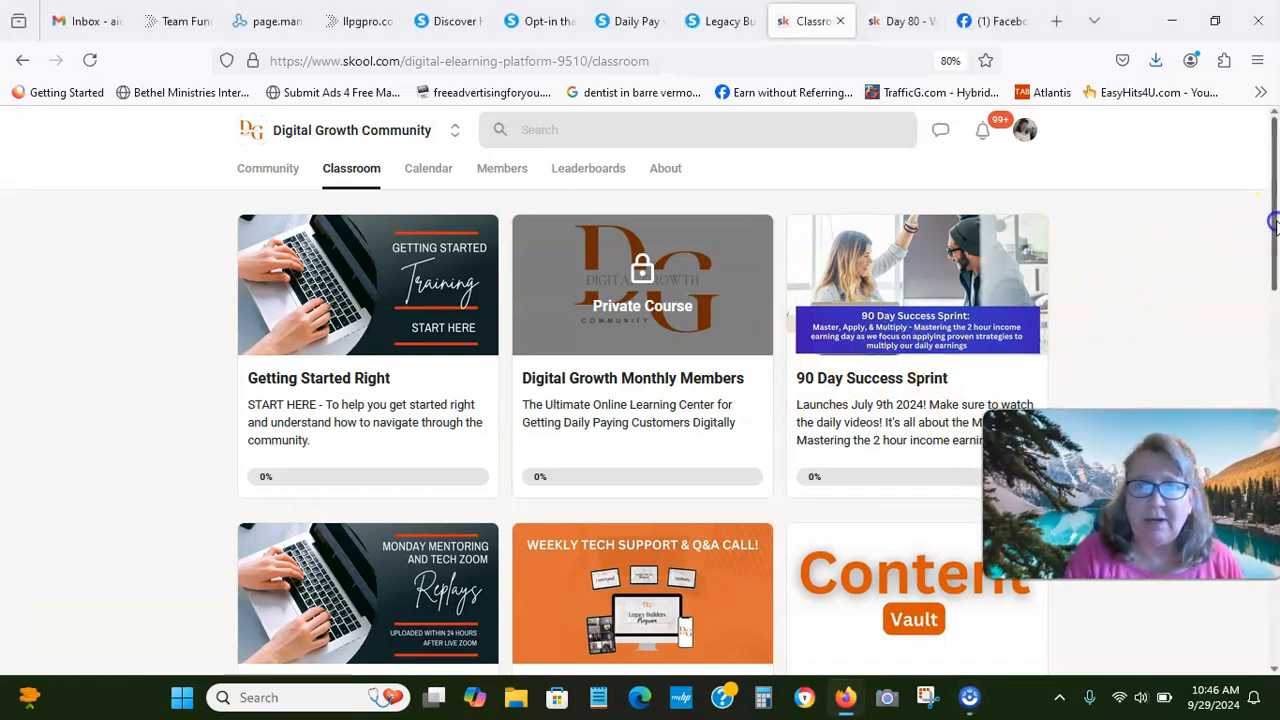
scroll("down", 3)
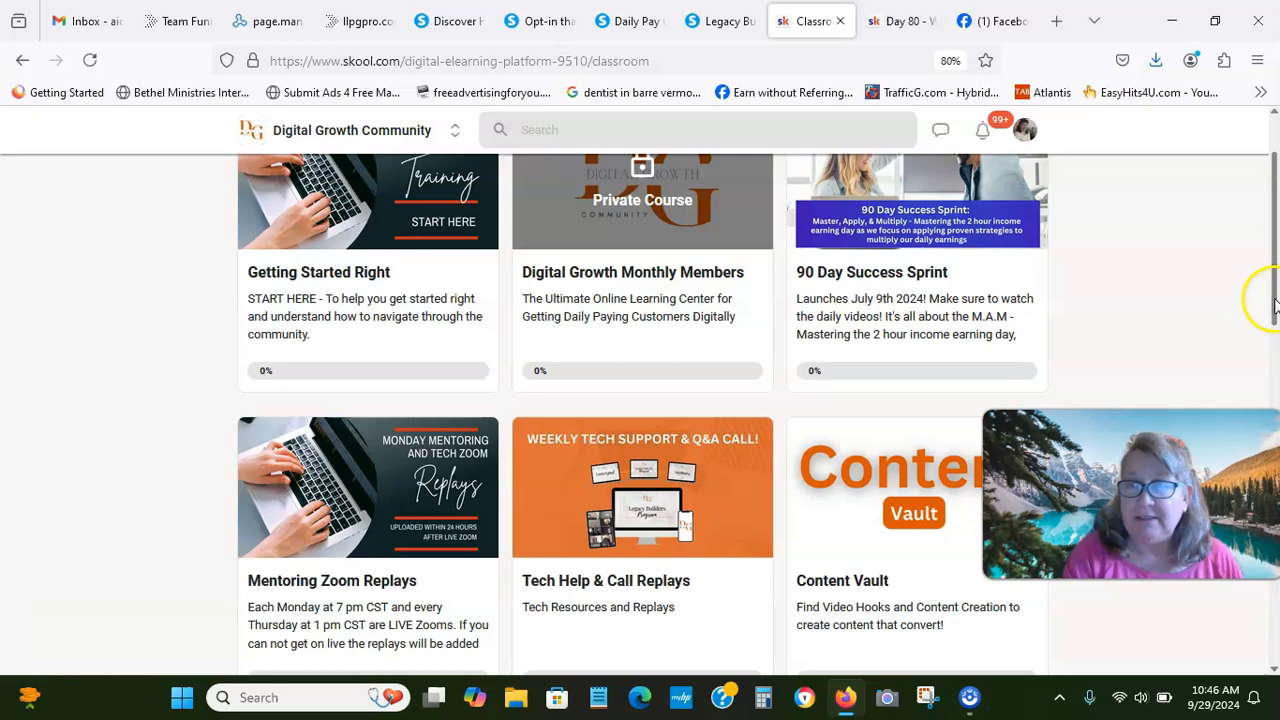
scroll("down", 3)
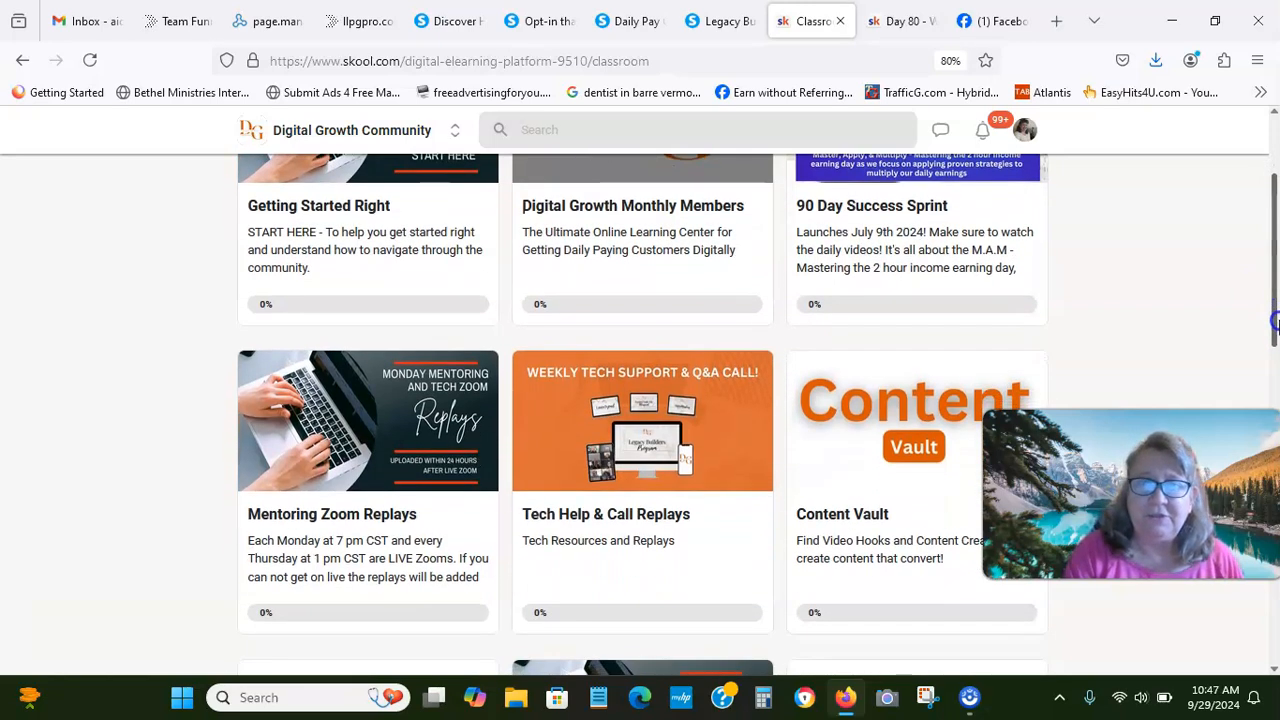
scroll("down", 3)
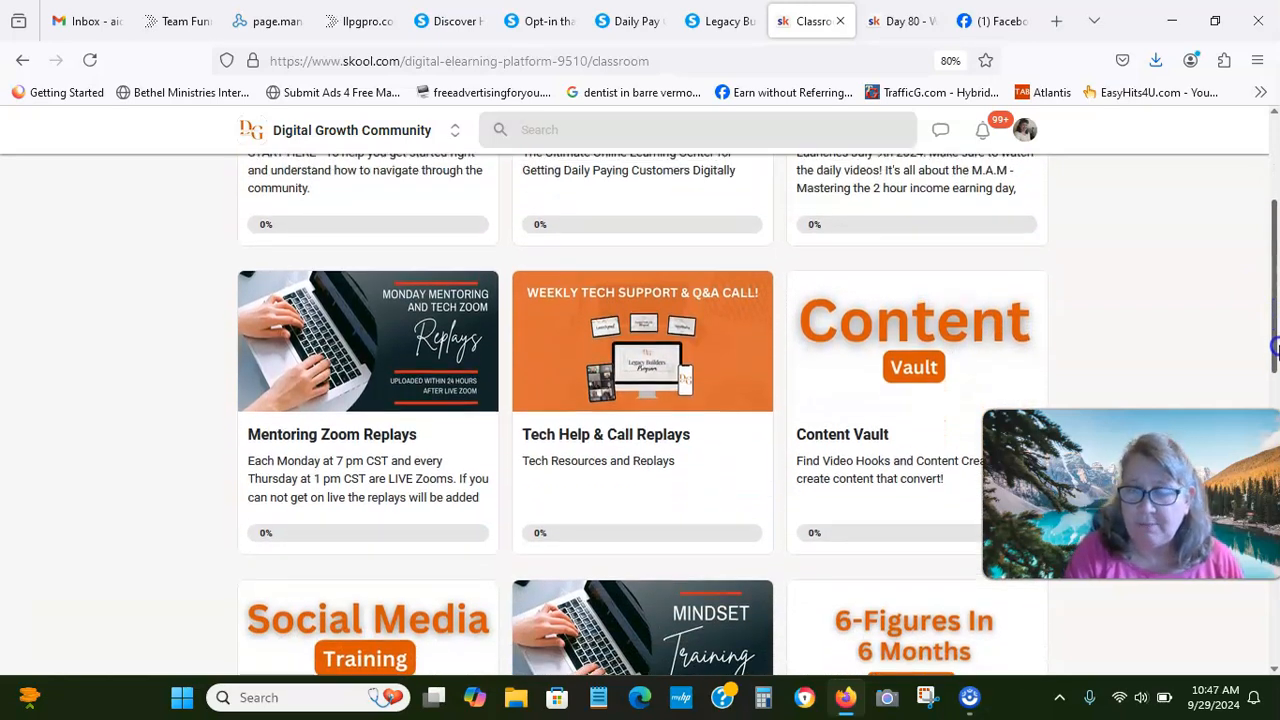
scroll("up", 3)
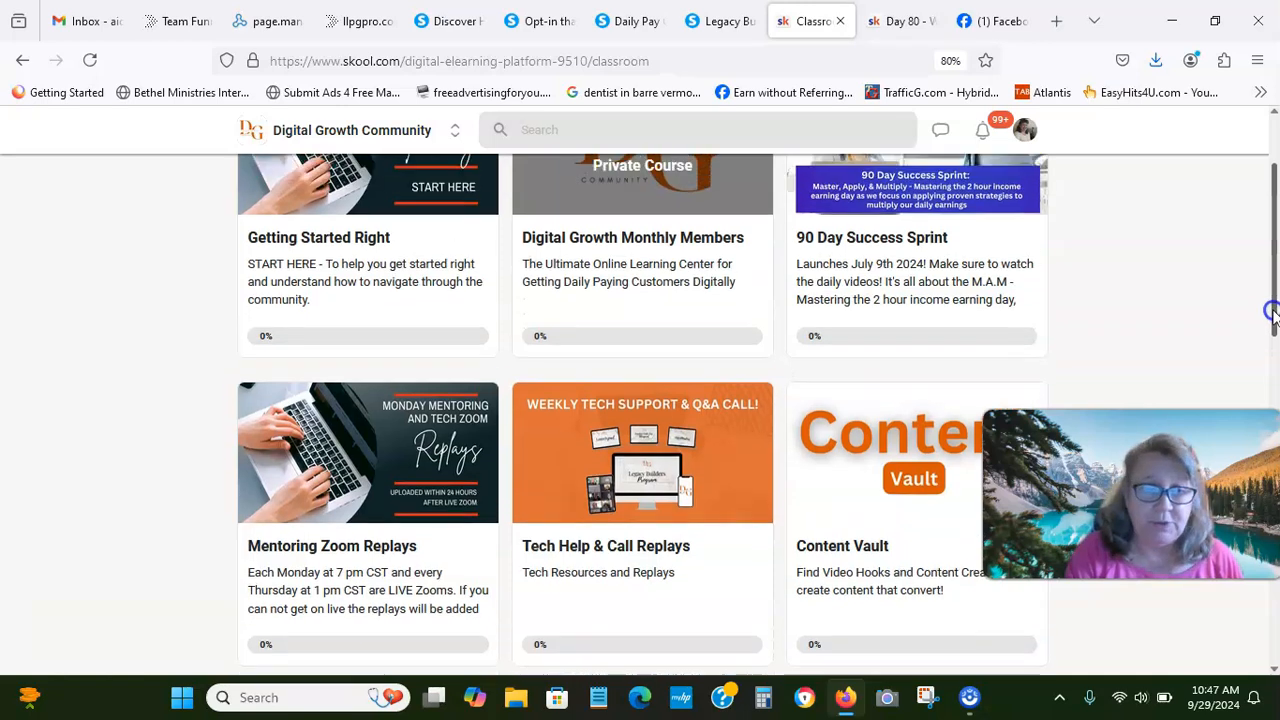
scroll("down", 3)
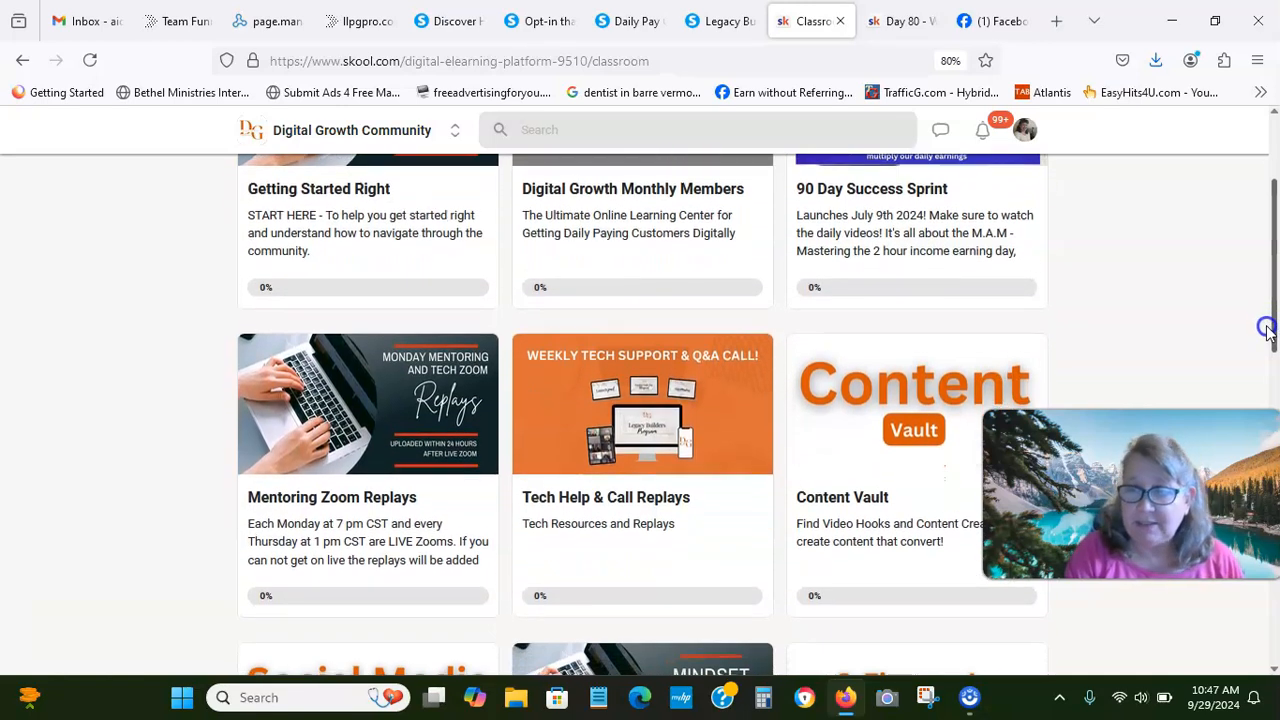
scroll("down", 3)
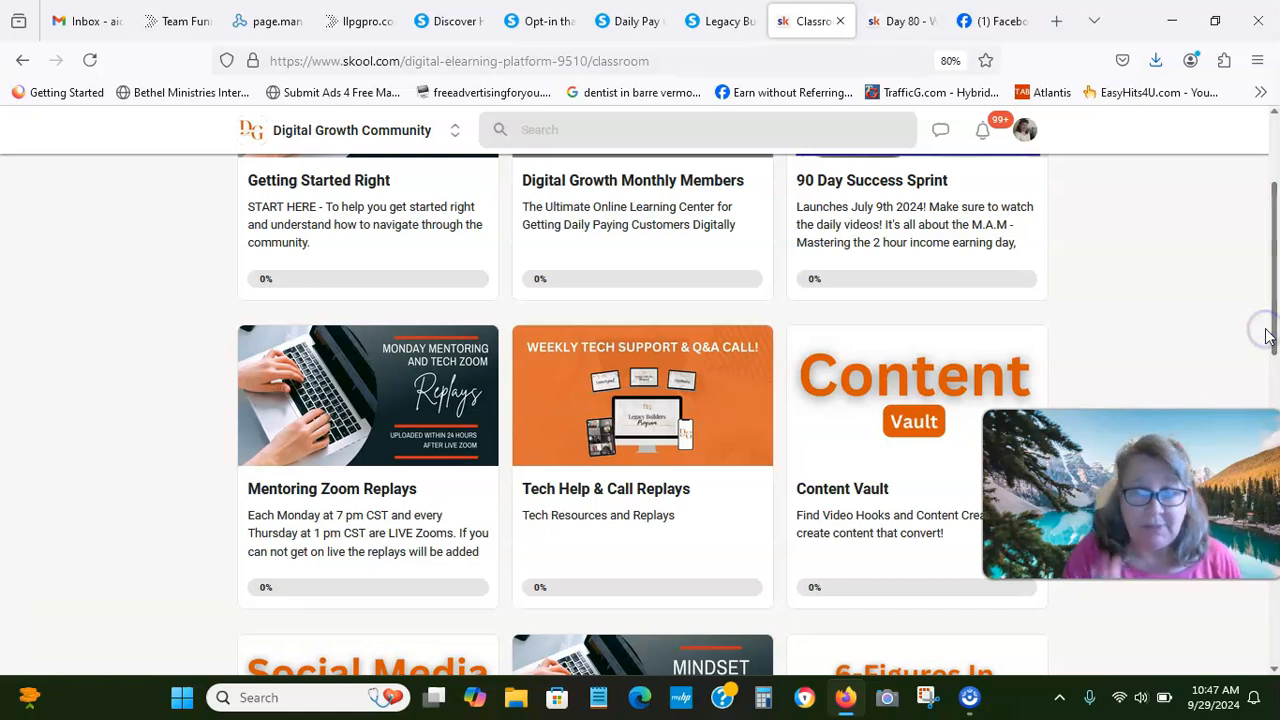
mouse_move(752, 82)
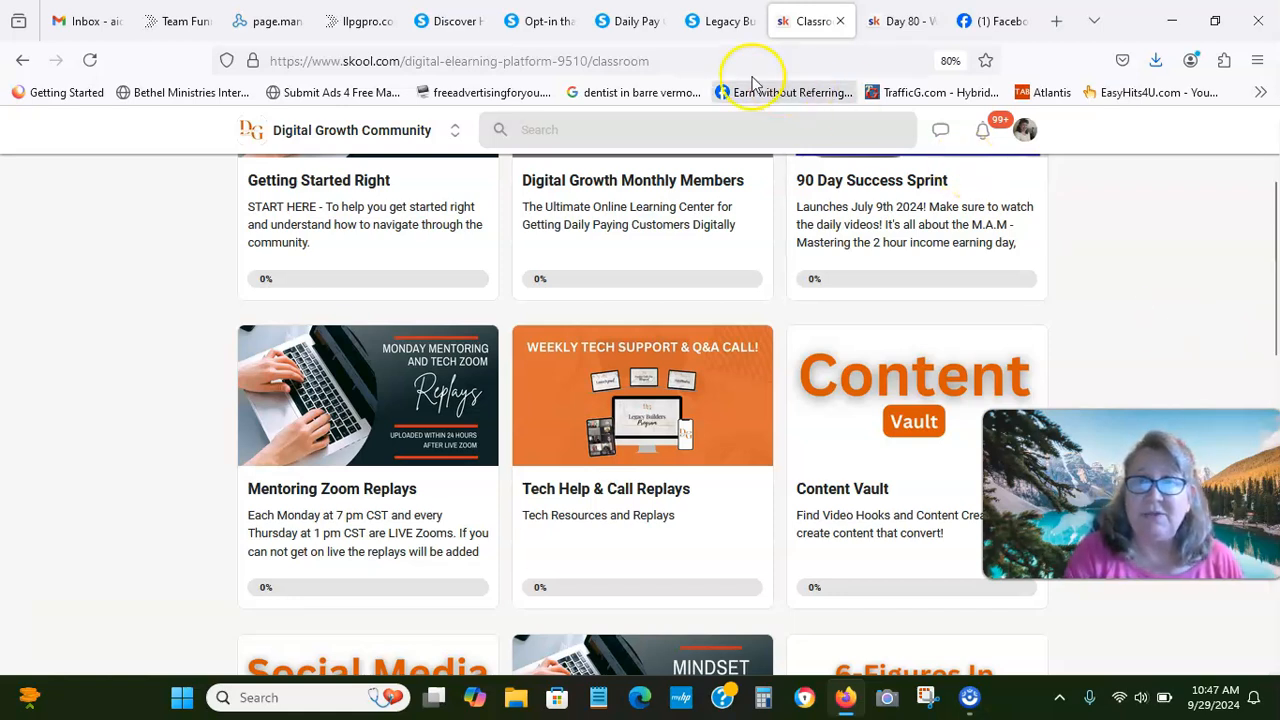
mouse_move(432, 222)
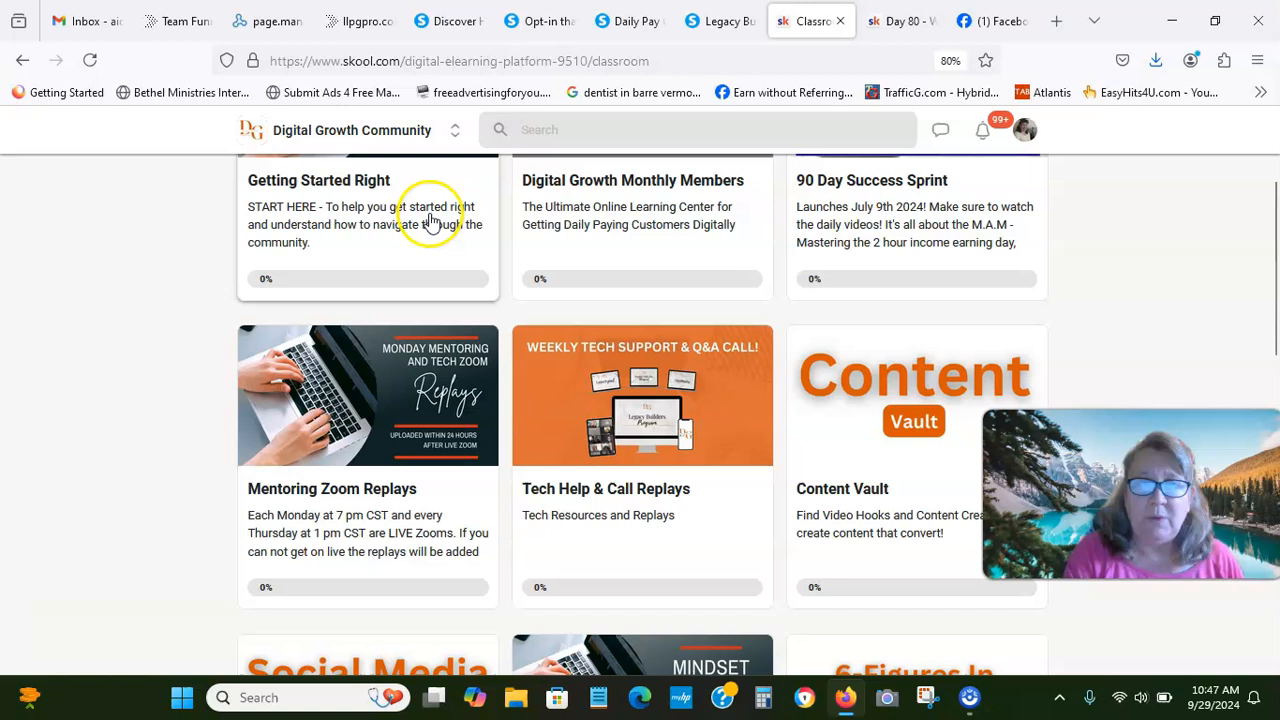
mouse_move(940, 58)
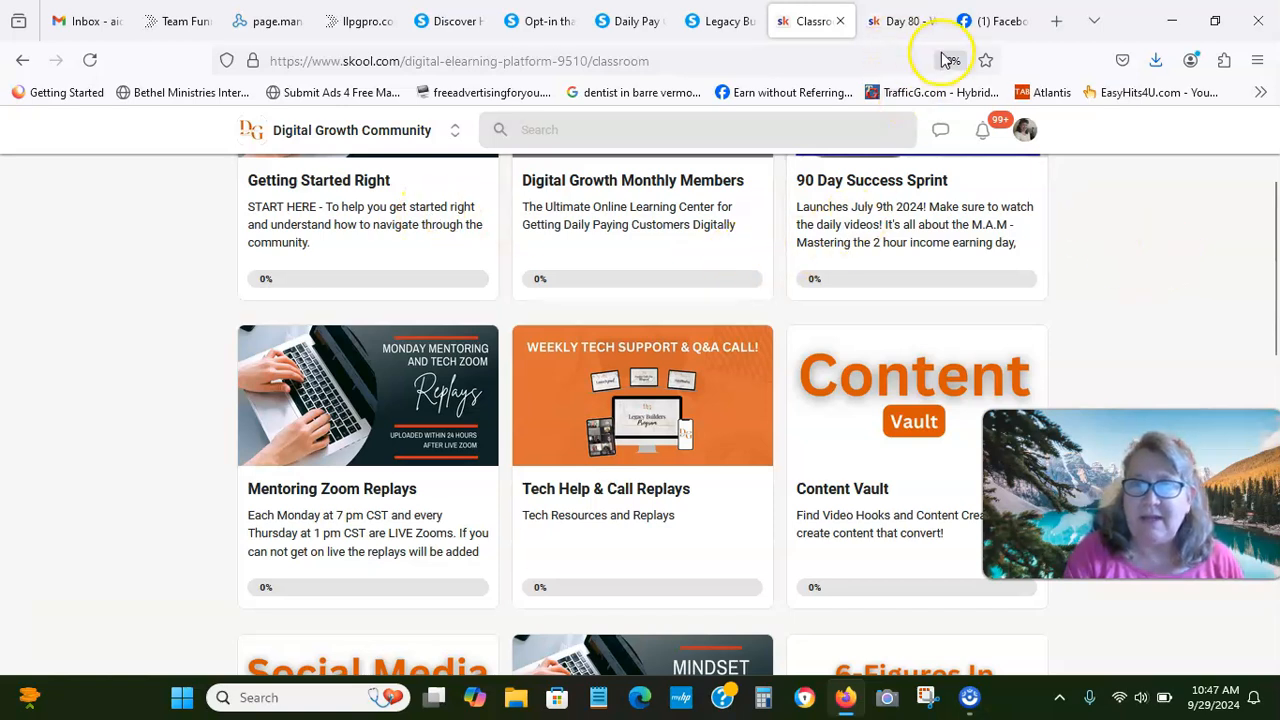
Switch to the Day 80 - Why go all in on YouTube? lesson of the 90 Day Success Sprint.
left_click(896, 20)
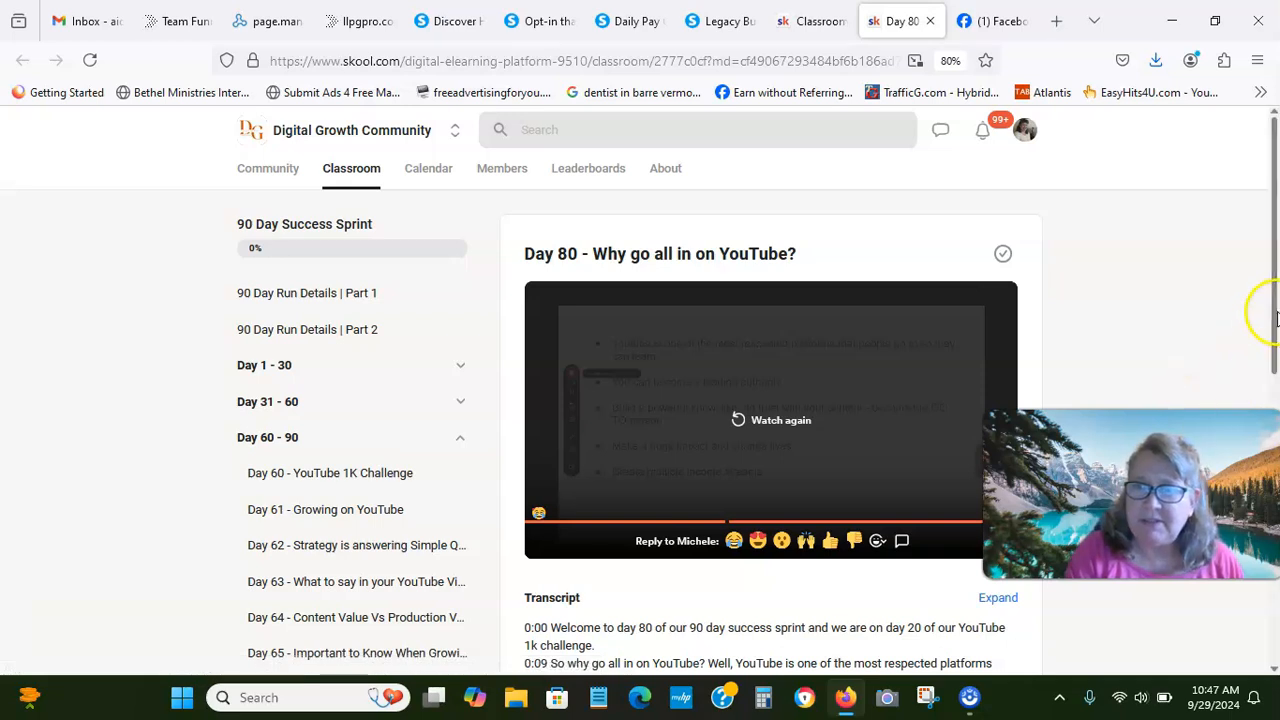
scroll("down", 3)
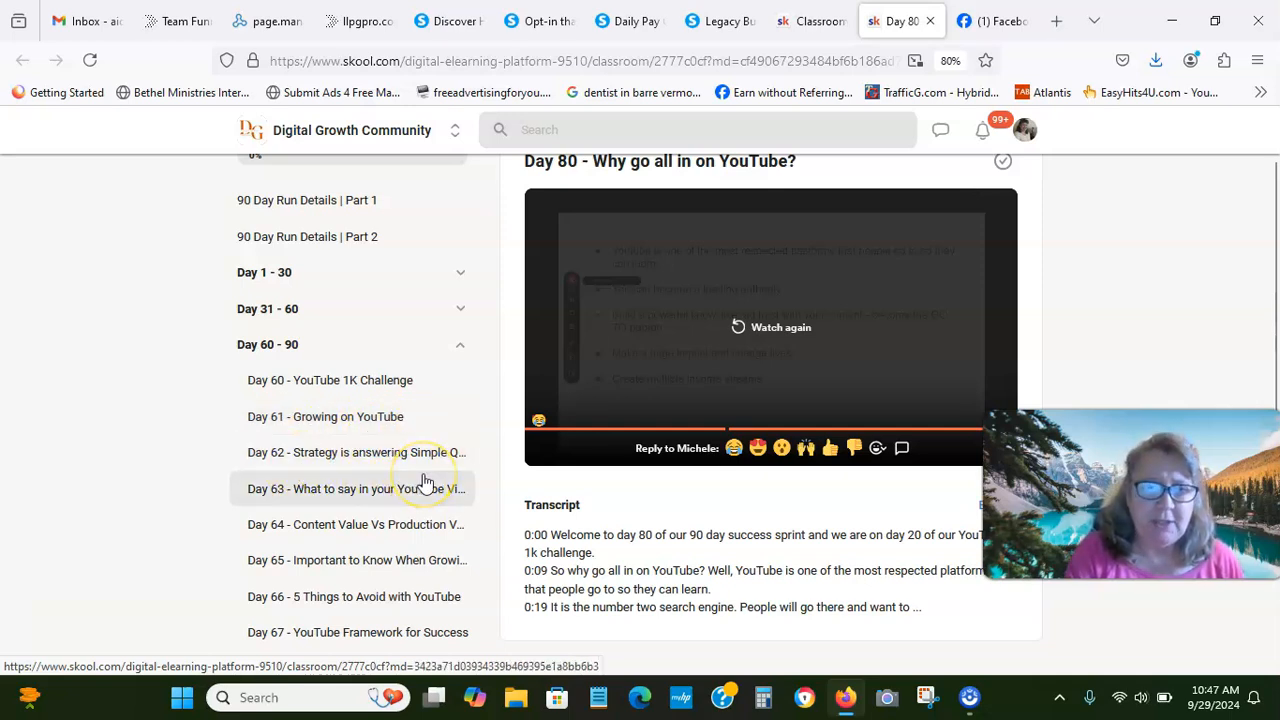
mouse_move(144, 480)
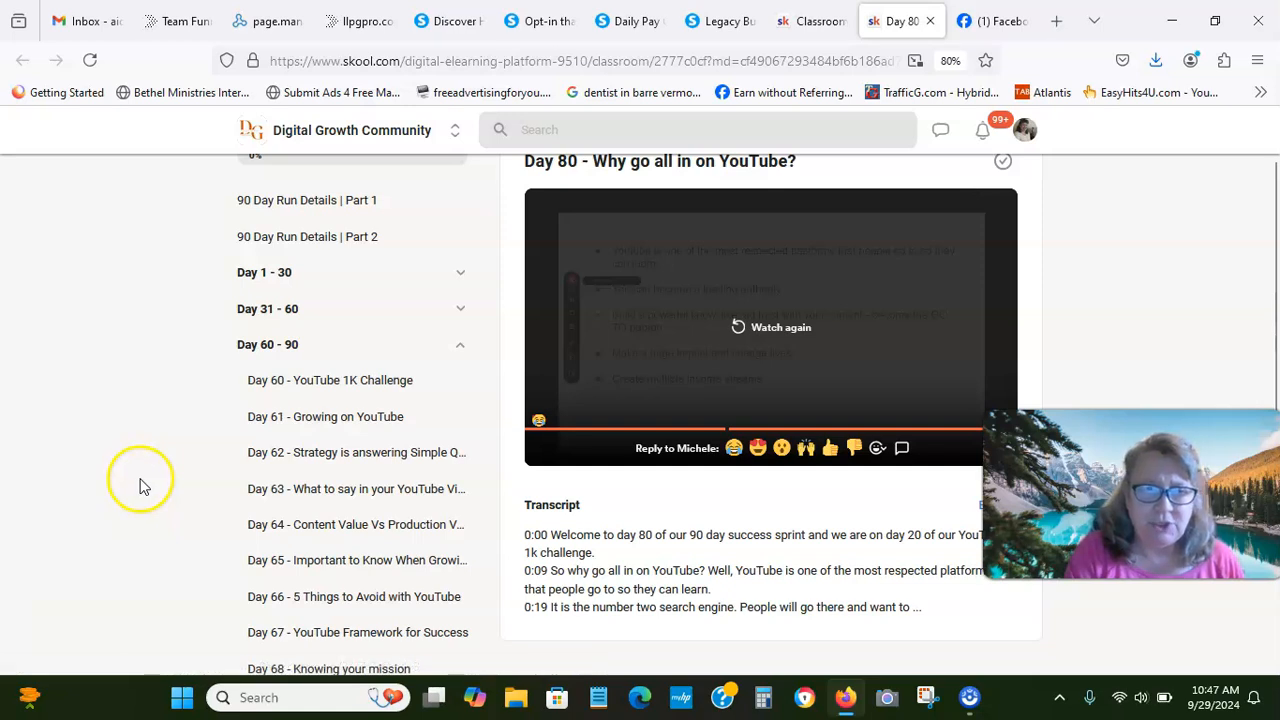
mouse_move(144, 478)
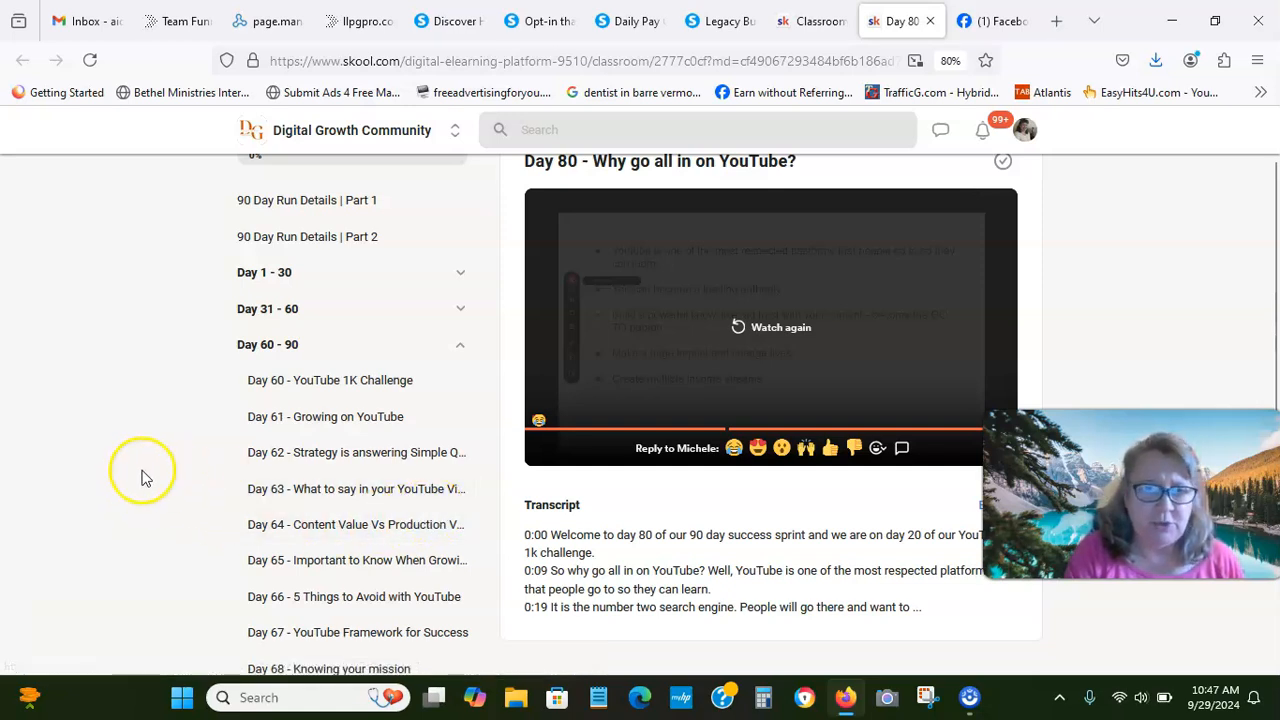
mouse_move(160, 520)
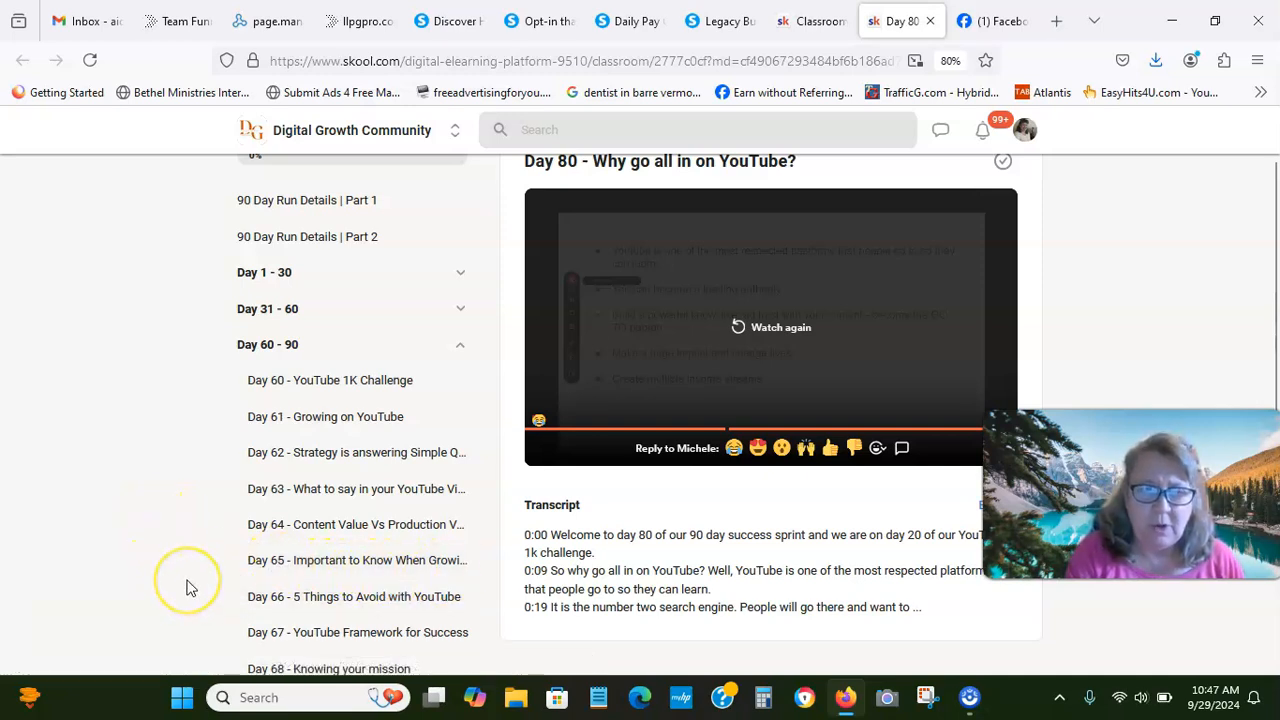
mouse_move(420, 596)
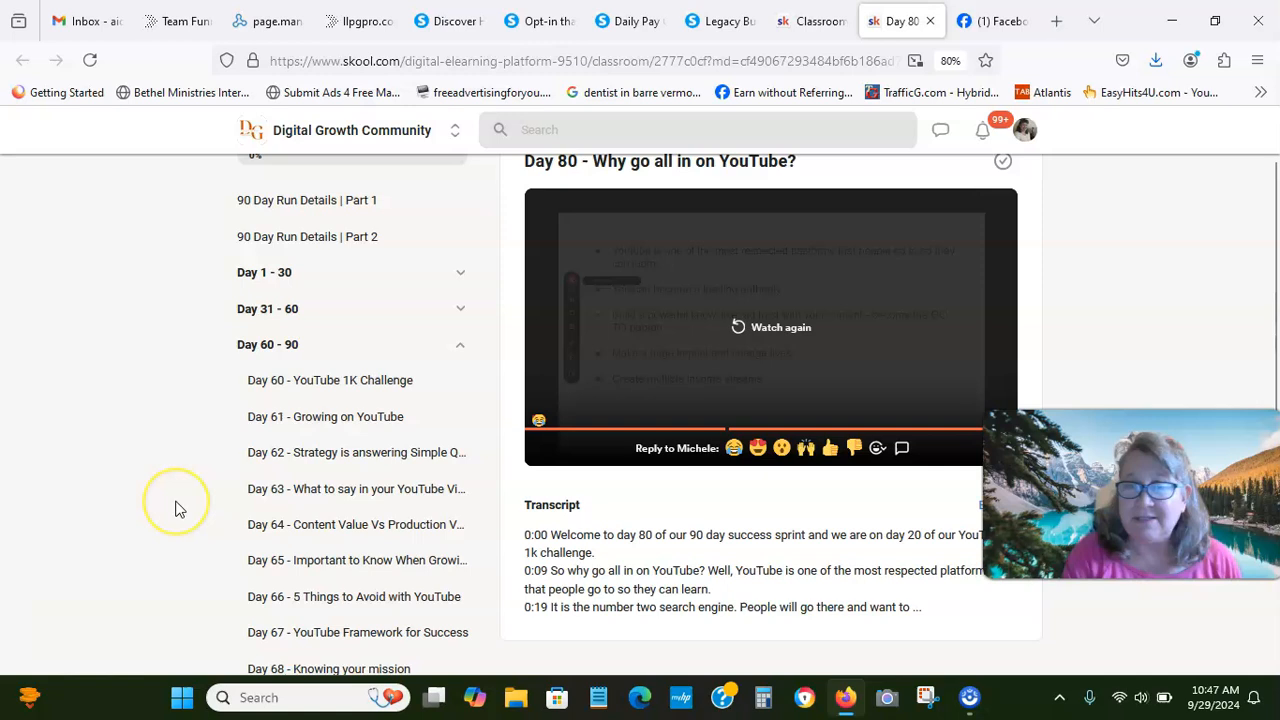
mouse_move(176, 504)
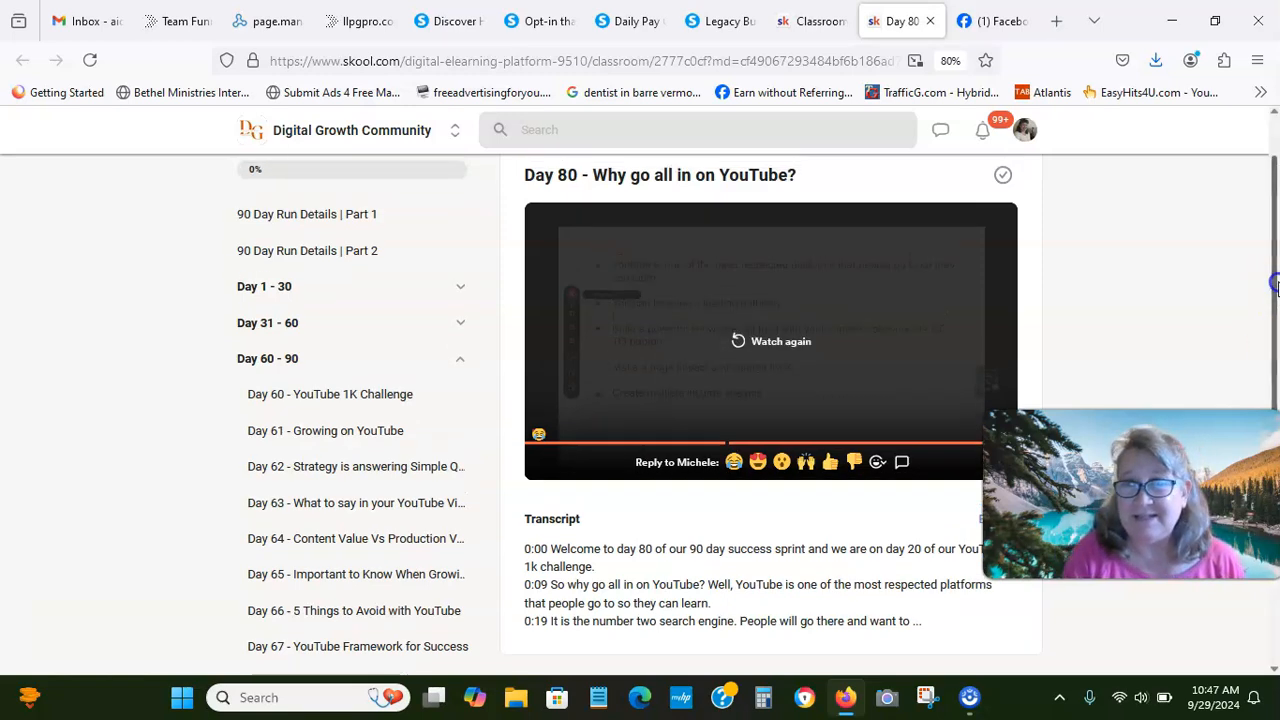
scroll("up", 3)
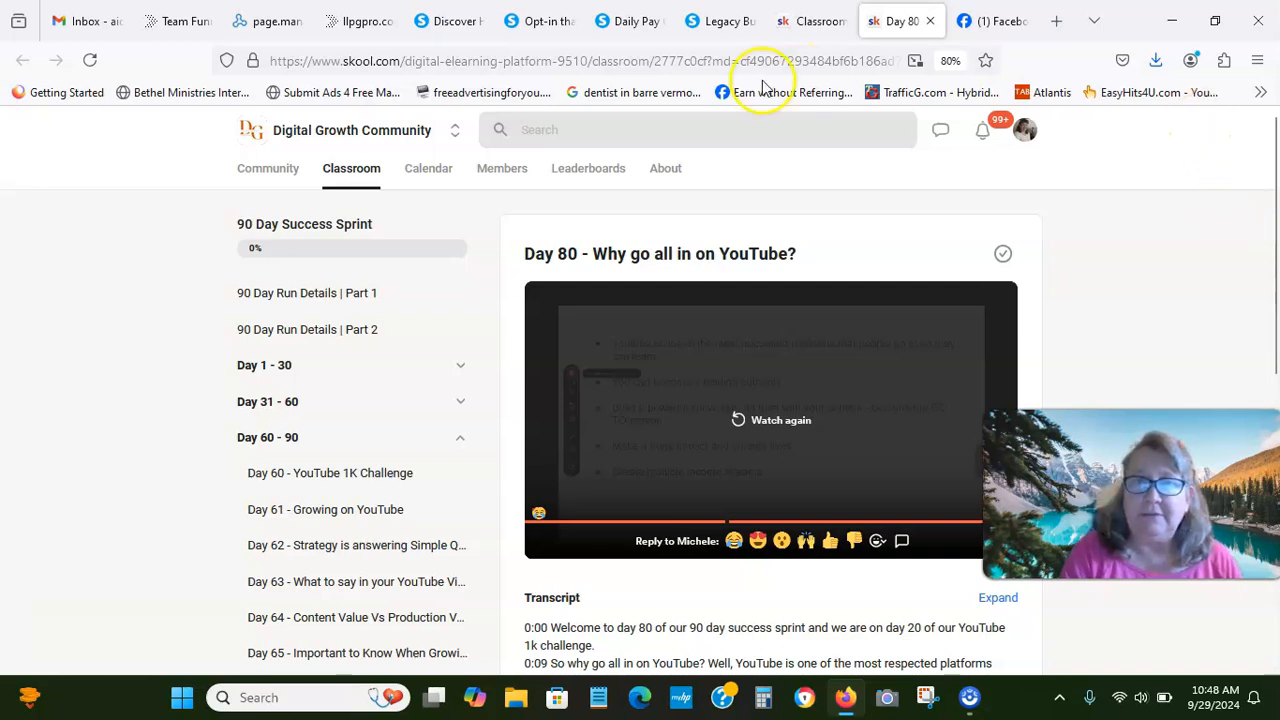
Return to the Legacy Builders sales page and scroll through the Launch Pad module list.
left_click(720, 20)
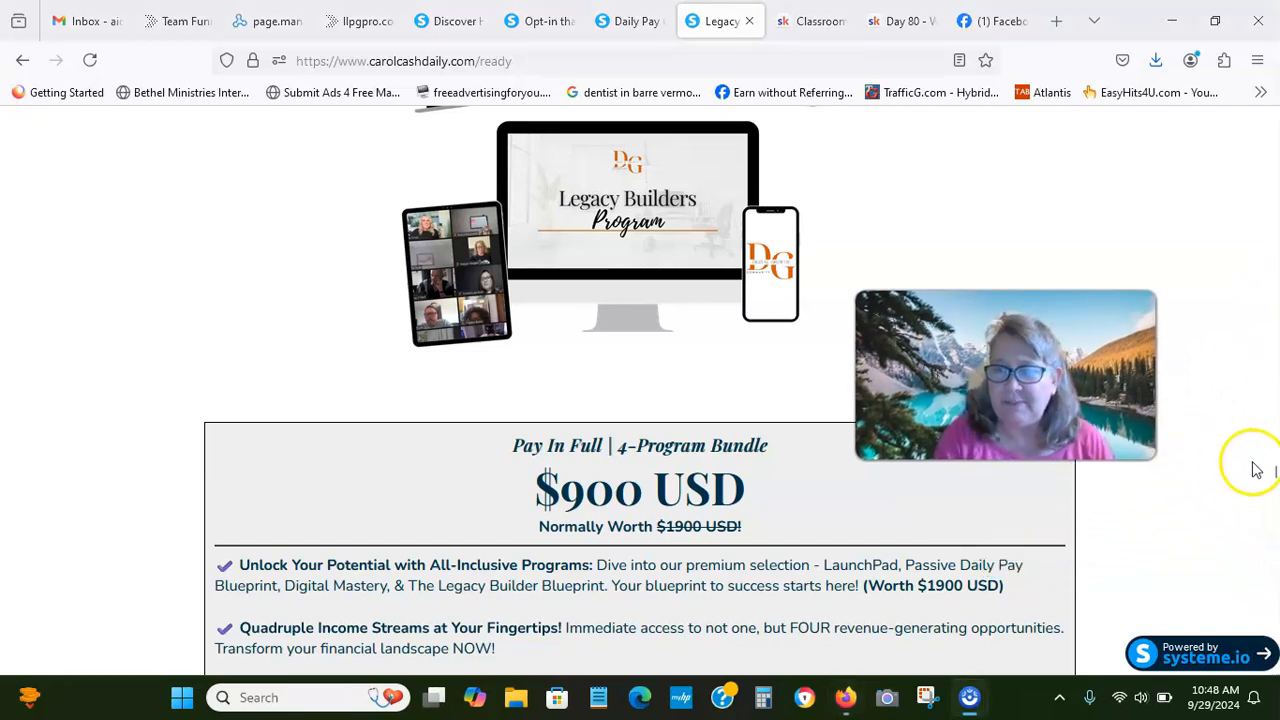
scroll("down", 3)
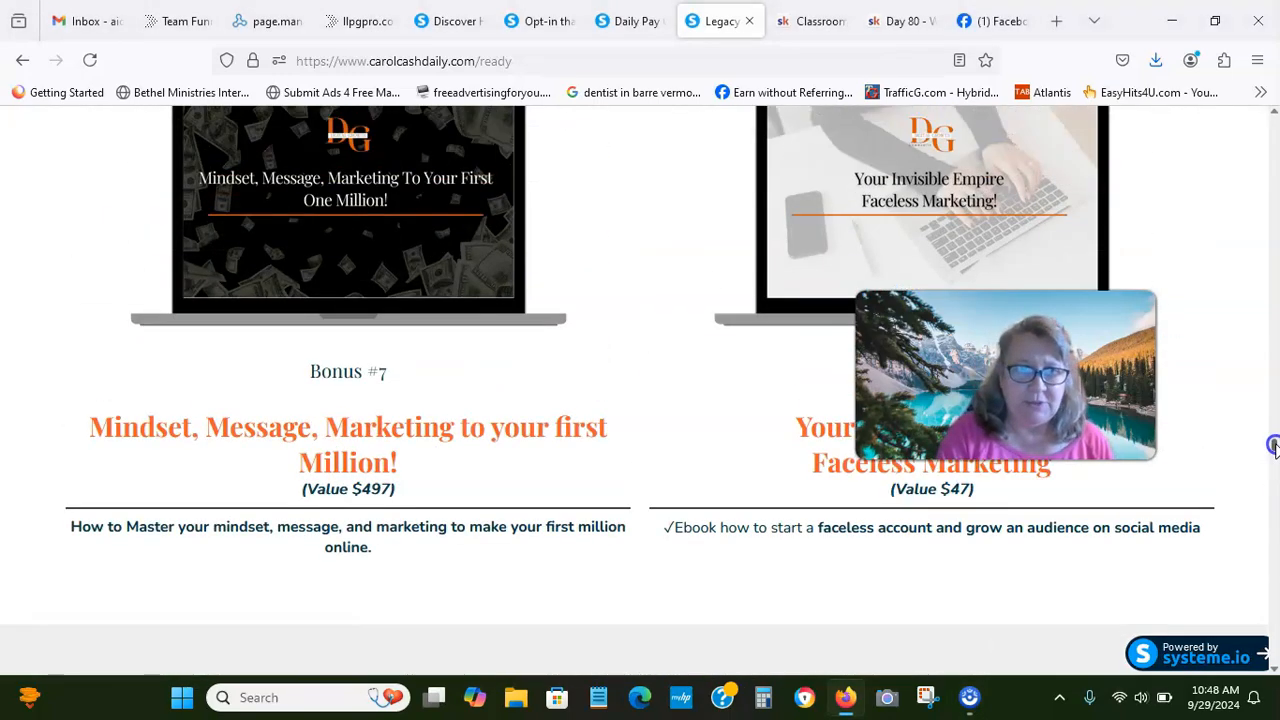
scroll("up", 3)
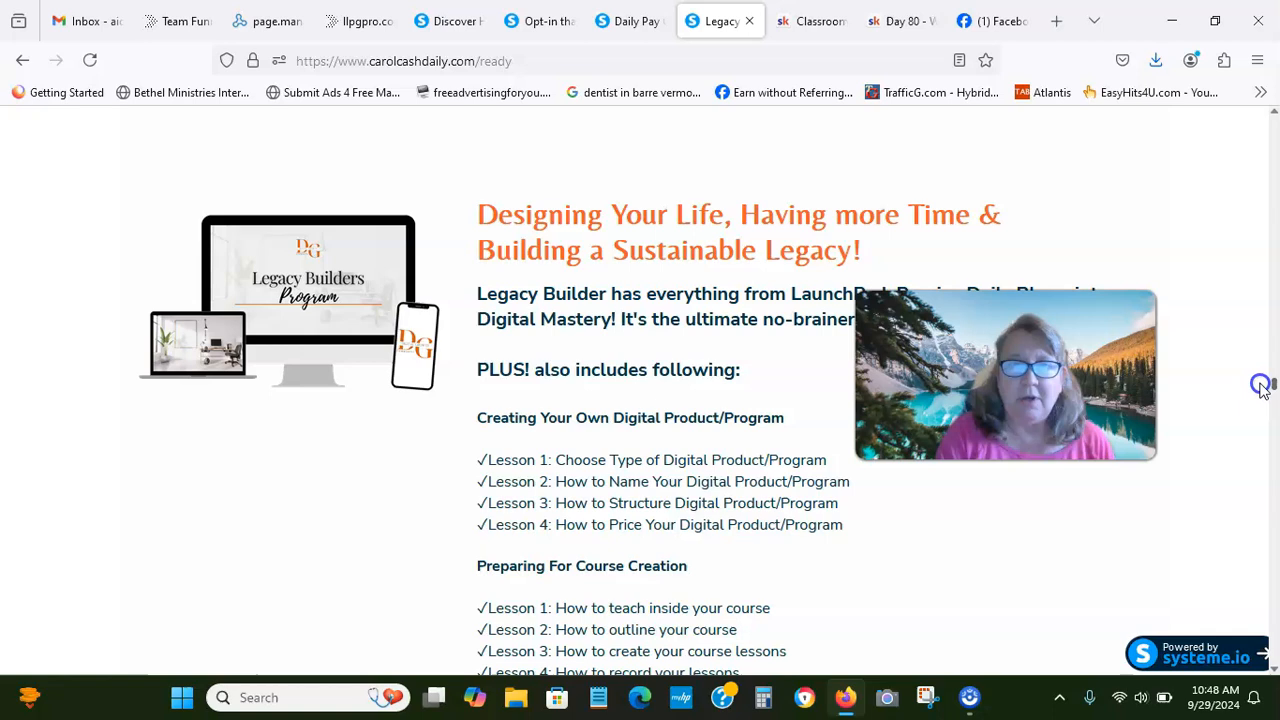
scroll("down", 3)
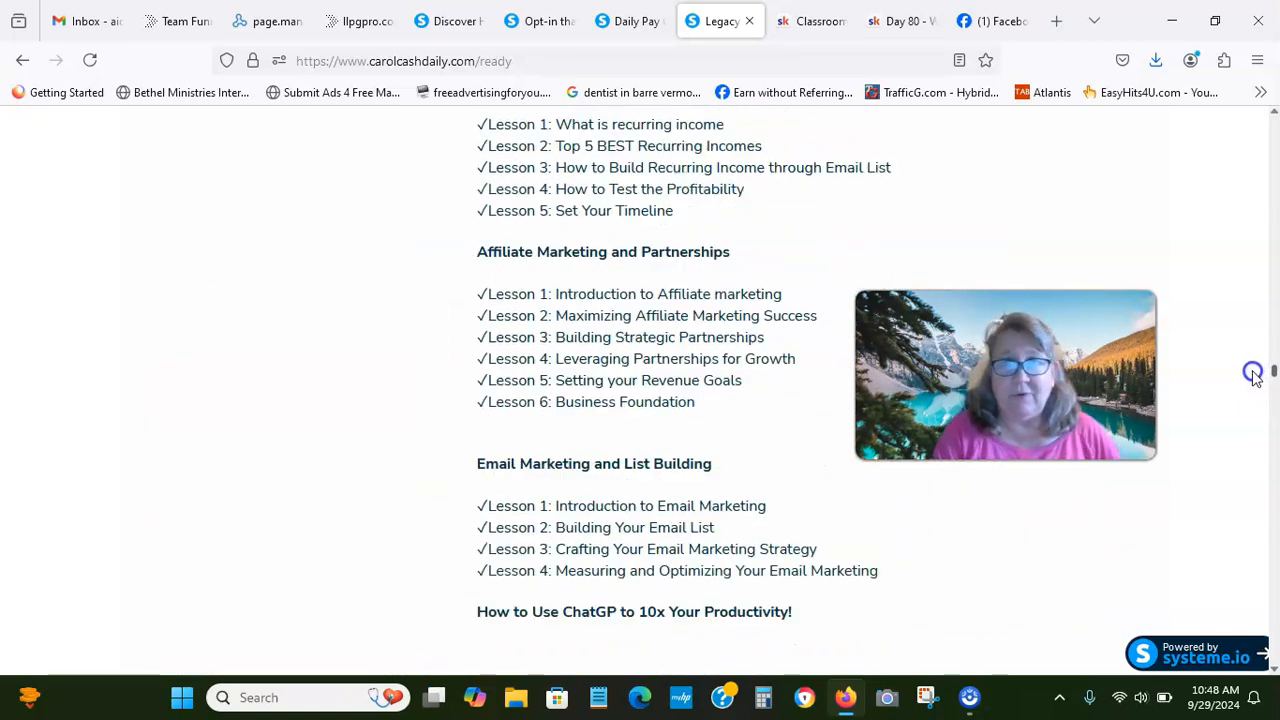
scroll("down", 3)
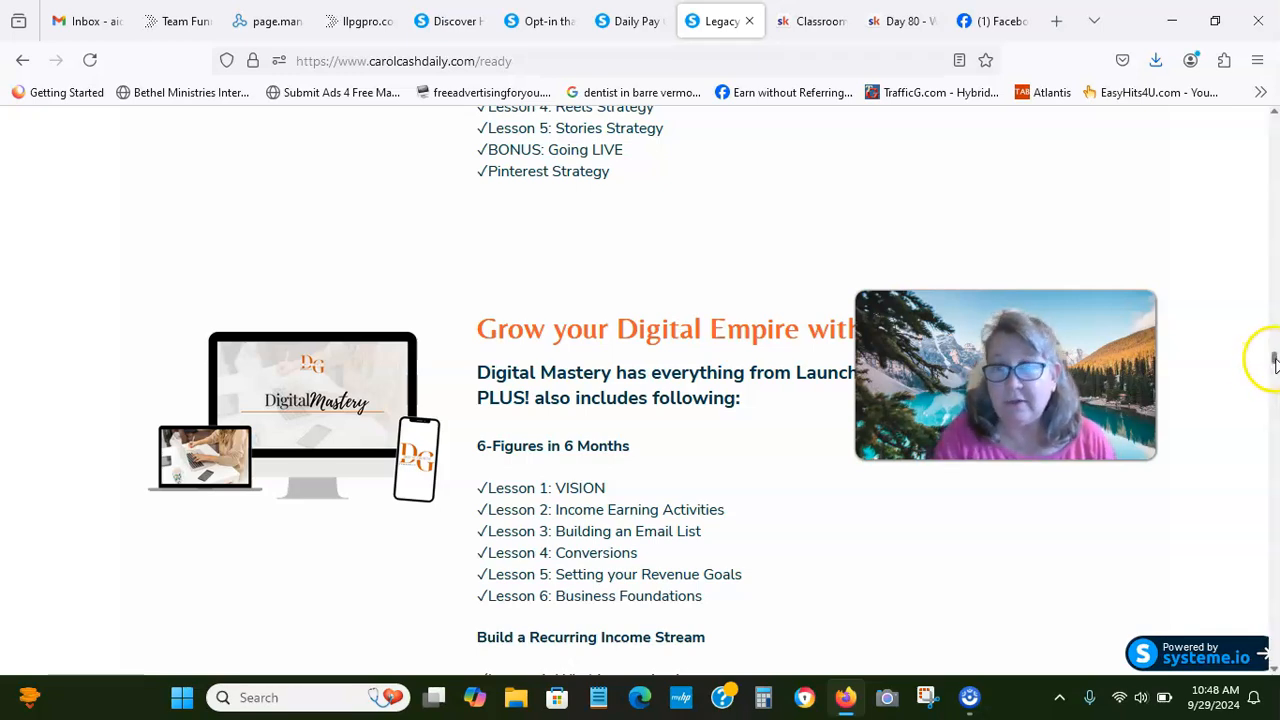
scroll("up", 3)
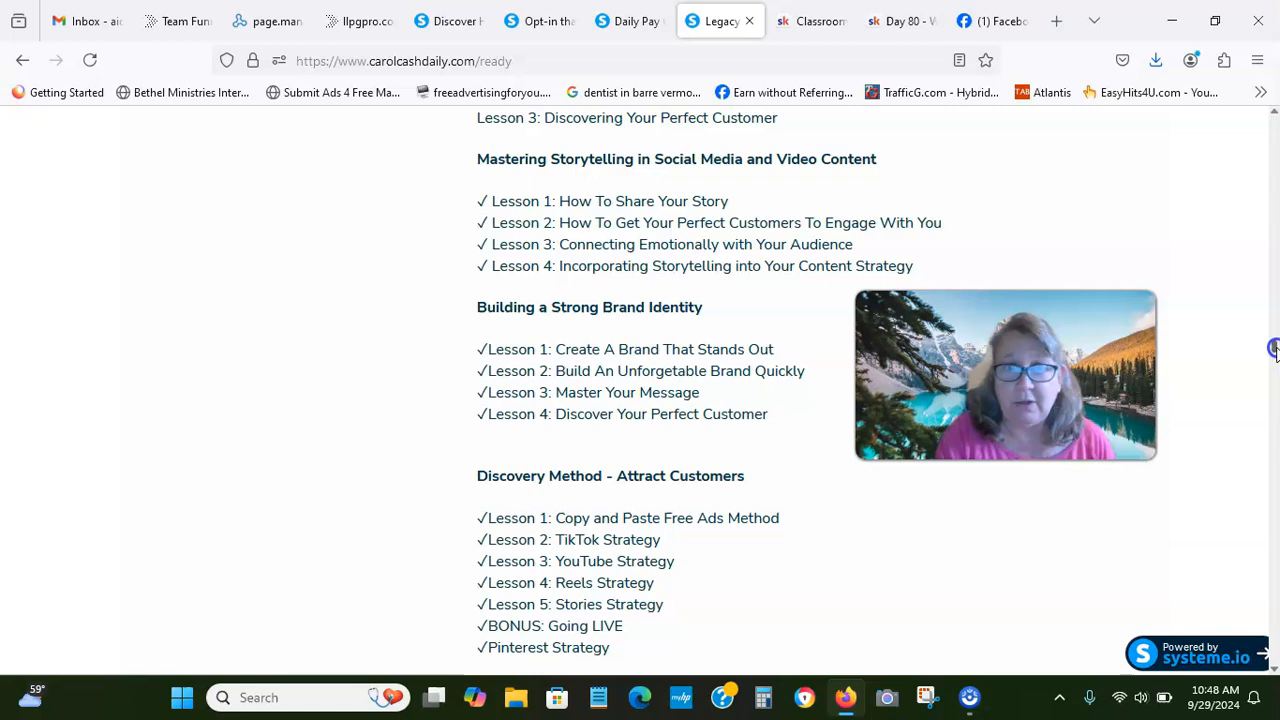
scroll("down", 3)
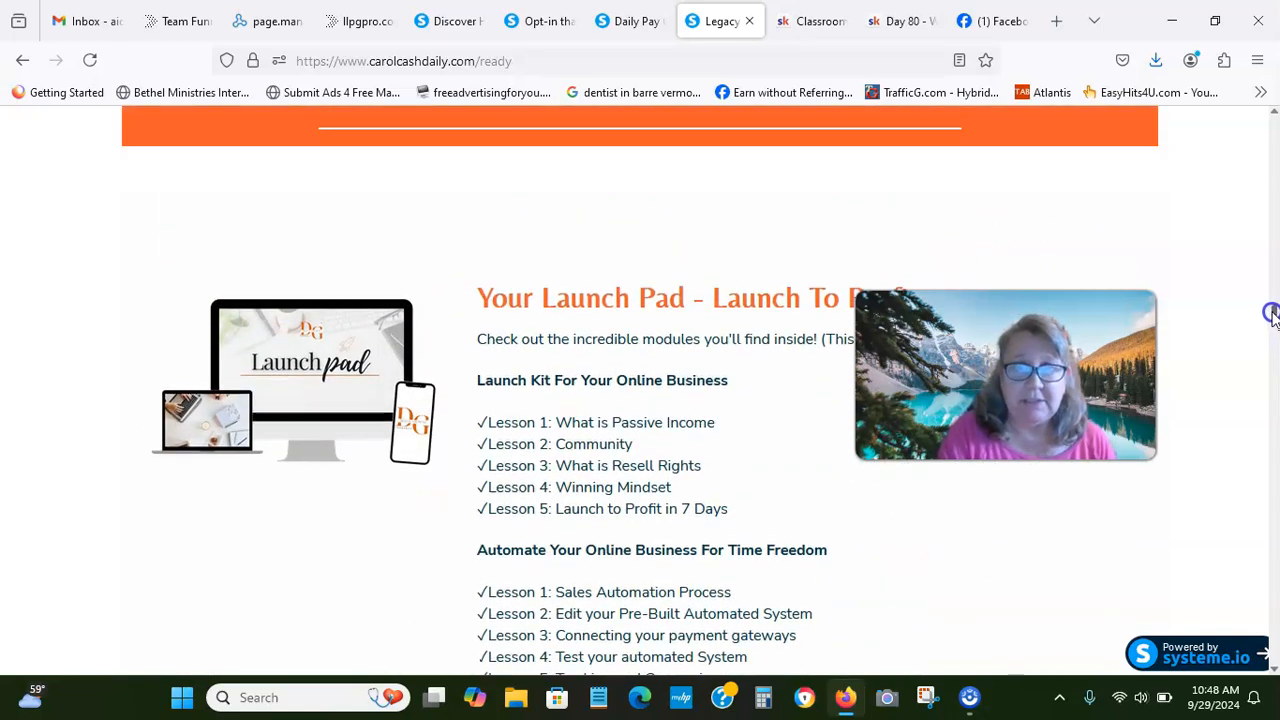
Scroll down the sales page to reach the Passive Daily Pay Blueprint curriculum section.
scroll("down", 3)
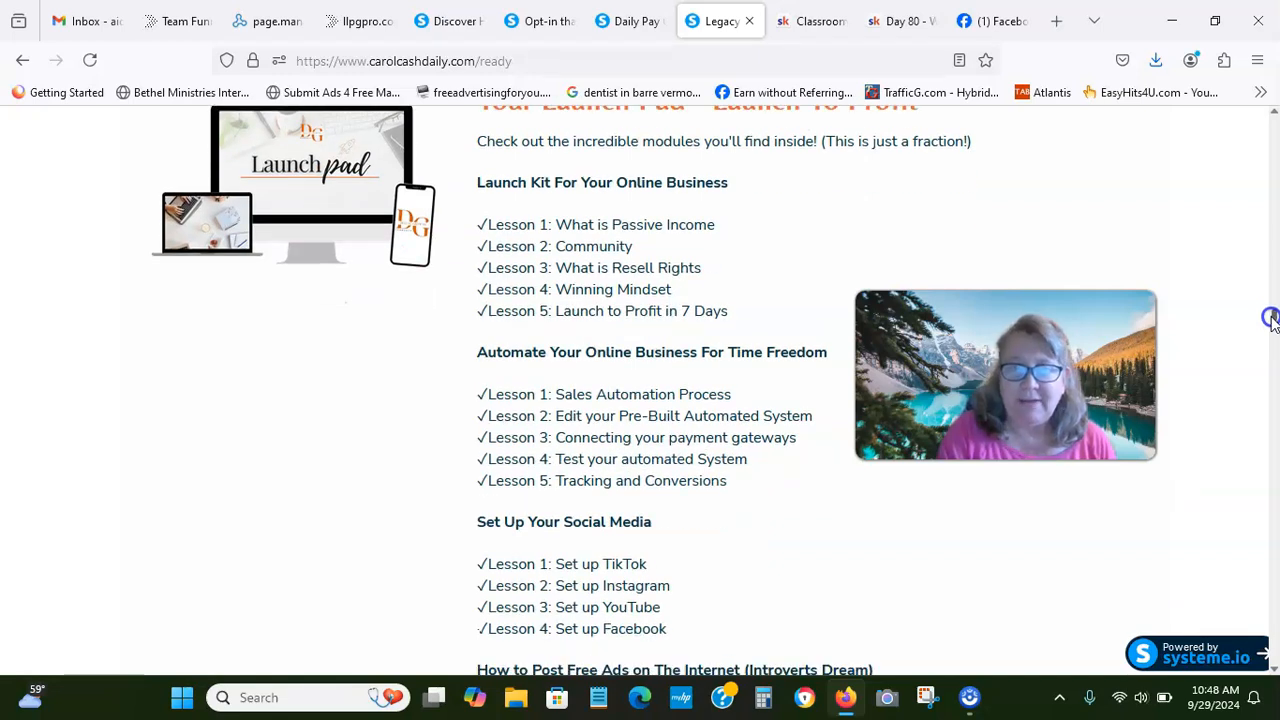
scroll("down", 3)
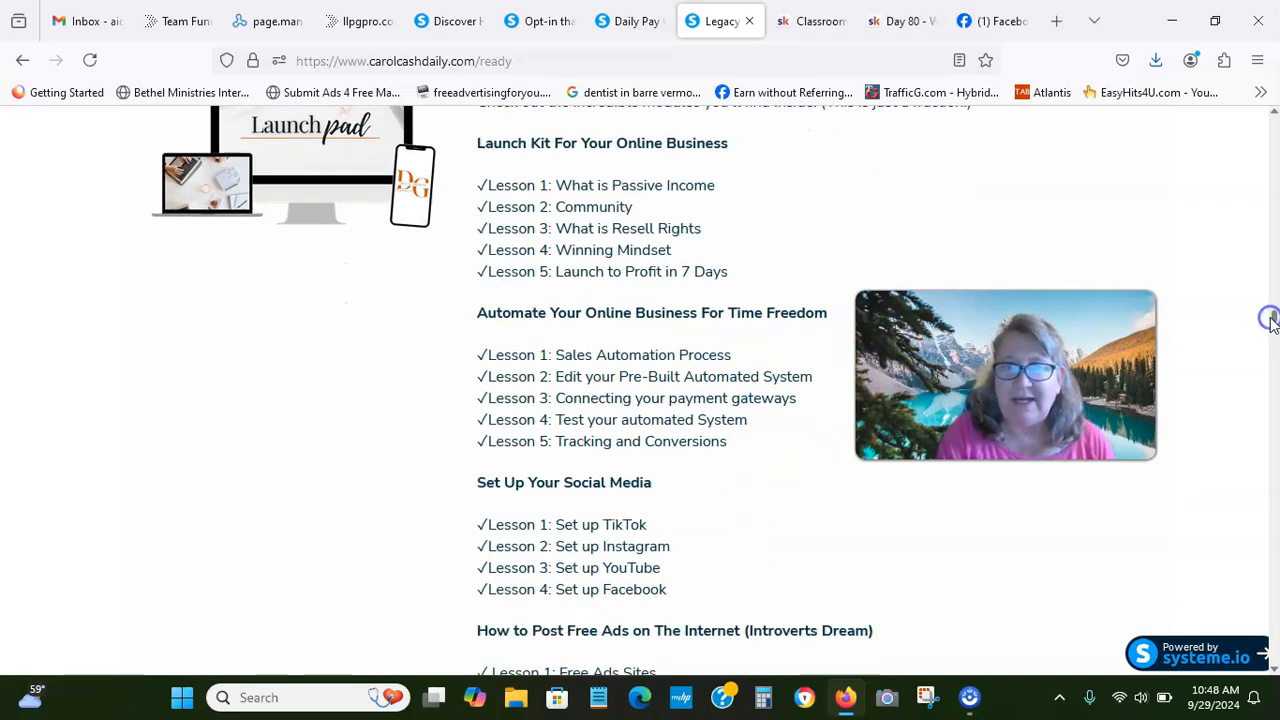
mouse_move(748, 252)
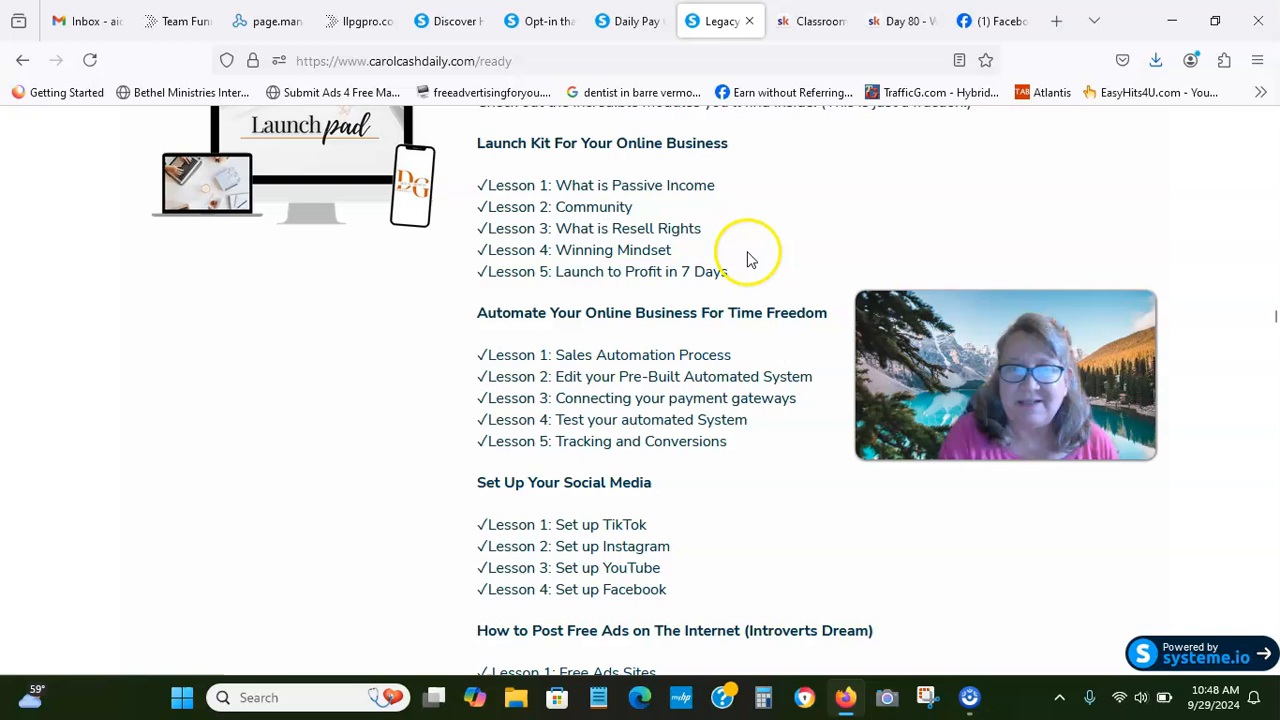
mouse_move(1256, 340)
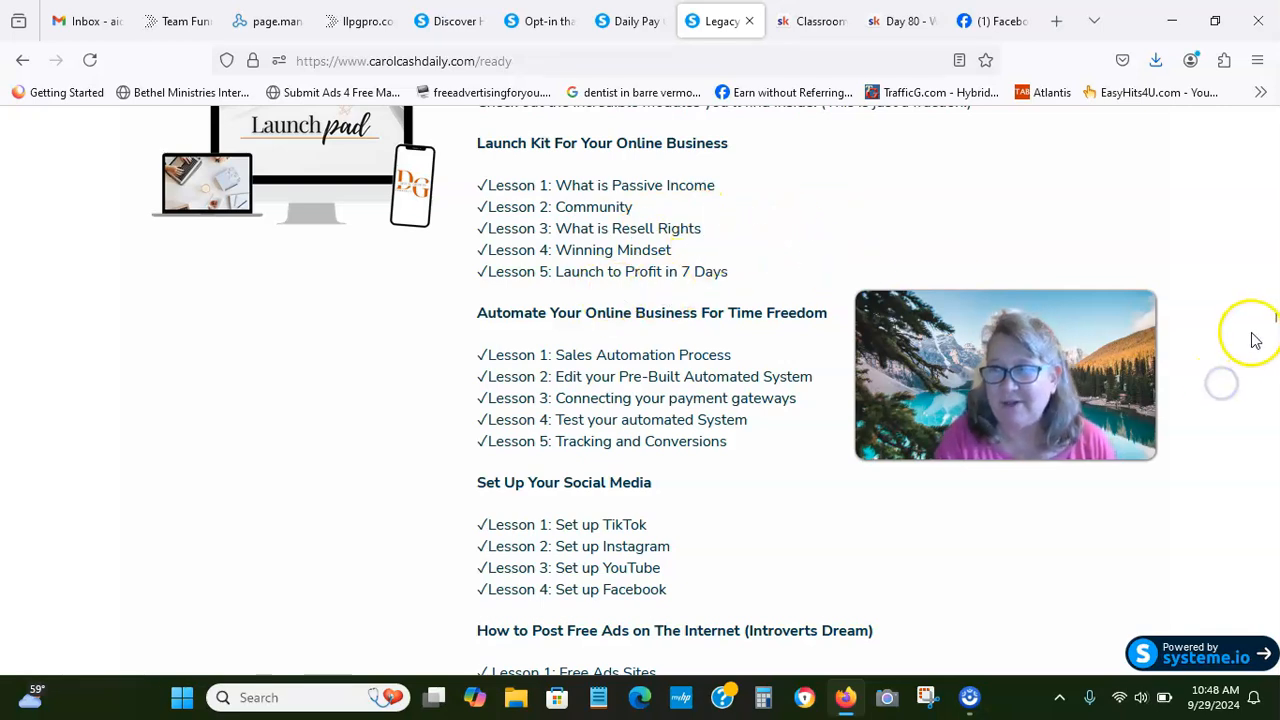
scroll("down", 3)
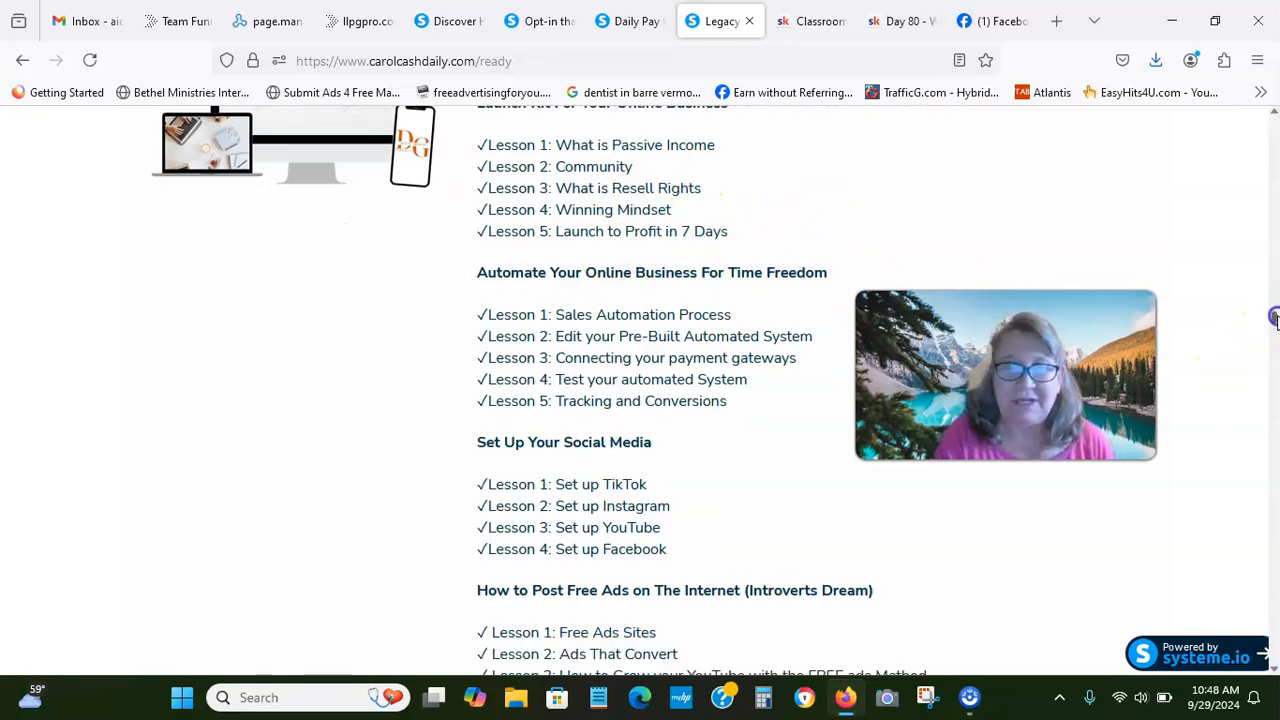
scroll("down", 3)
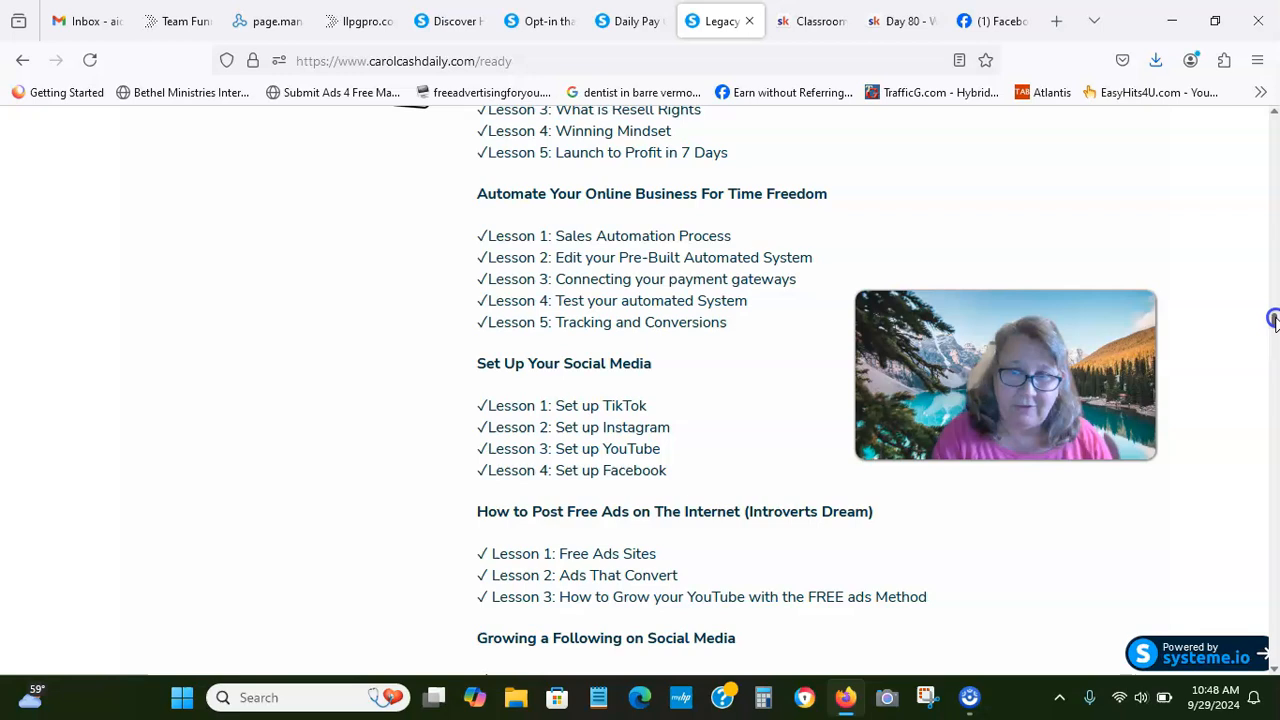
scroll("down", 3)
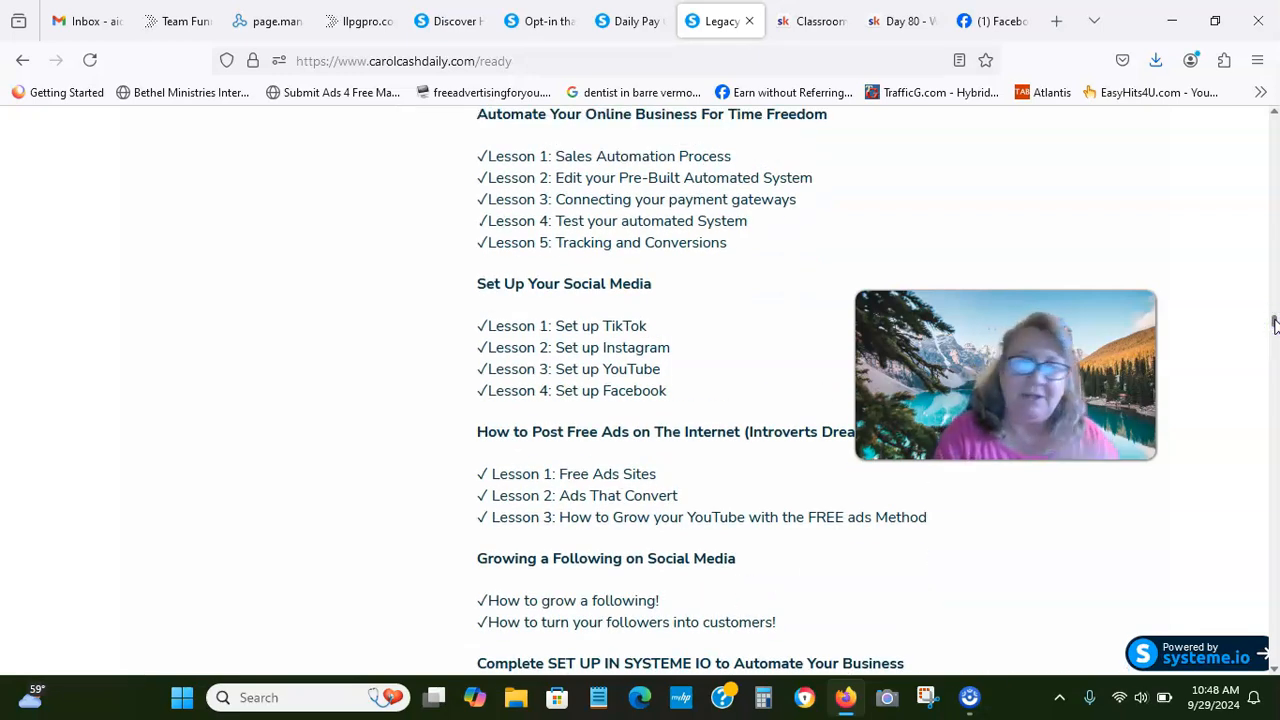
scroll("down", 3)
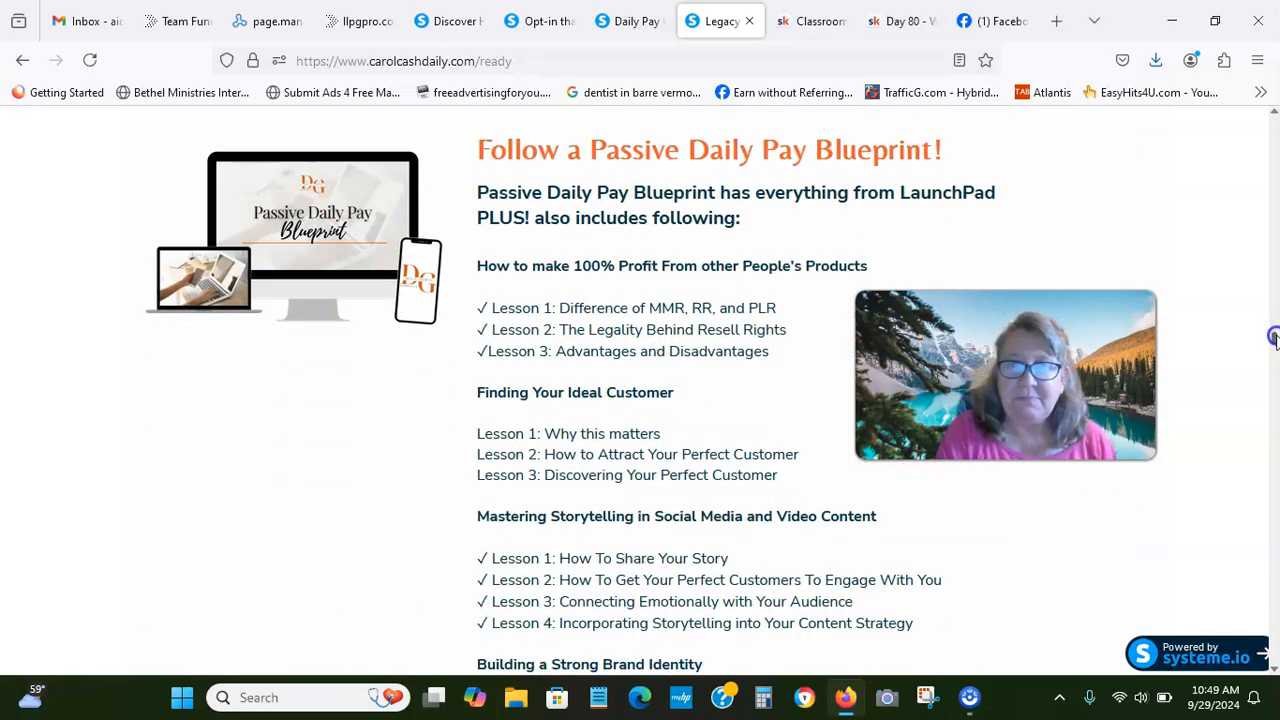
Scroll through Passive Daily Pay Blueprint and Digital Mastery lessons down to Email Marketing and List Building.
scroll("down", 3)
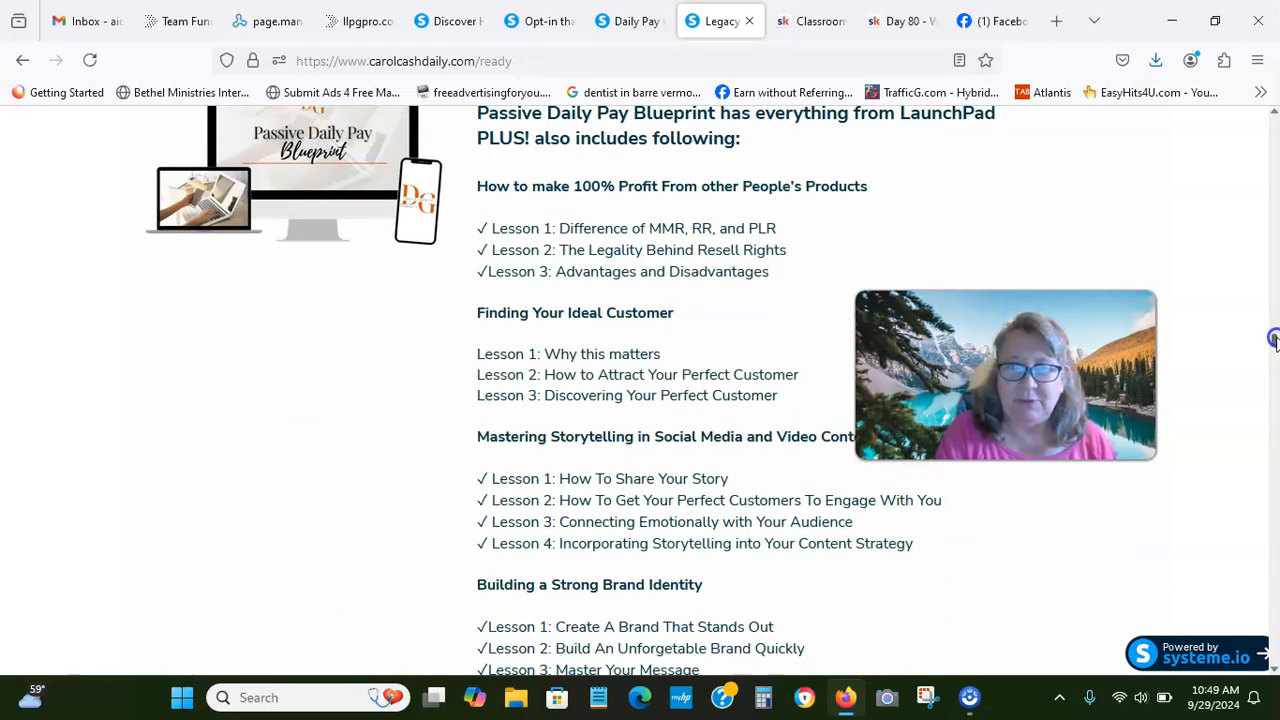
scroll("down", 3)
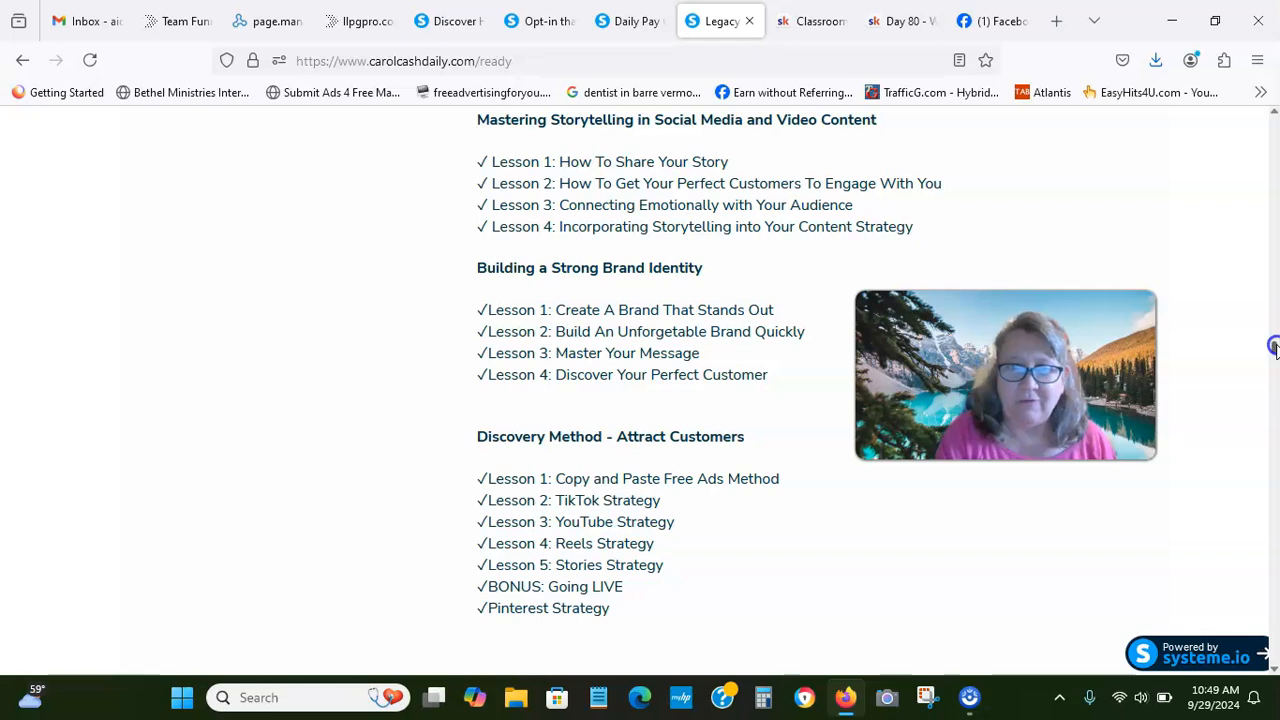
scroll("down", 3)
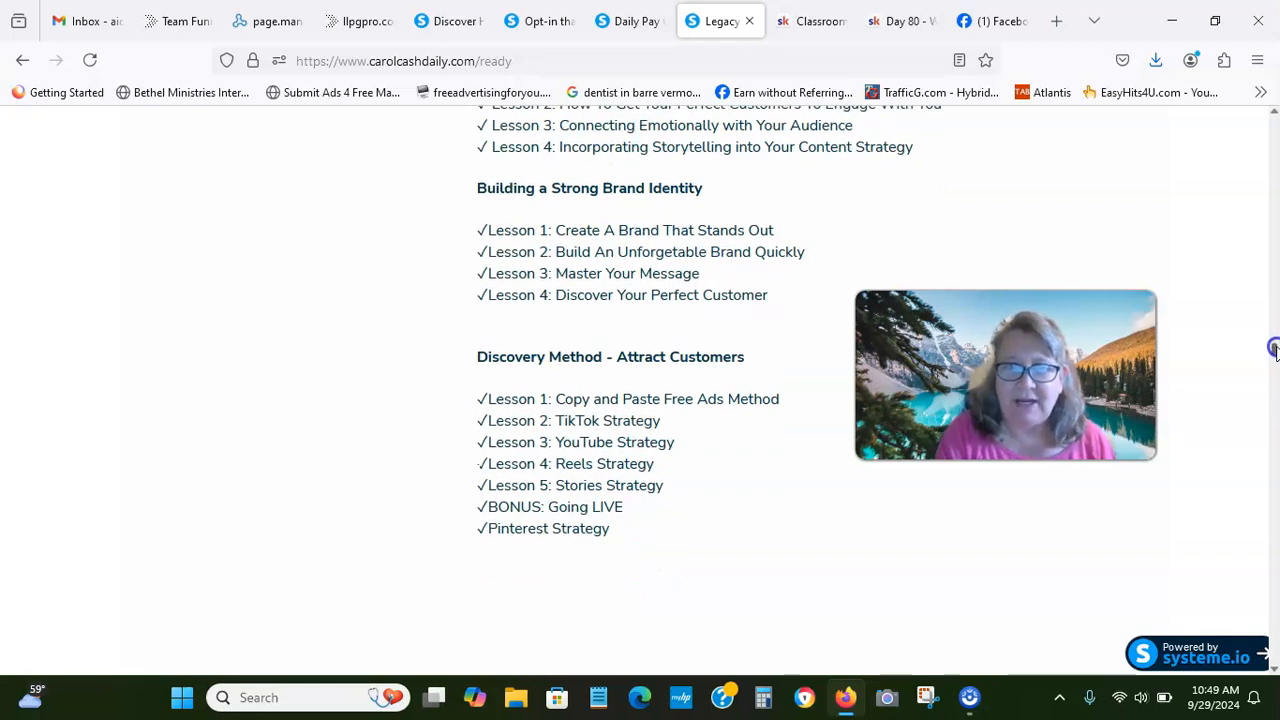
scroll("down", 3)
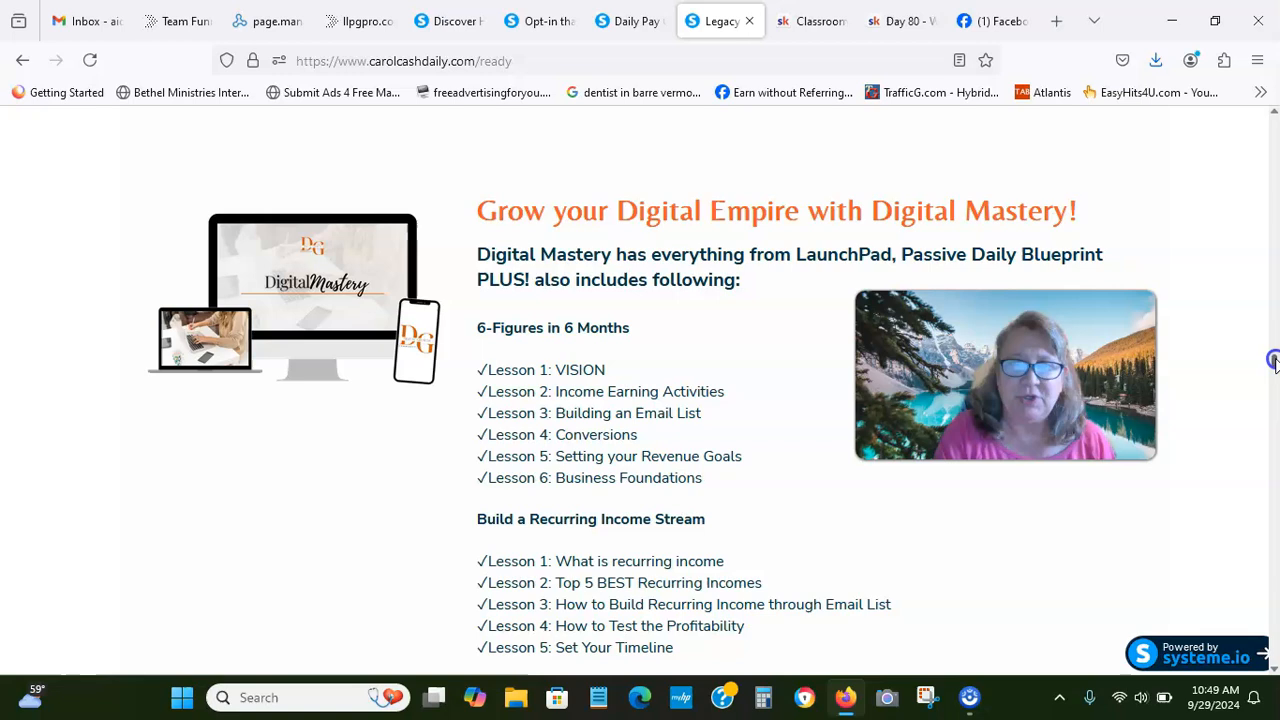
scroll("down", 3)
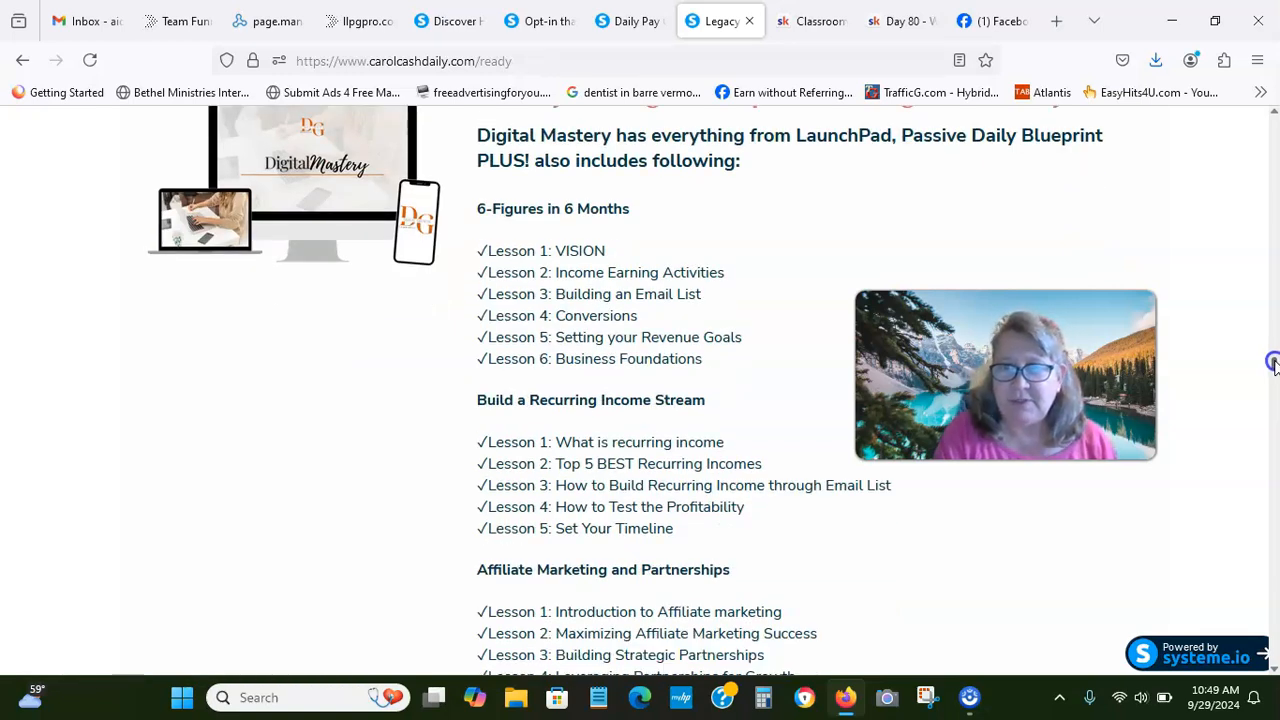
scroll("down", 3)
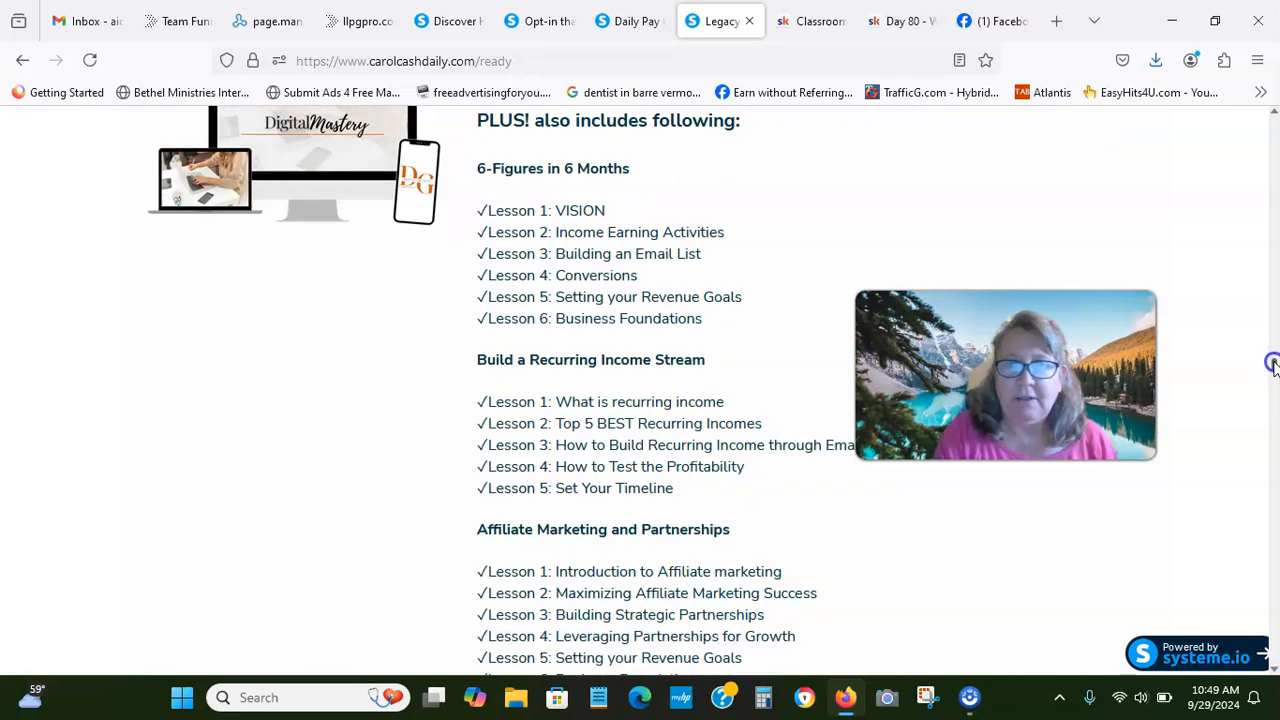
scroll("down", 3)
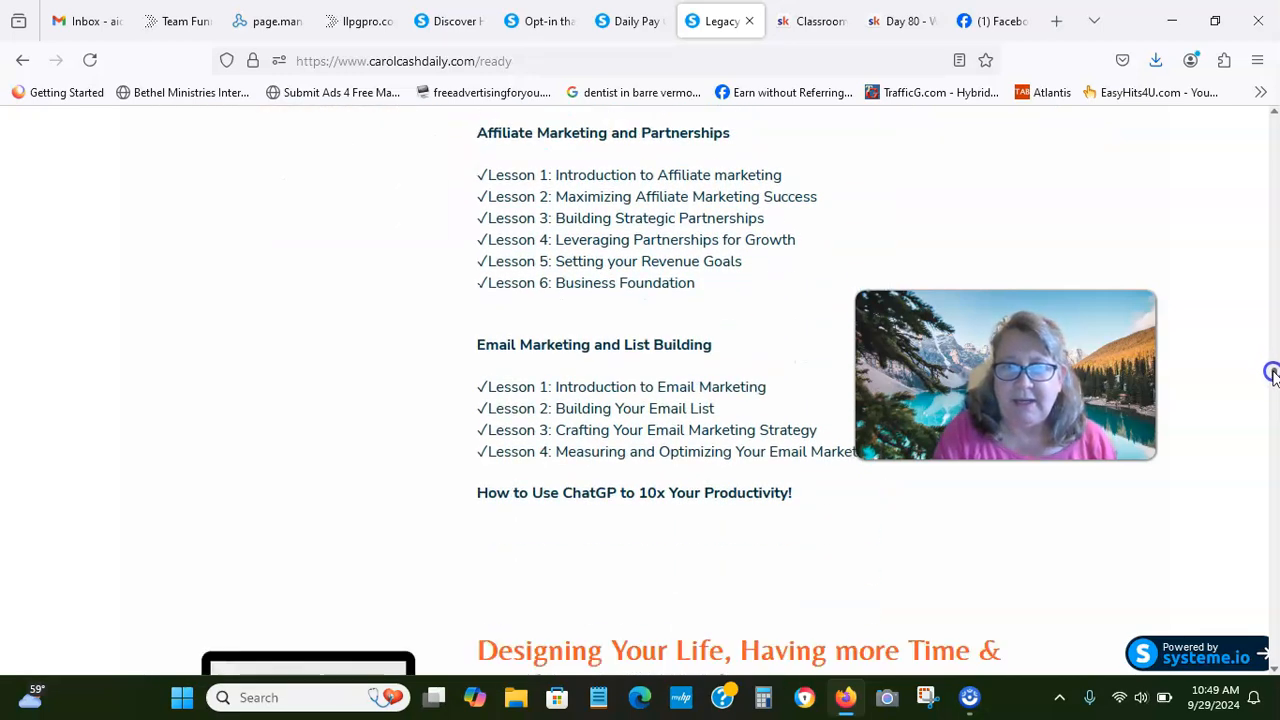
mouse_move(1270, 378)
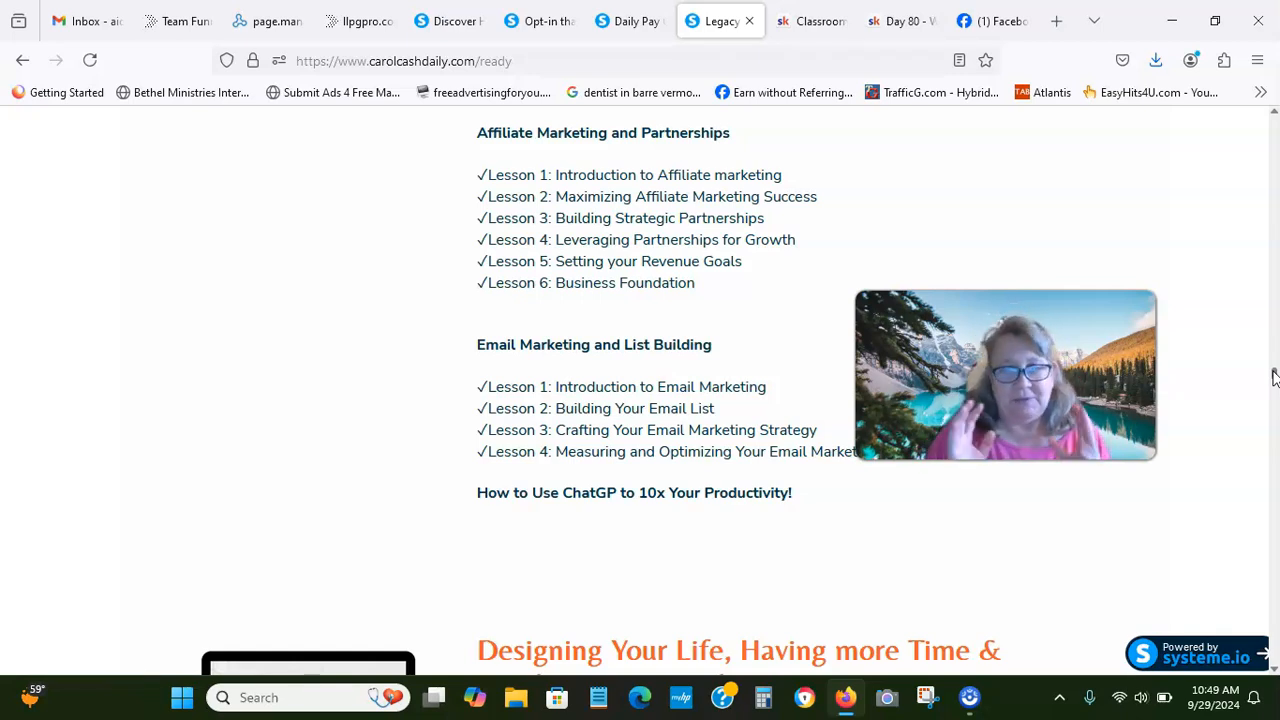
Scroll past the Legacy Builders lessons, bonuses and $900 bundle offer, then switch to the opt-in page.
scroll("down", 3)
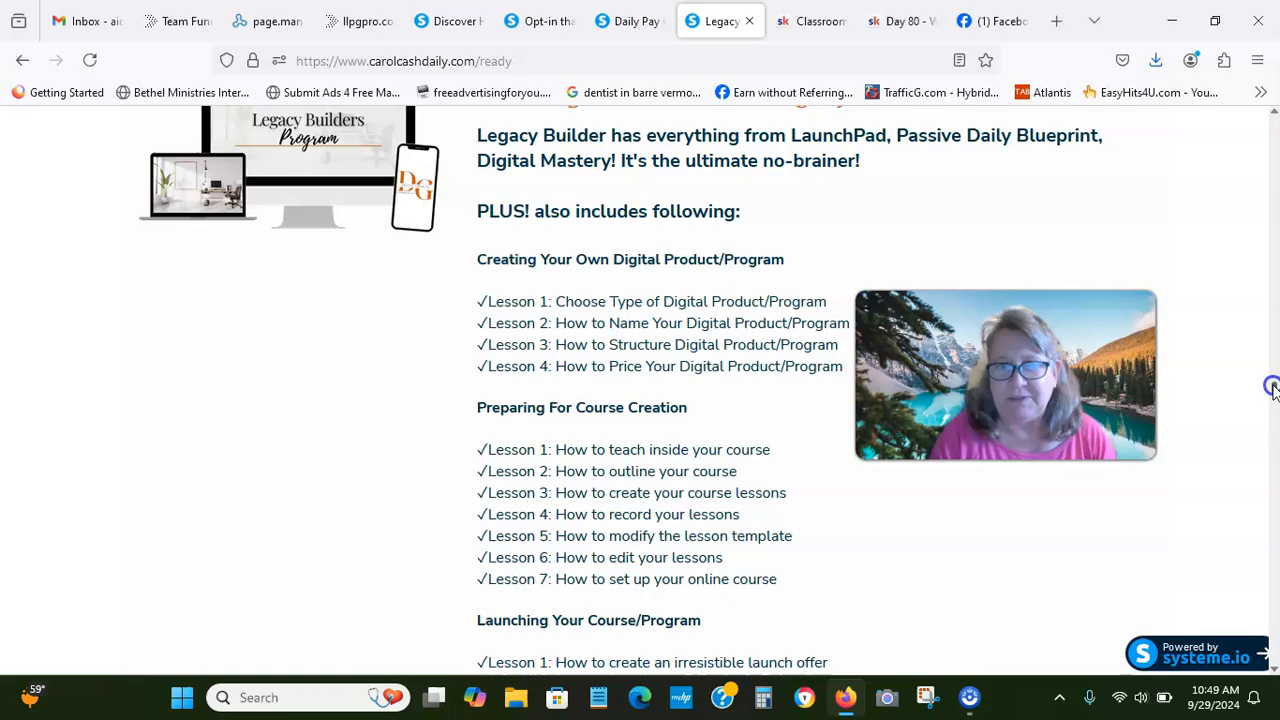
scroll("down", 3)
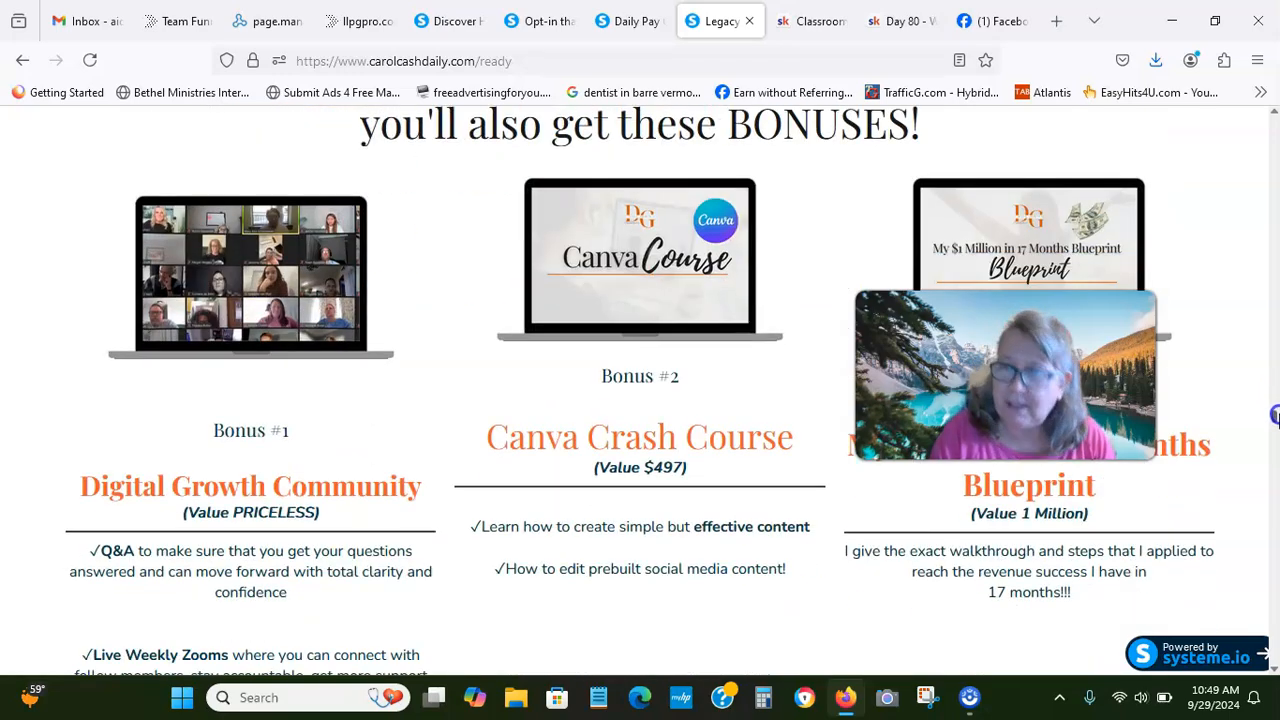
scroll("down", 3)
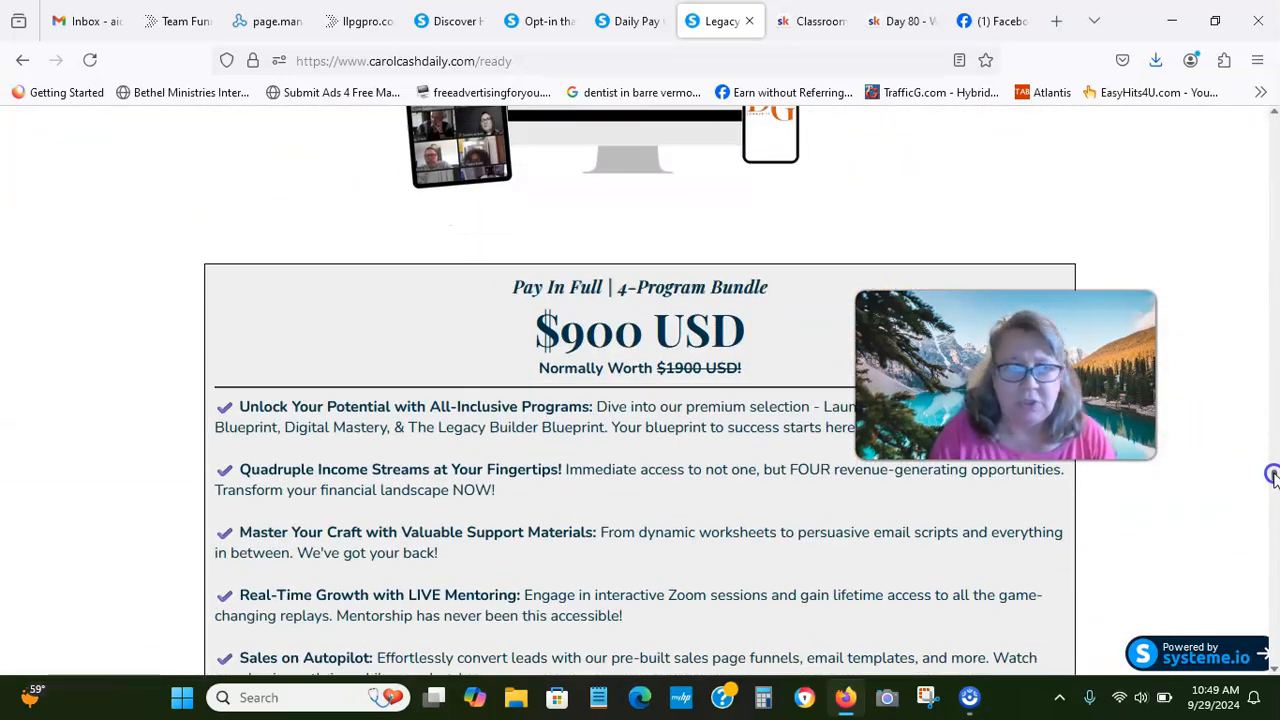
scroll("up", 3)
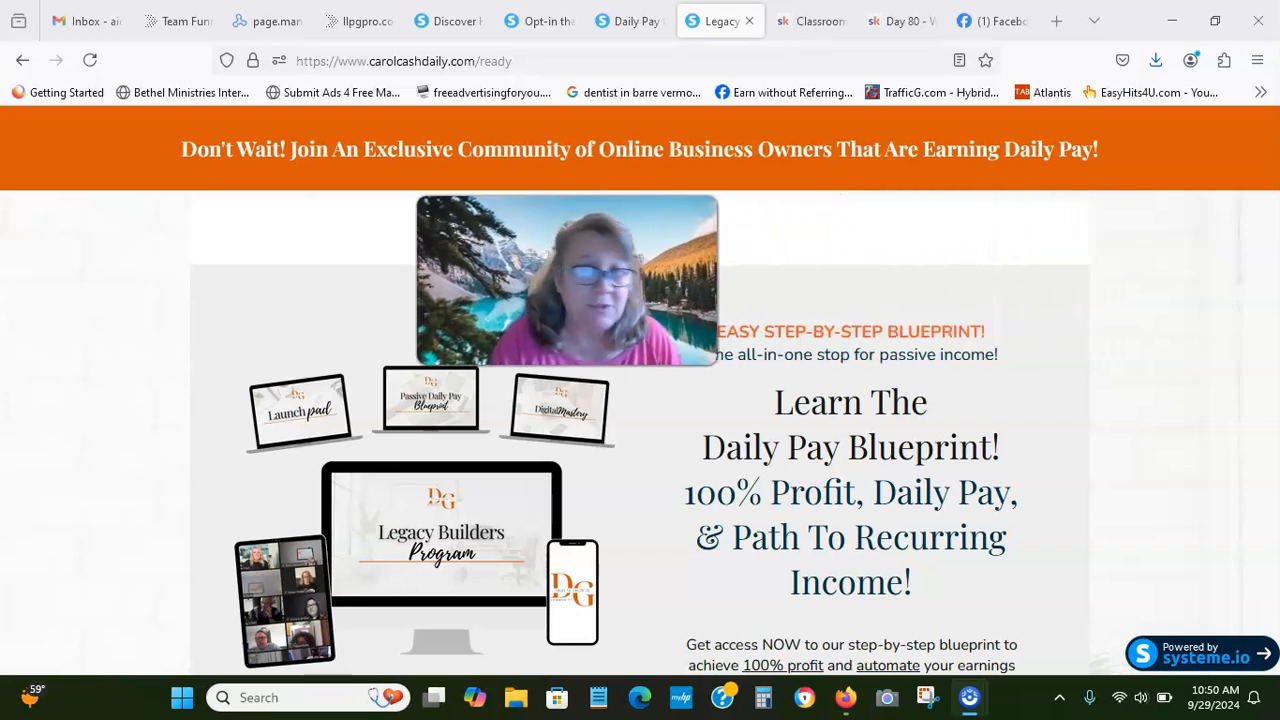
mouse_move(812, 278)
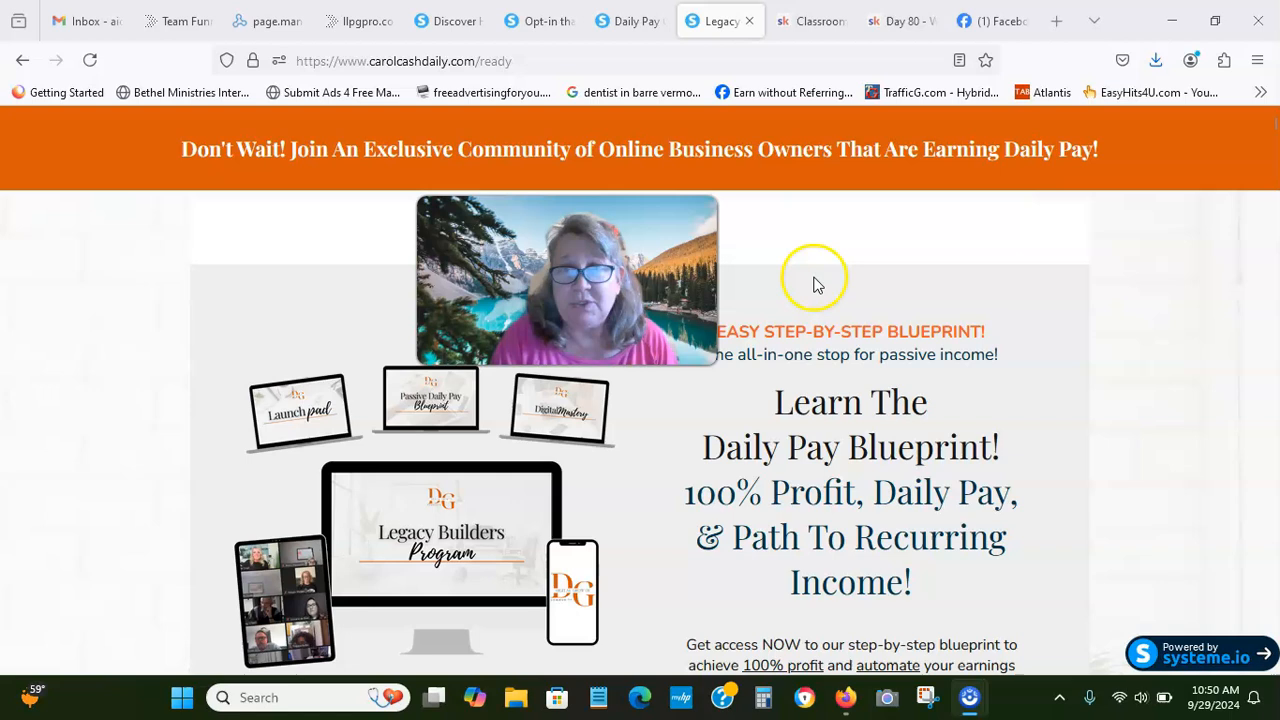
mouse_move(816, 280)
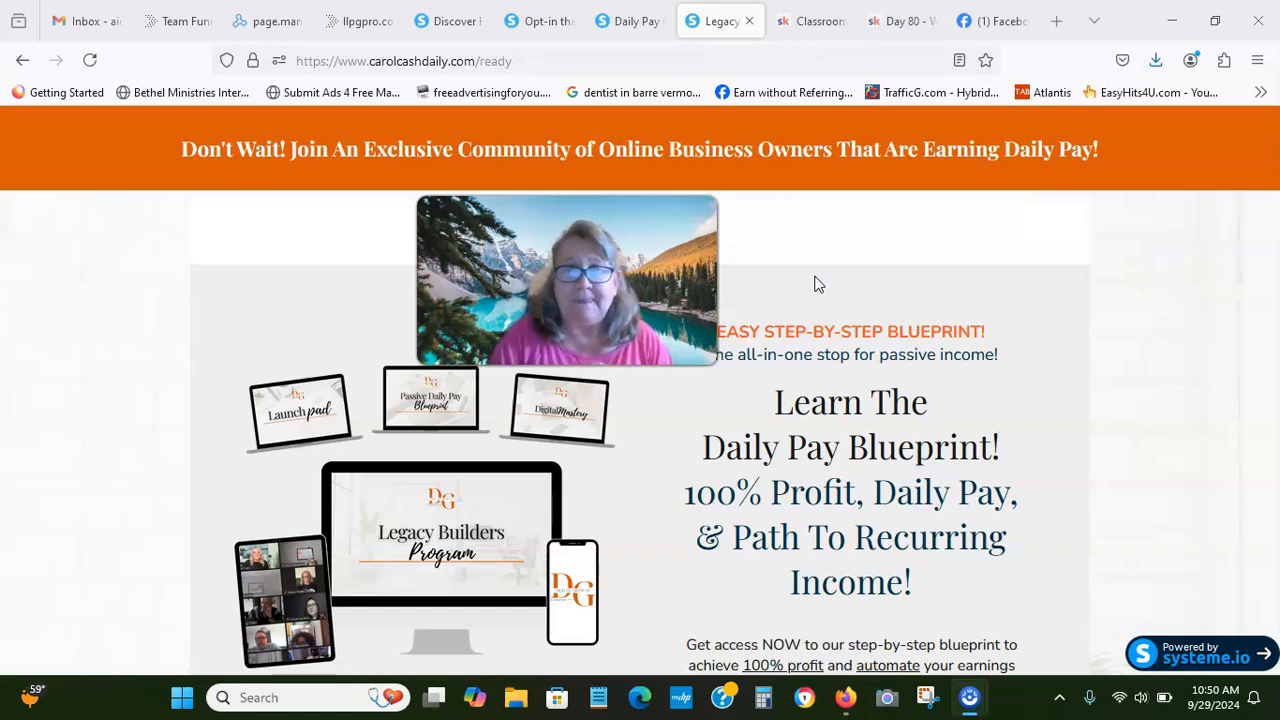
left_click(448, 20)
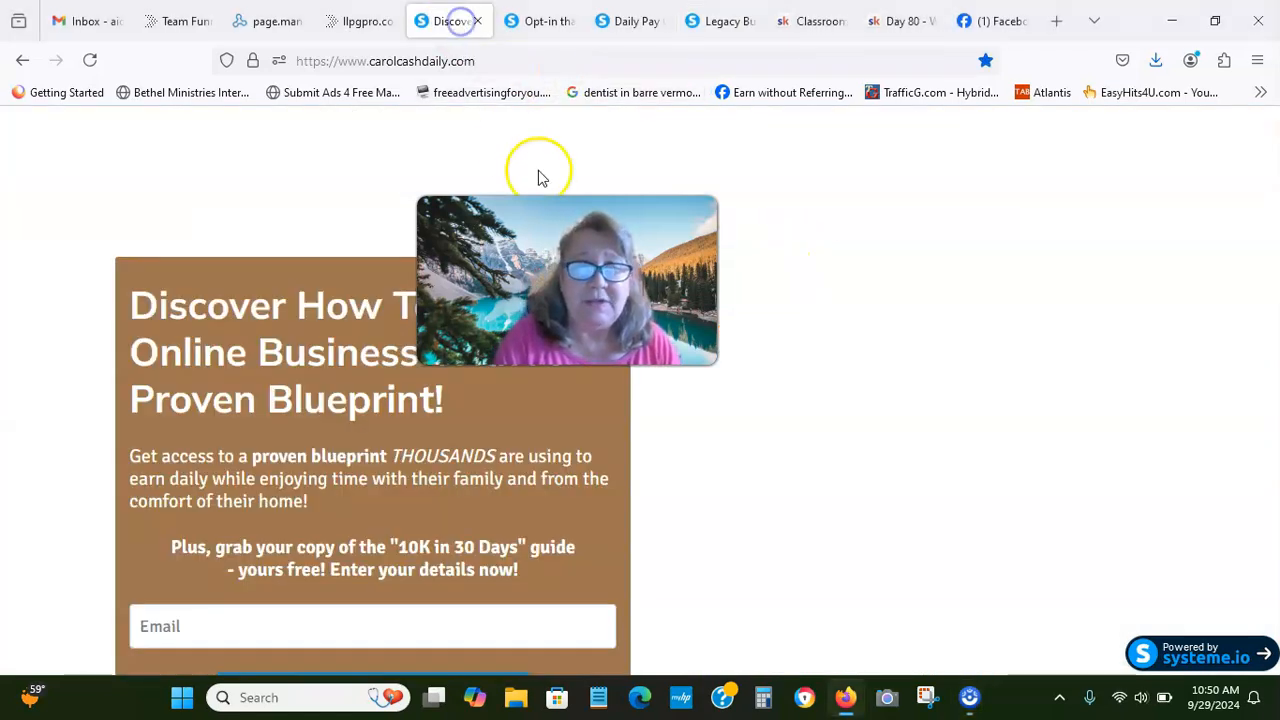